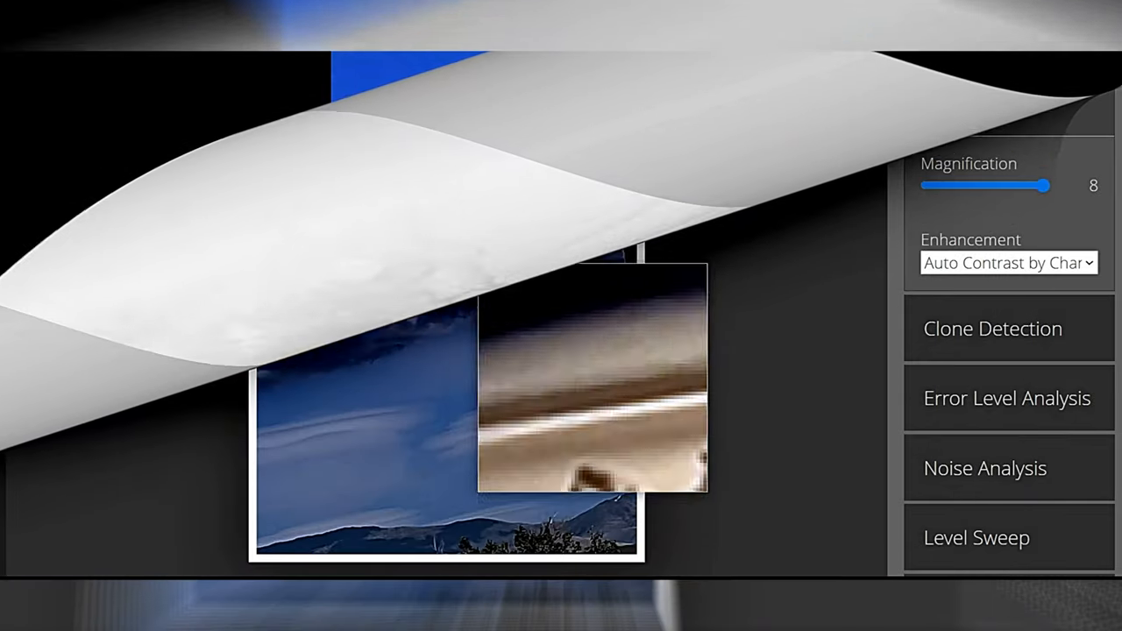
Step: Switch to Clone Detection and raise the minimal similarity through 0.41, 0.47, 0.57 up to 0.65
left_click(992, 328)
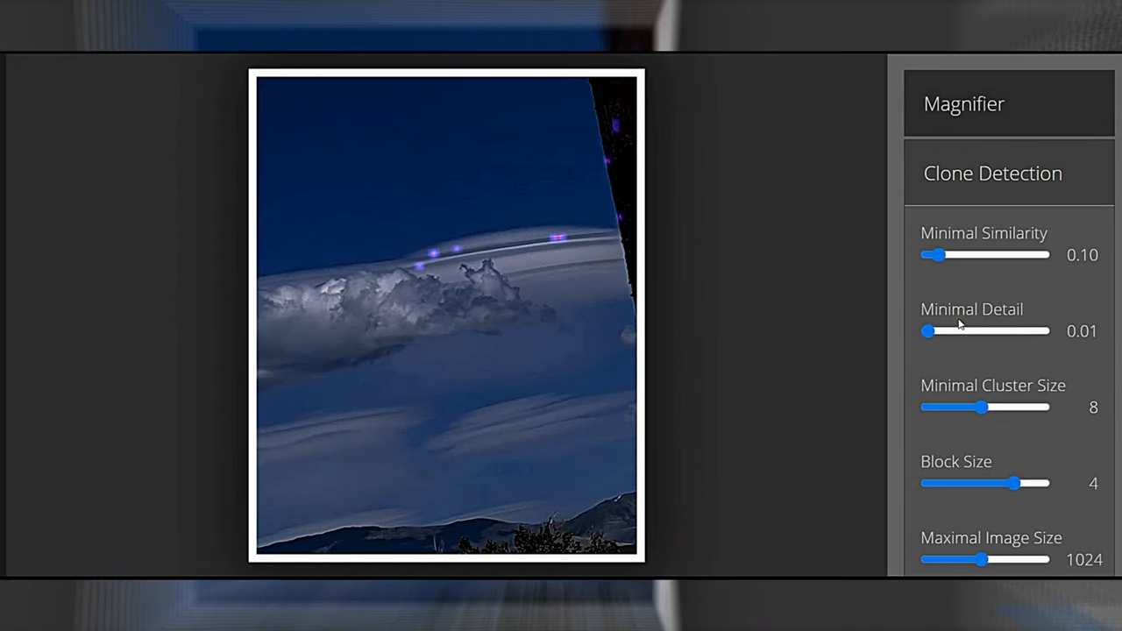
left_click_drag(940, 255, 975, 254)
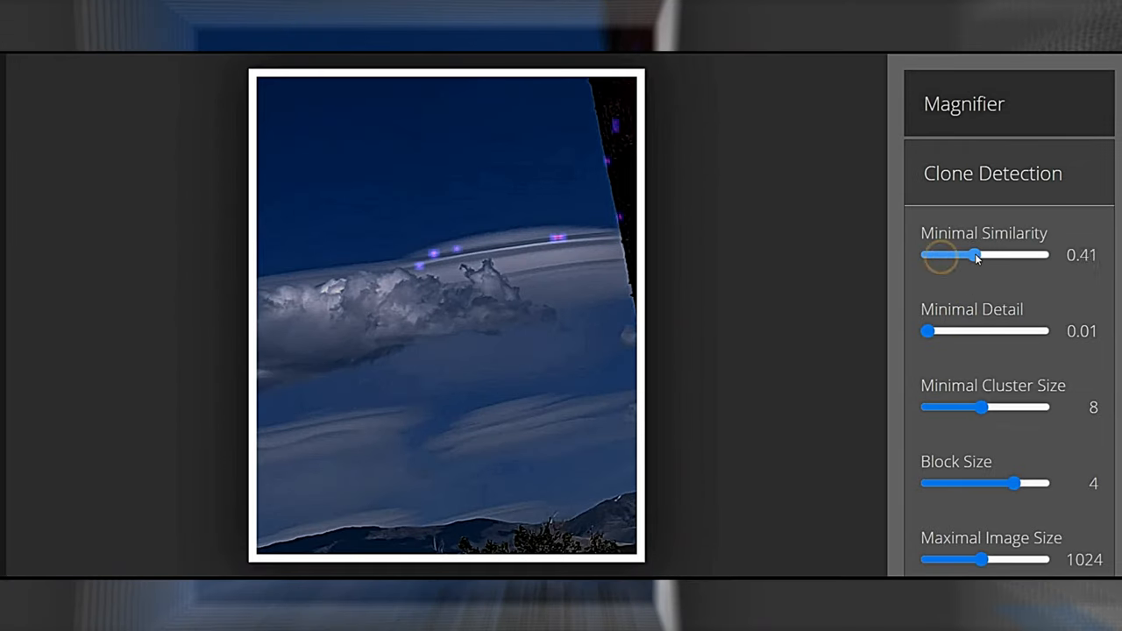
left_click_drag(975, 256, 984, 255)
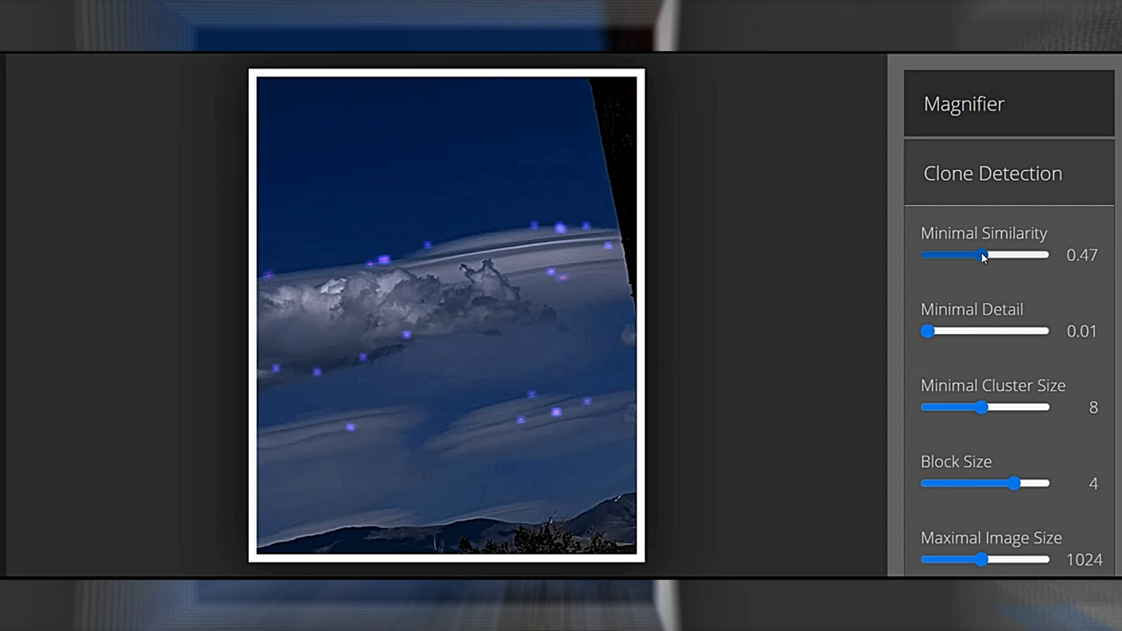
left_click_drag(980, 254, 992, 255)
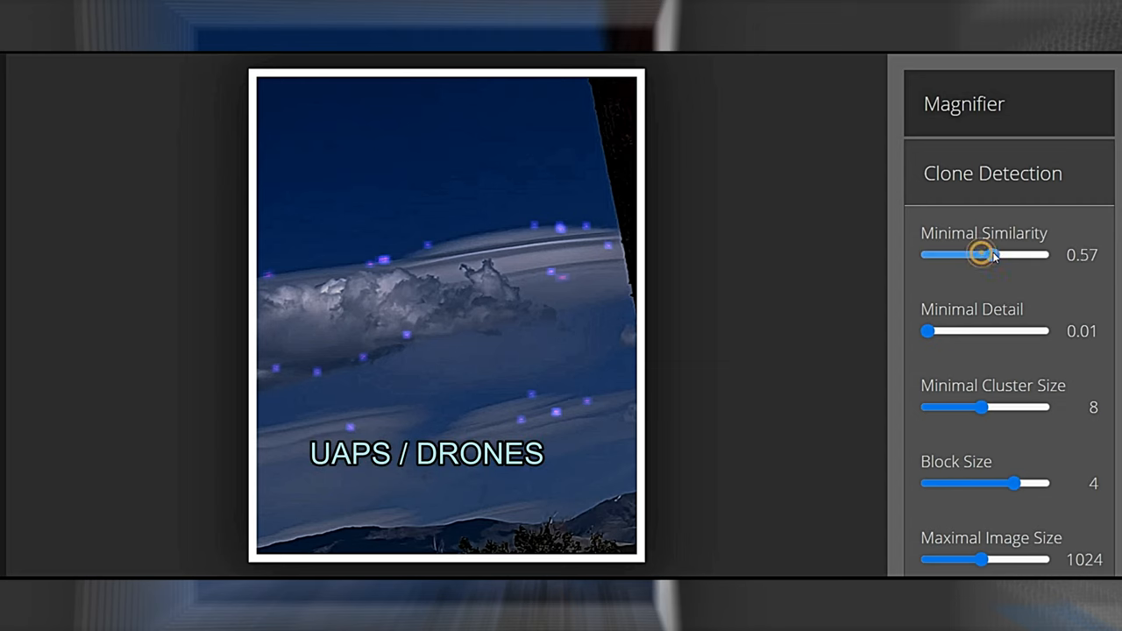
left_click_drag(981, 255, 1003, 254)
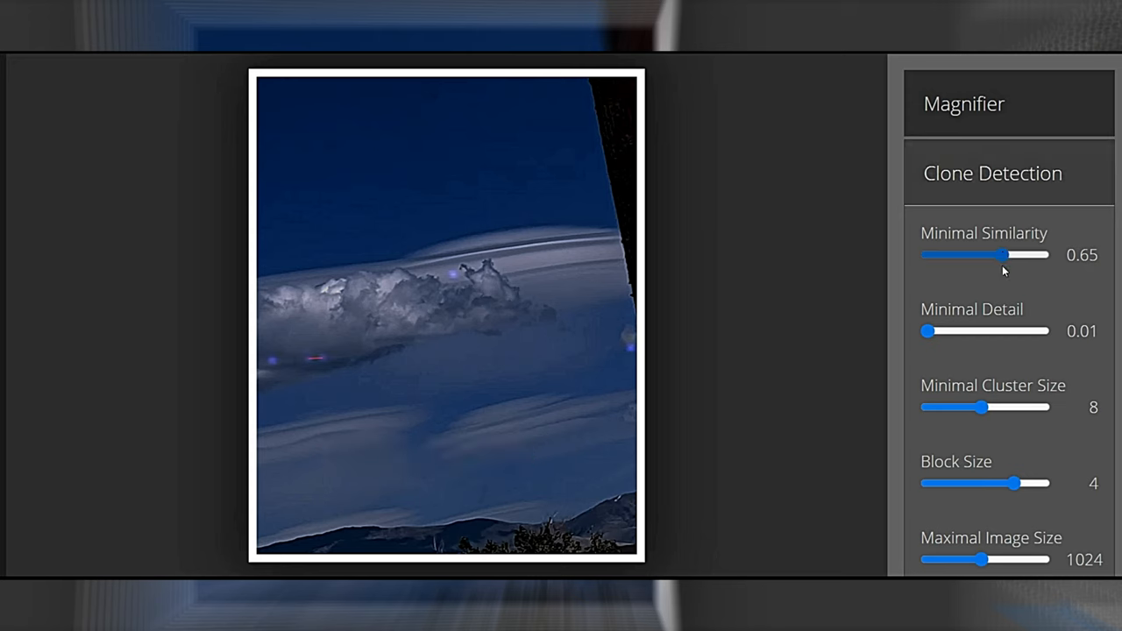
Step: Raise the minimal detail, then lower similarity back to 0.57 and detail to 0.17, finding no clones
left_click_drag(926, 330, 954, 330)
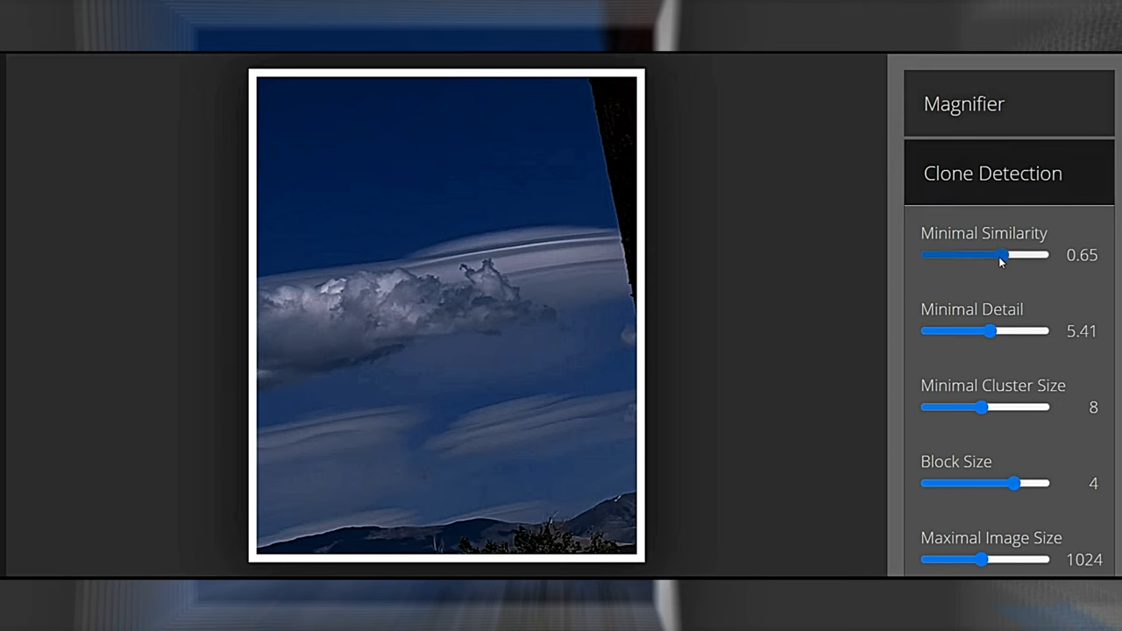
left_click_drag(1026, 254, 992, 254)
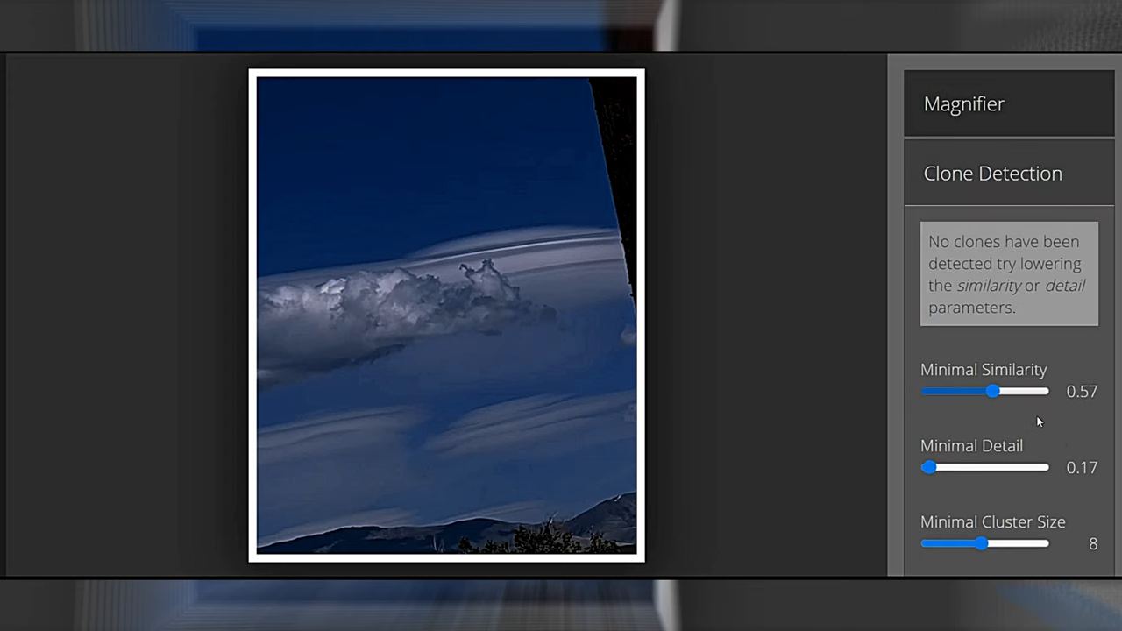
scroll("down", 3)
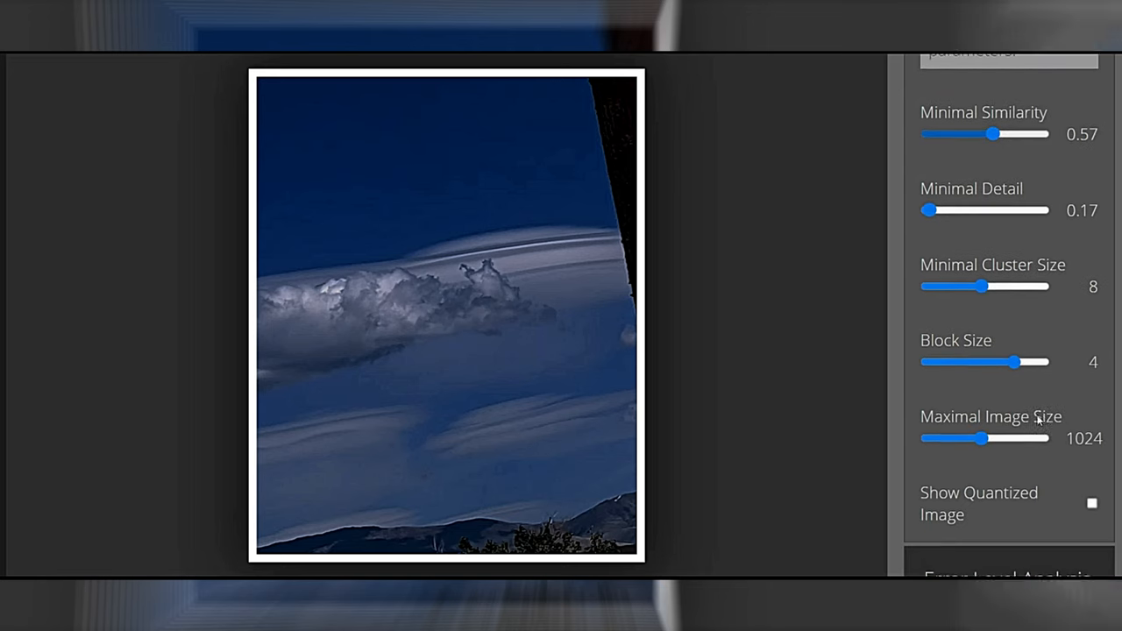
scroll("down", 3)
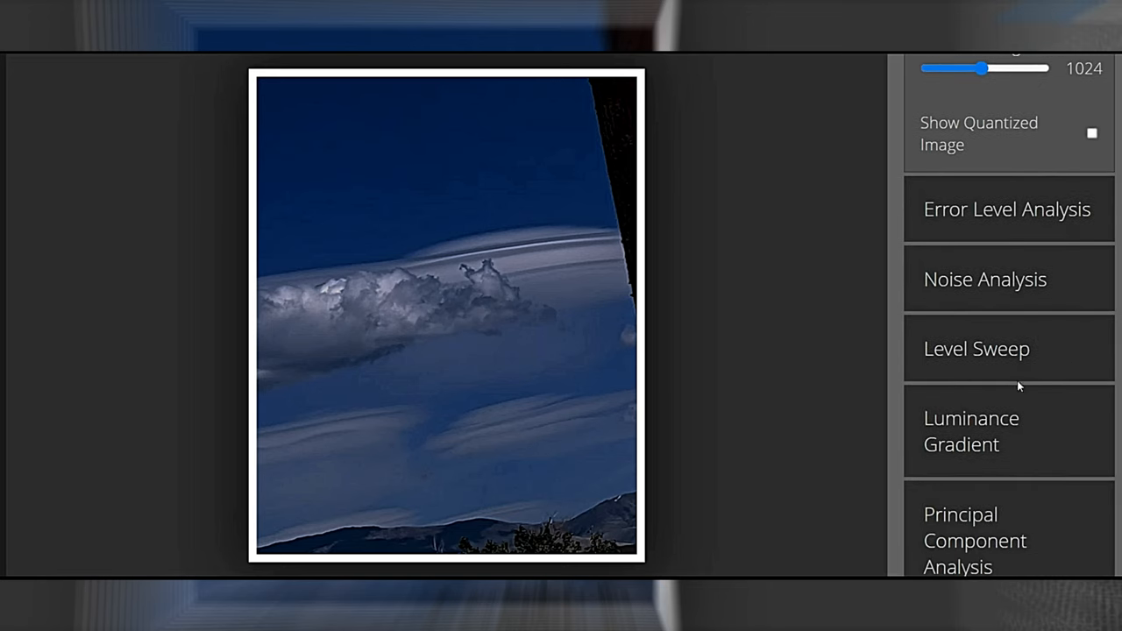
Step: Switch to Level Sweep and lower the sweep level to 0.77
left_click(972, 432)
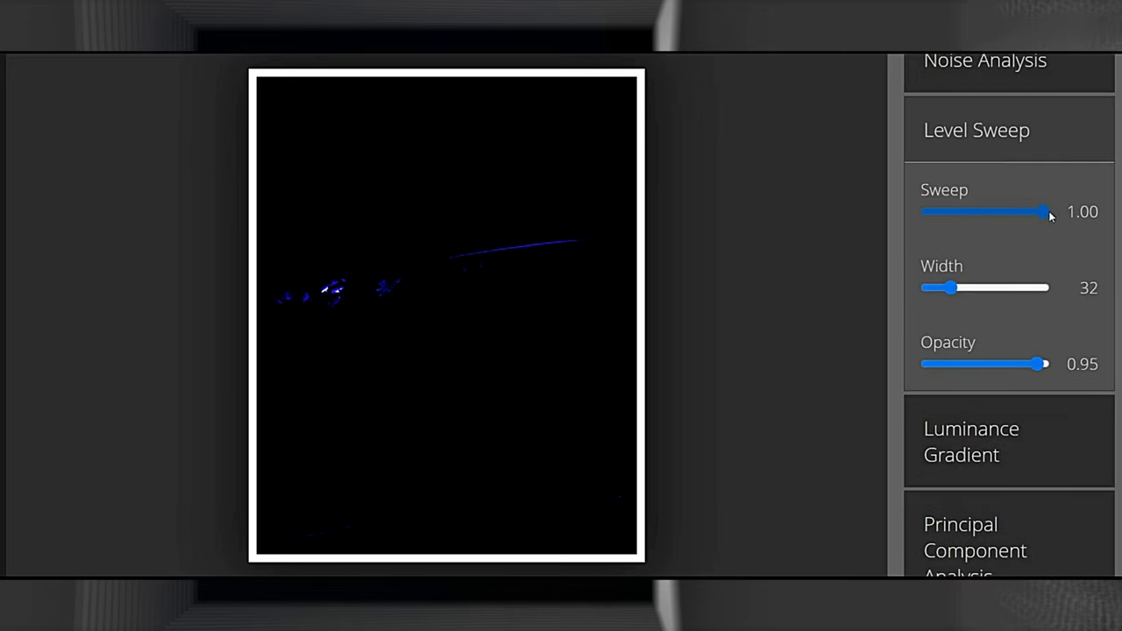
left_click_drag(1050, 210, 1042, 211)
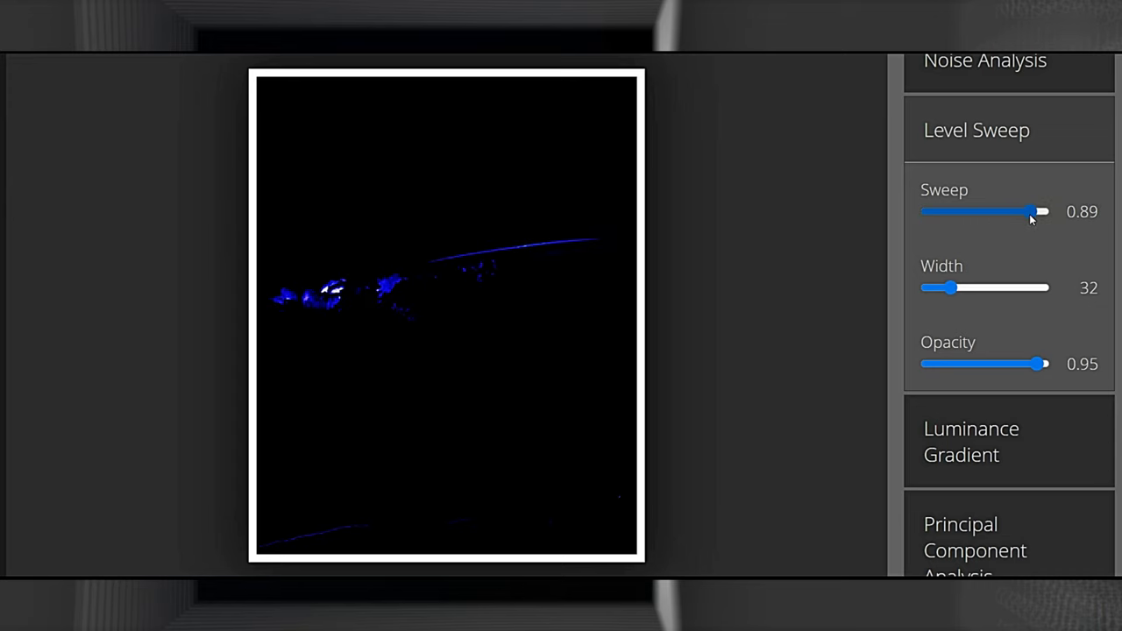
left_click_drag(1043, 210, 1023, 211)
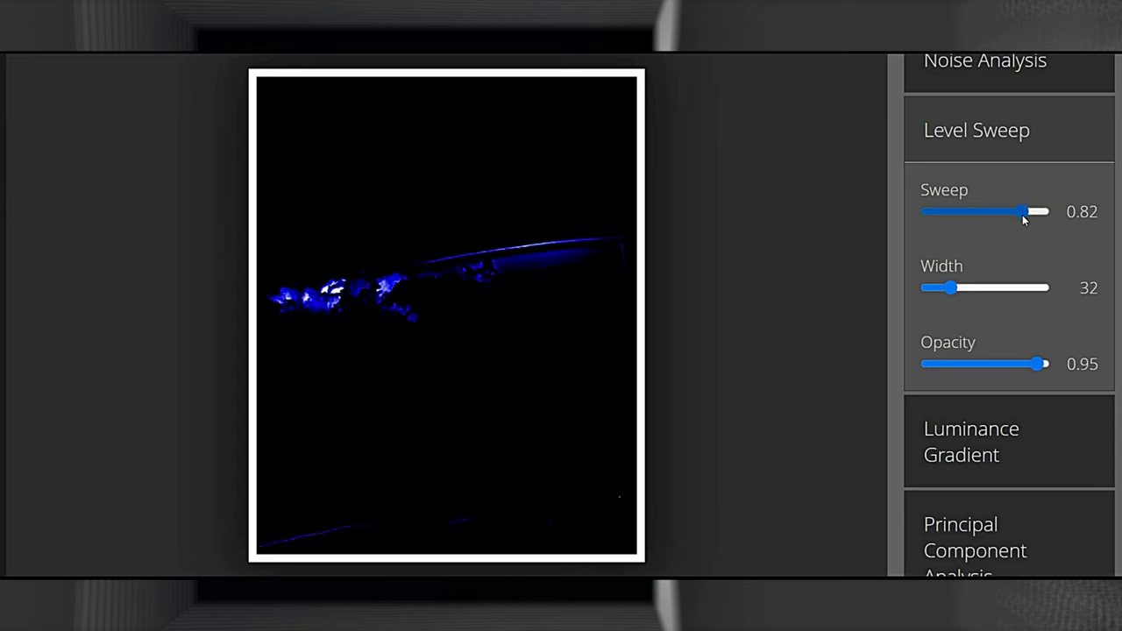
left_click_drag(1038, 210, 1010, 210)
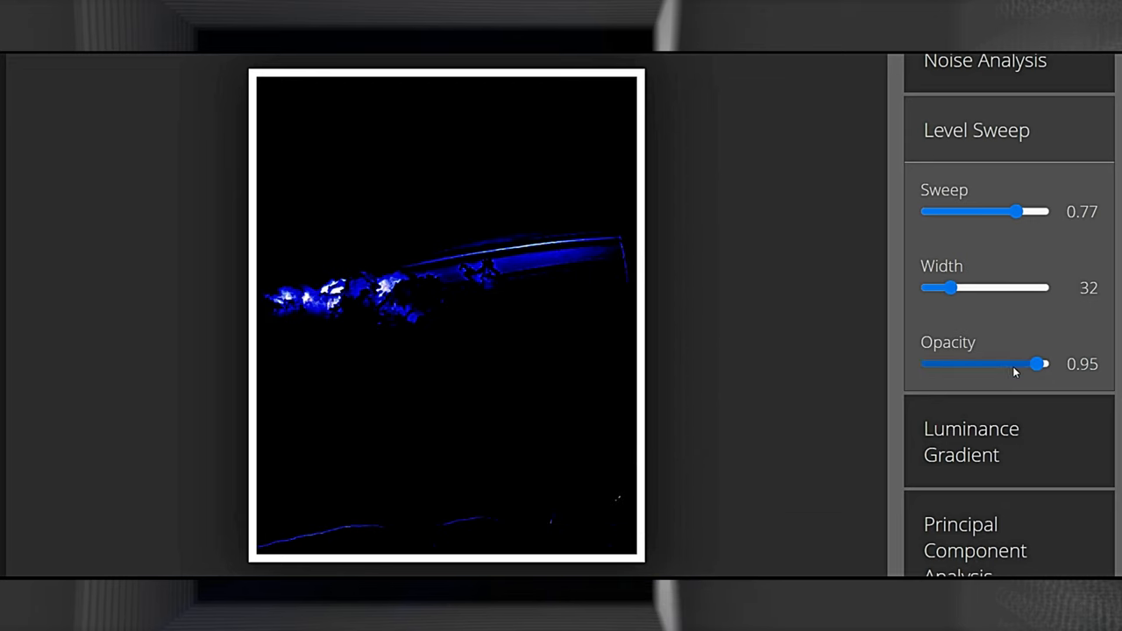
Step: Reduce the level sweep overlay opacity stepwise down to 0.21
left_click_drag(1045, 362, 1016, 363)
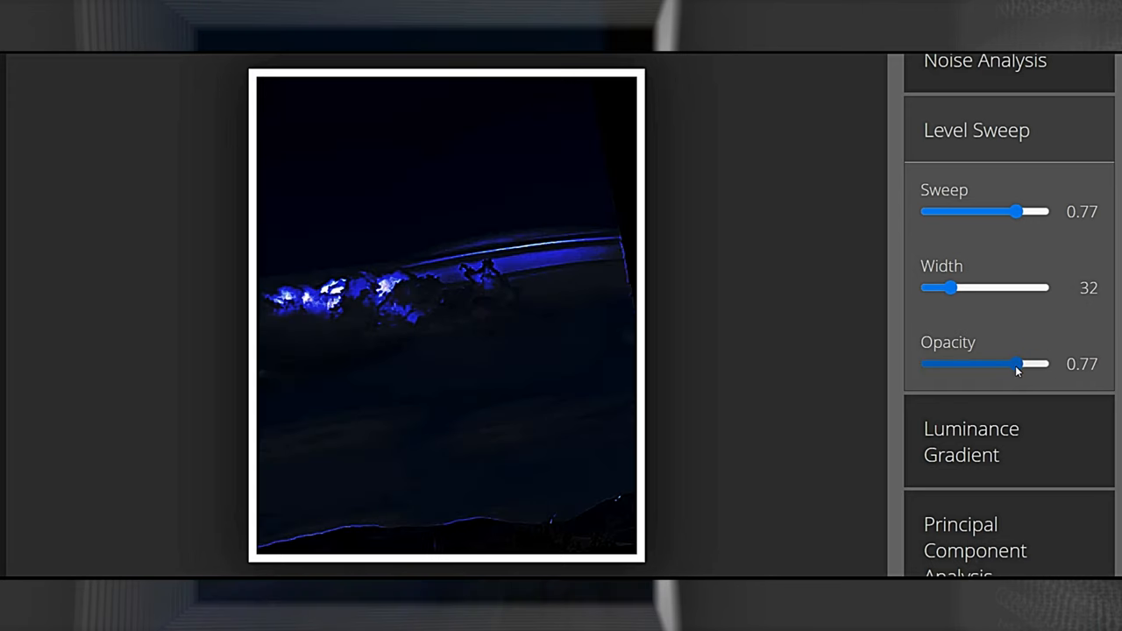
left_click_drag(1017, 363, 996, 363)
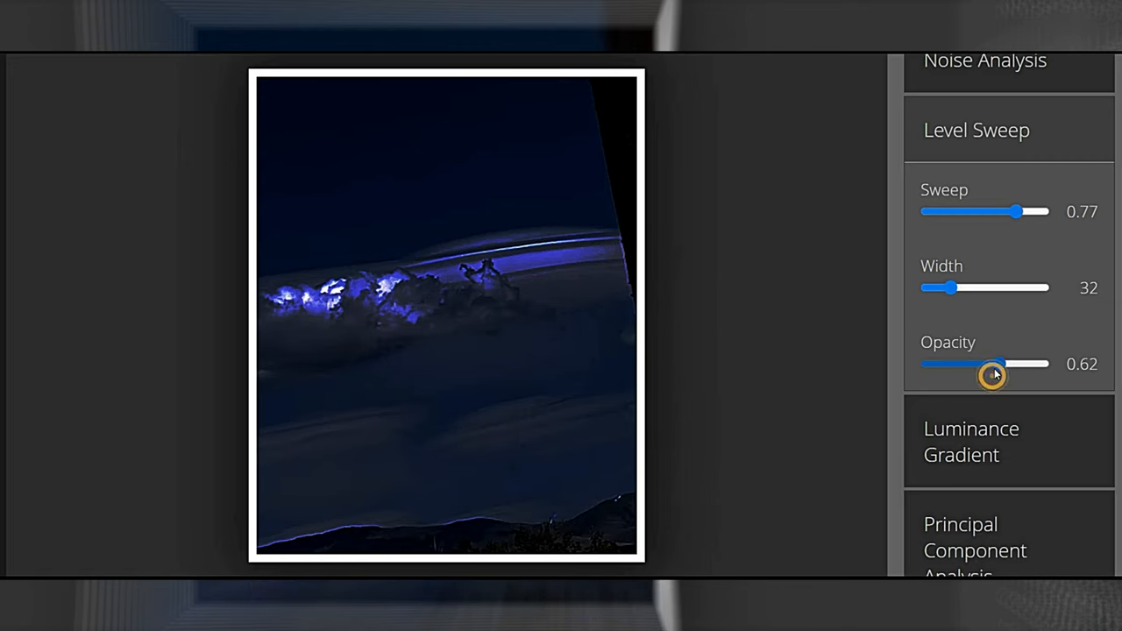
left_click_drag(996, 363, 964, 363)
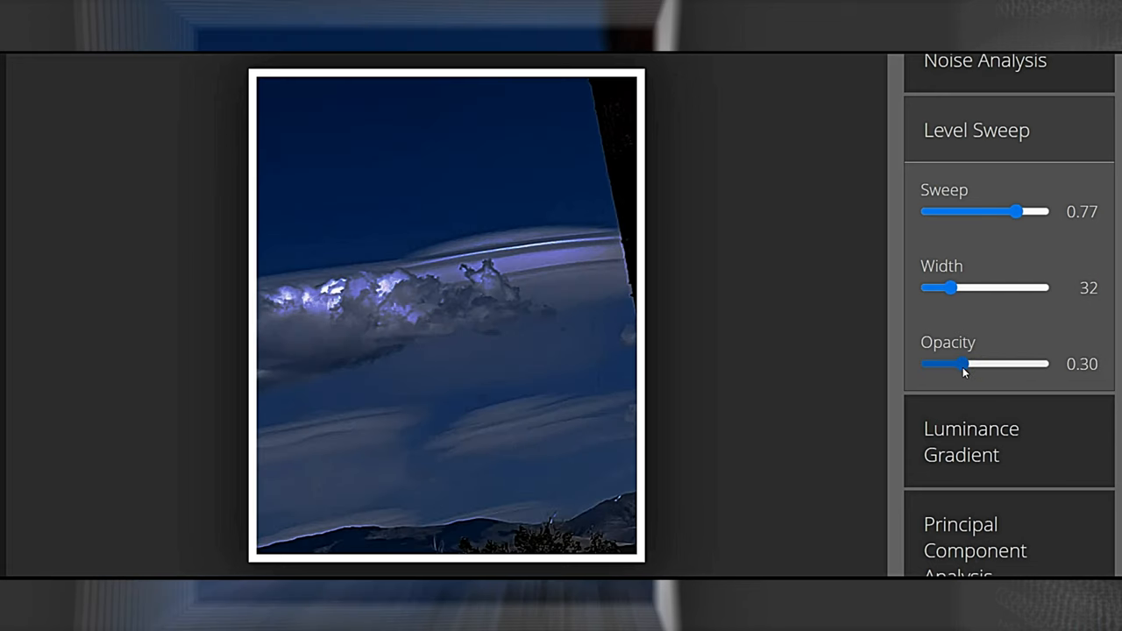
left_click_drag(968, 363, 954, 363)
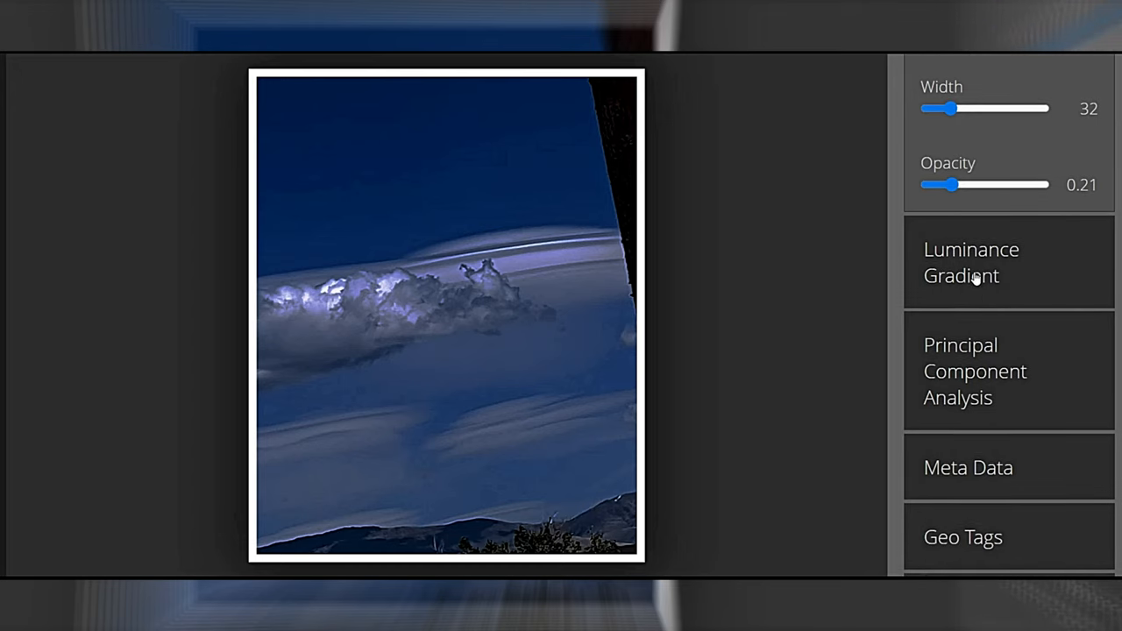
Step: Switch to Luminance Gradient and set its intensity to 12.14
left_click(971, 263)
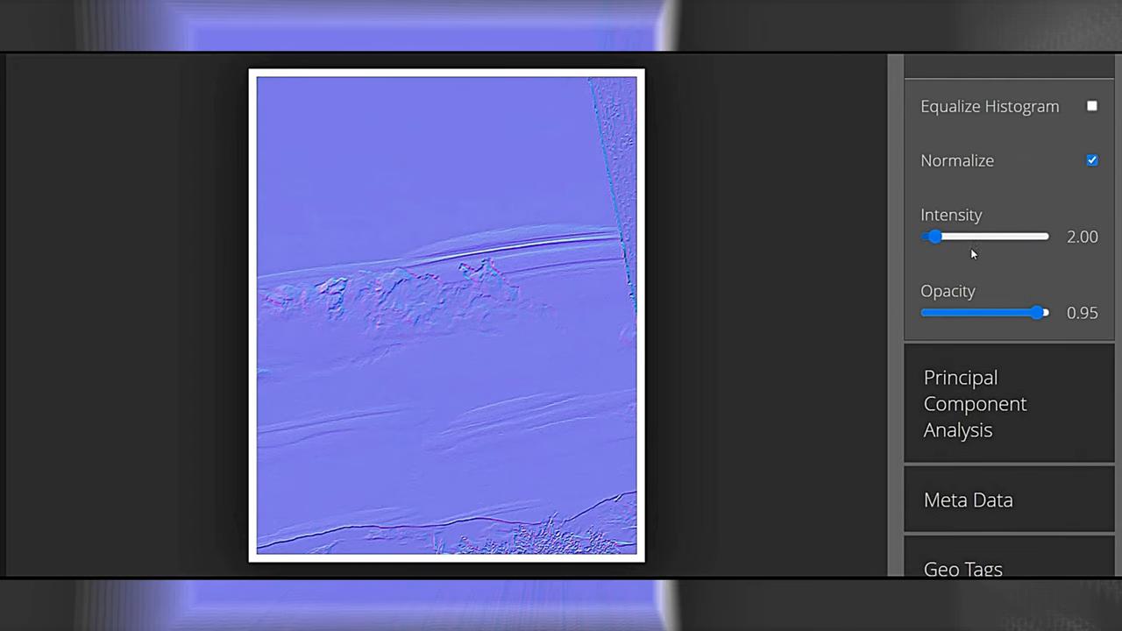
left_click_drag(936, 235, 1021, 235)
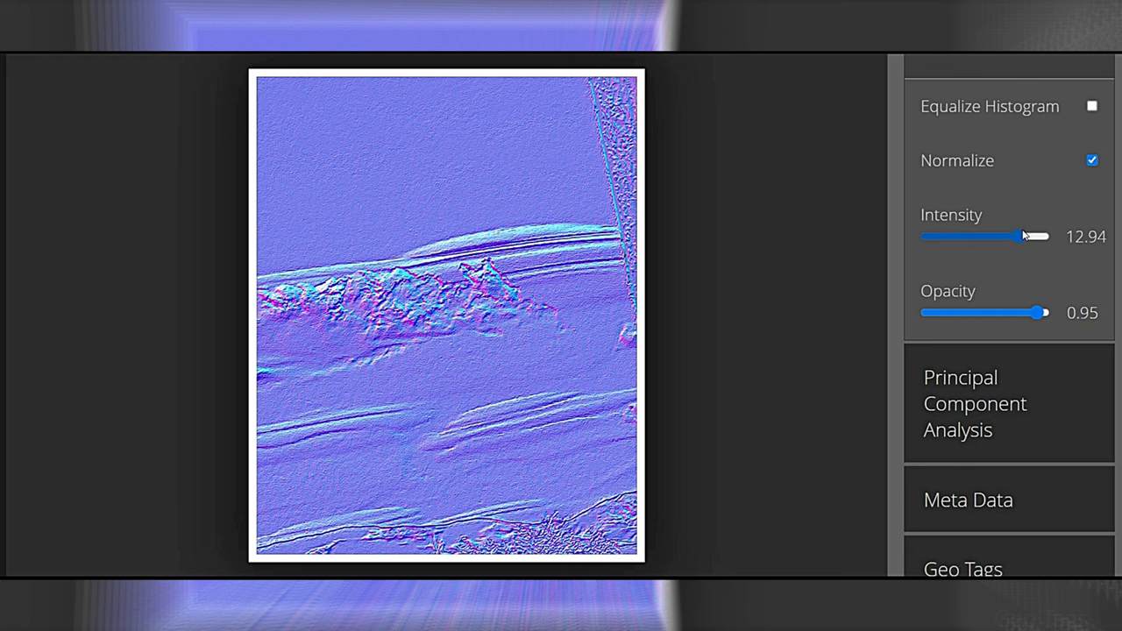
left_click_drag(1038, 235, 1008, 235)
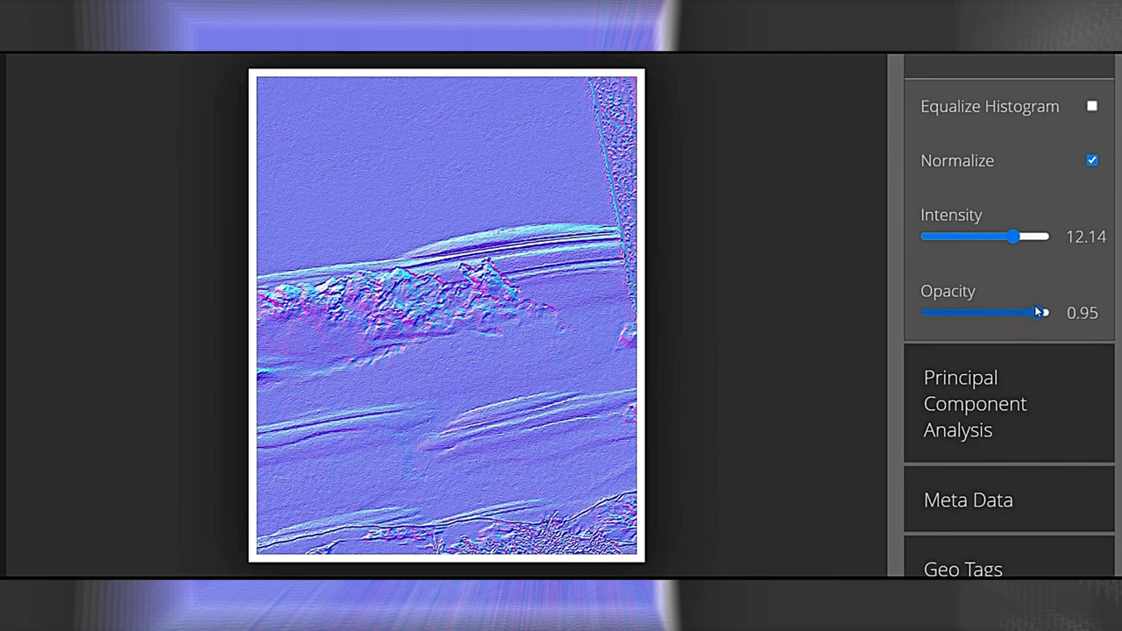
Step: Lower the gradient overlay opacity to 0.57 and examine a magnified patch of it
left_click_drag(1043, 312, 1006, 312)
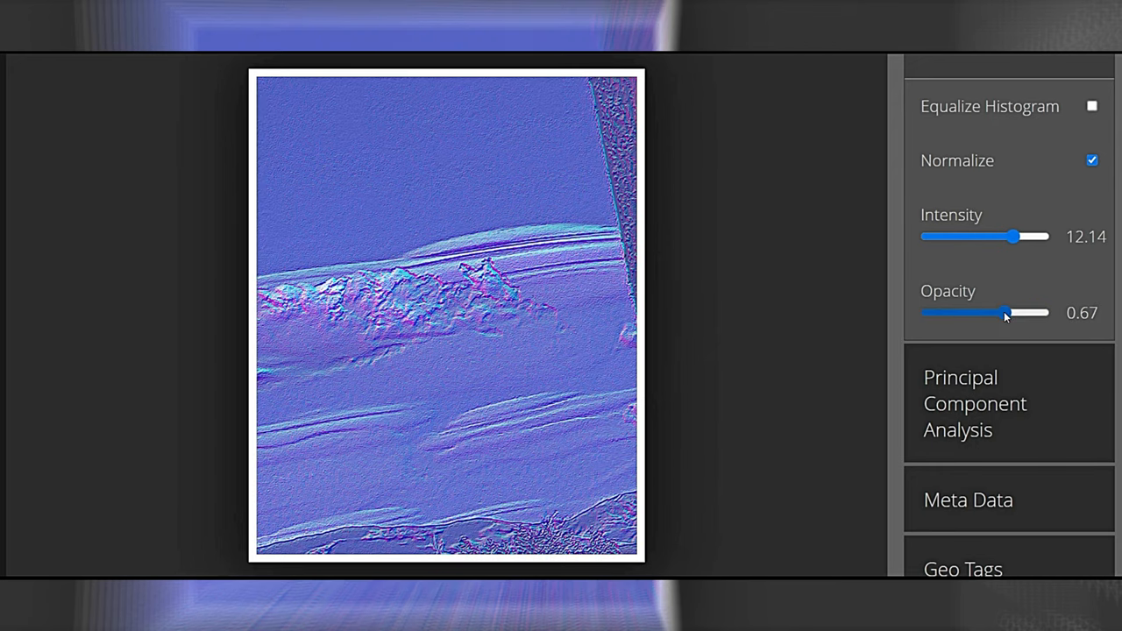
left_click_drag(1006, 312, 992, 312)
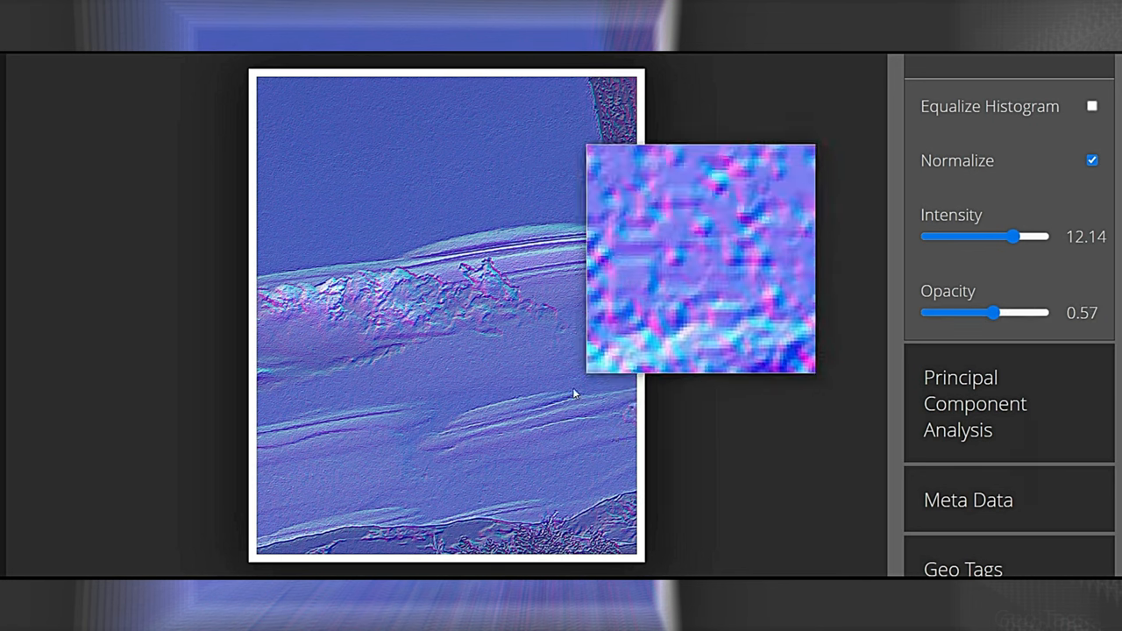
left_click_drag(701, 259, 600, 377)
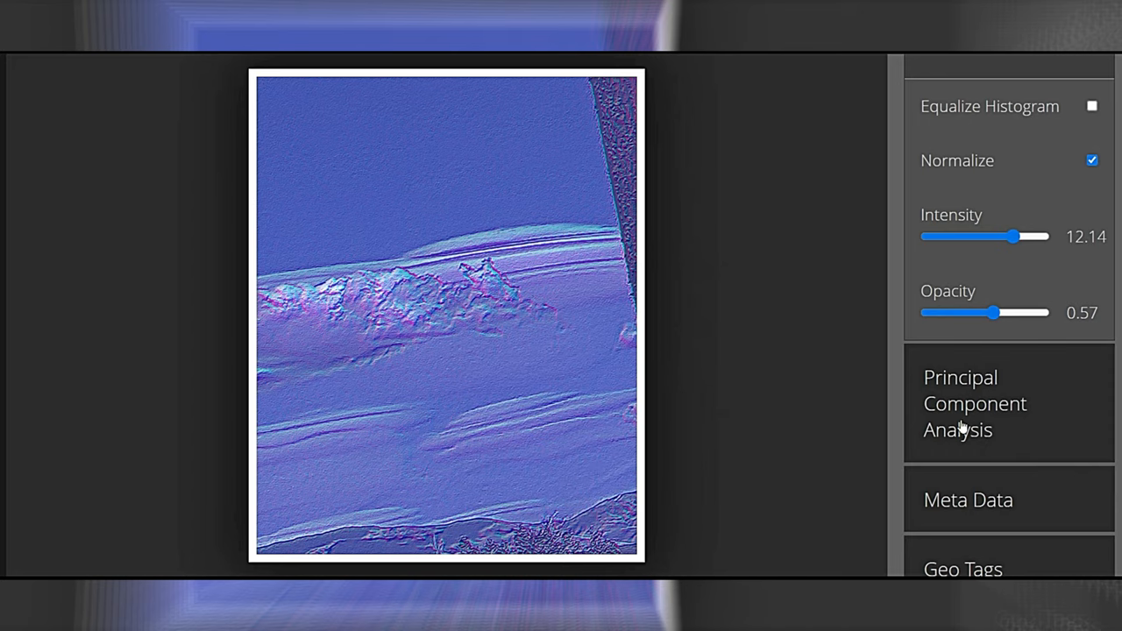
Step: Switch to Principal Component Analysis with Luminance Gradient input and component 2
left_click(975, 403)
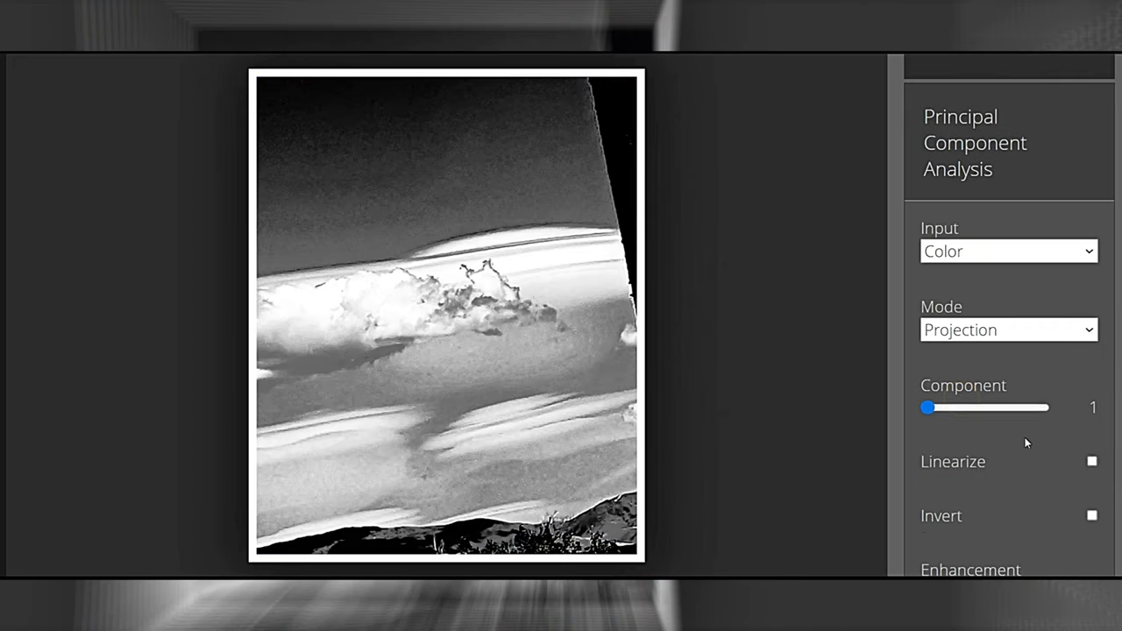
left_click(1008, 252)
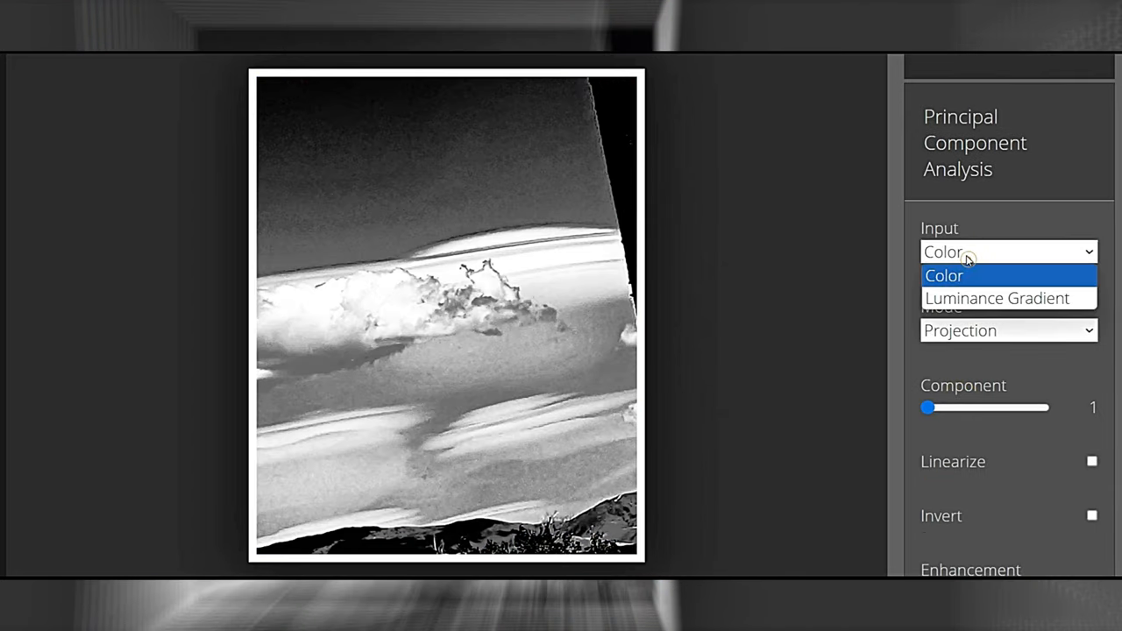
left_click(996, 298)
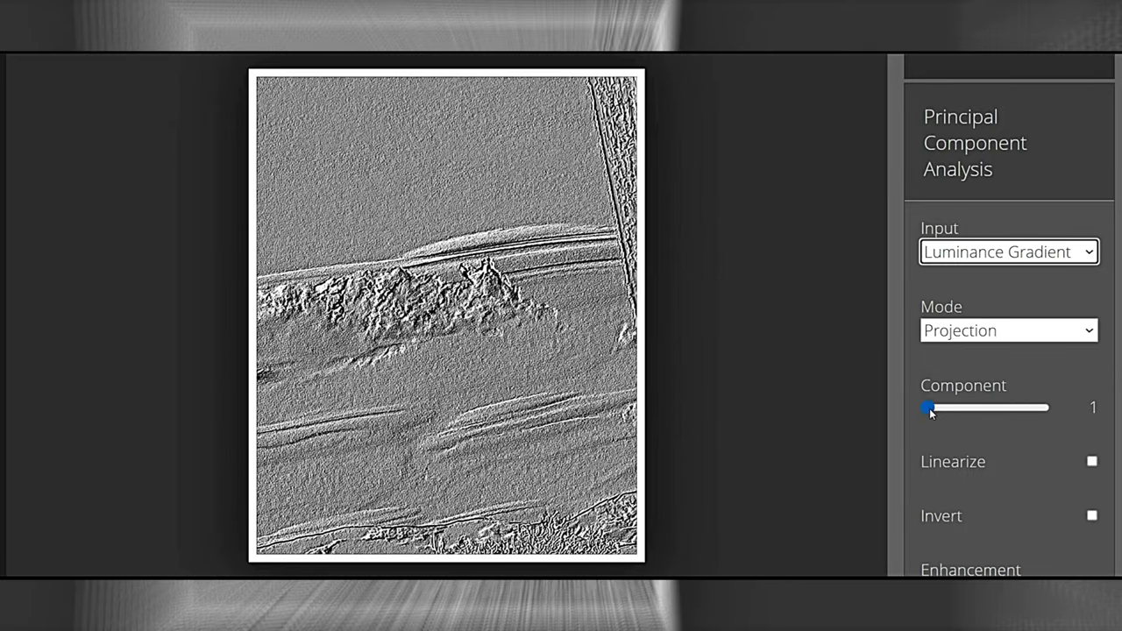
left_click_drag(929, 406, 986, 406)
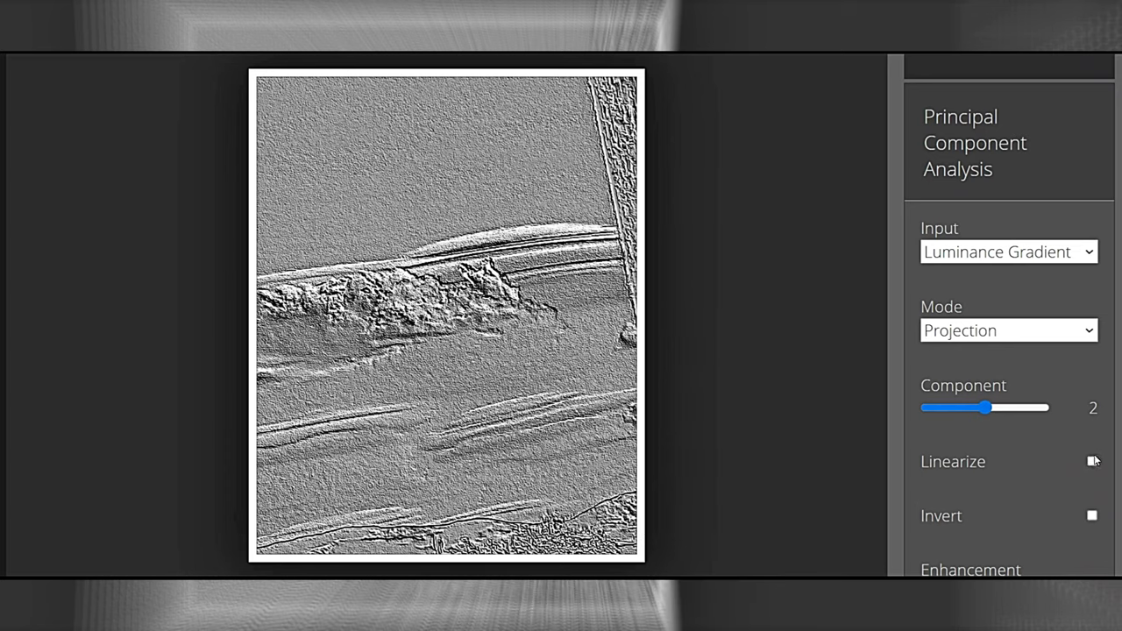
Step: Enable Linearize and Invert on the PCA result and examine the cloud edge magnified
left_click(1092, 463)
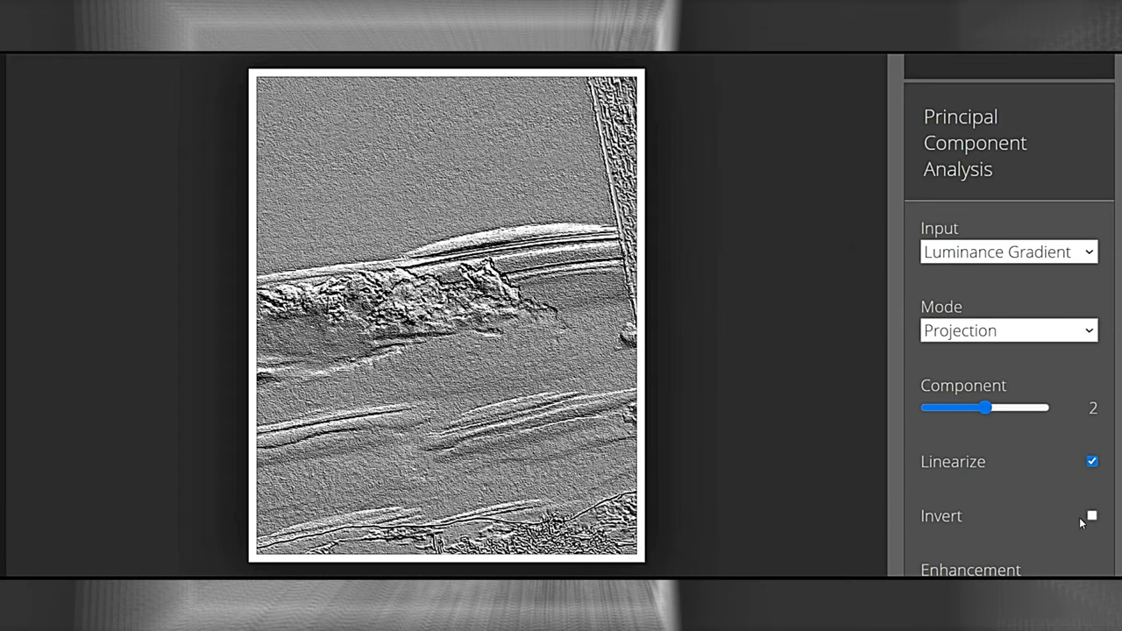
left_click(1091, 516)
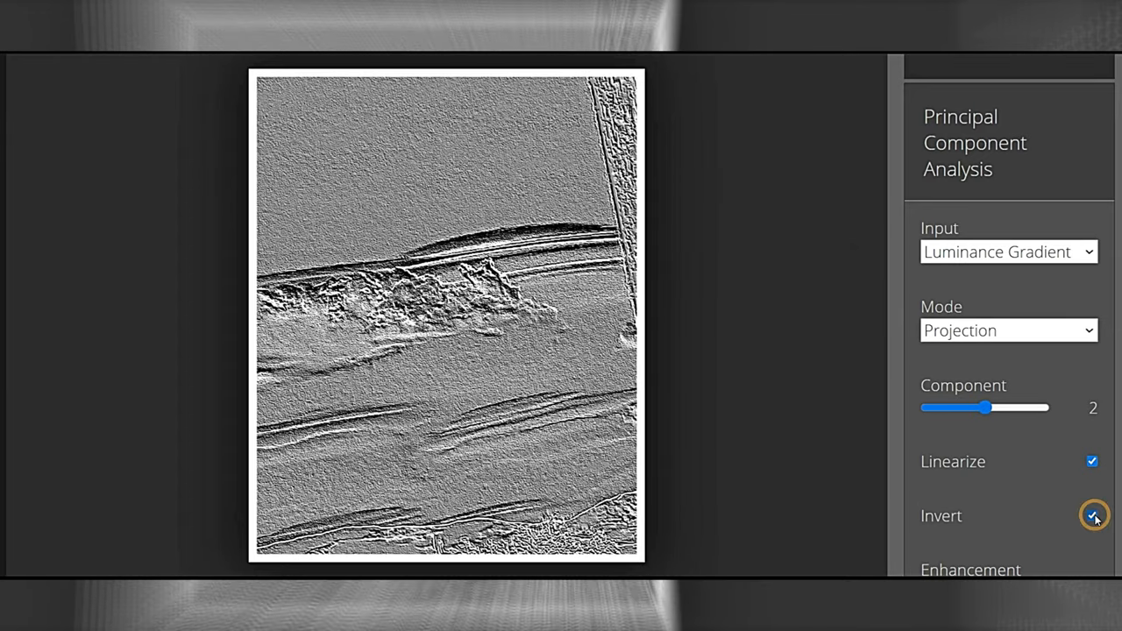
left_click(1091, 515)
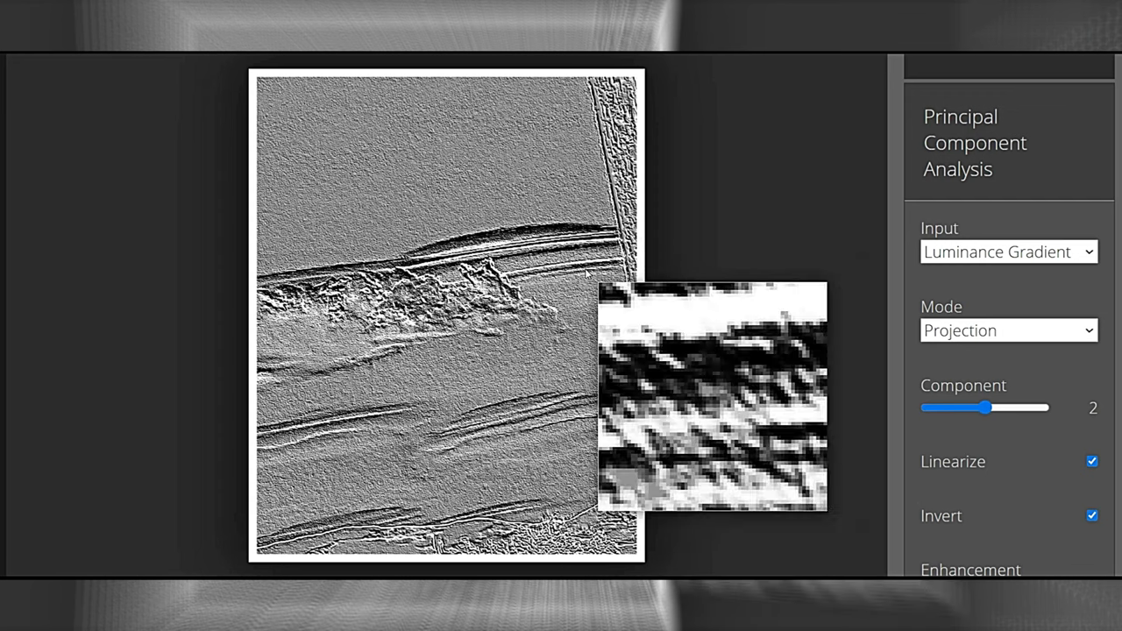
left_click_drag(710, 395, 610, 277)
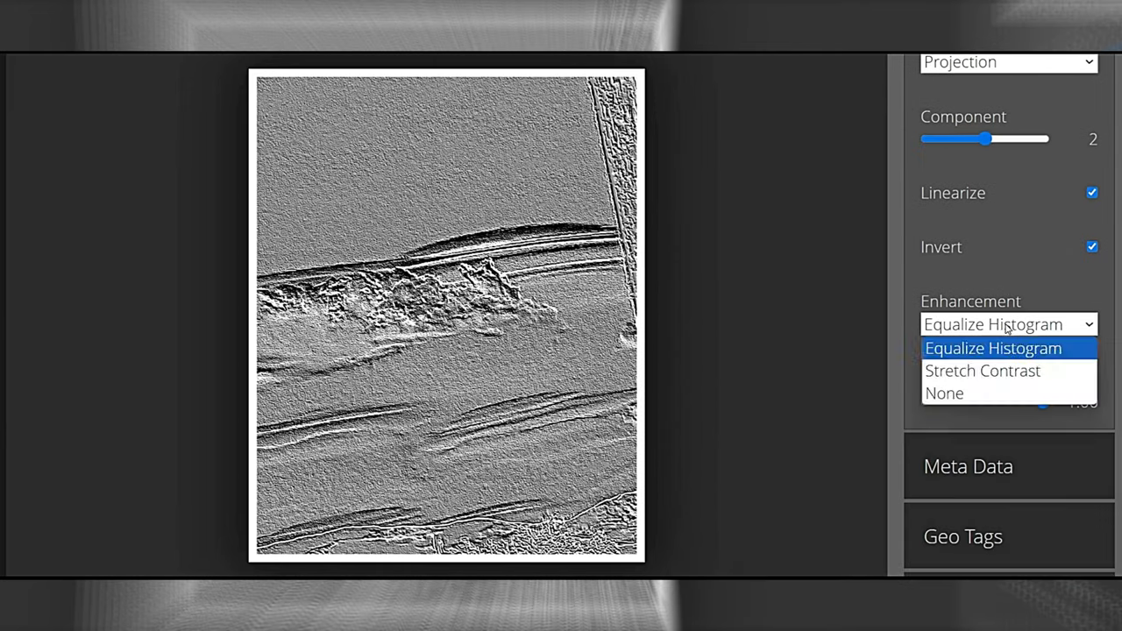
Step: Set PCA enhancement to Stretch Contrast and fade the overlay opacity down to about 0
left_click(982, 369)
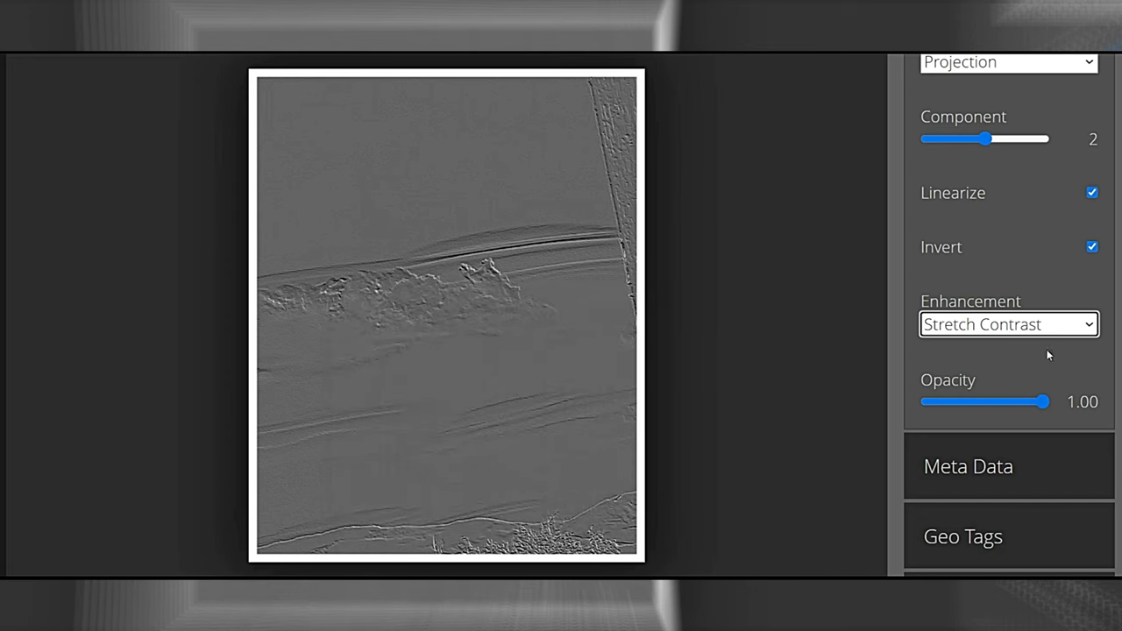
left_click_drag(1048, 401, 980, 401)
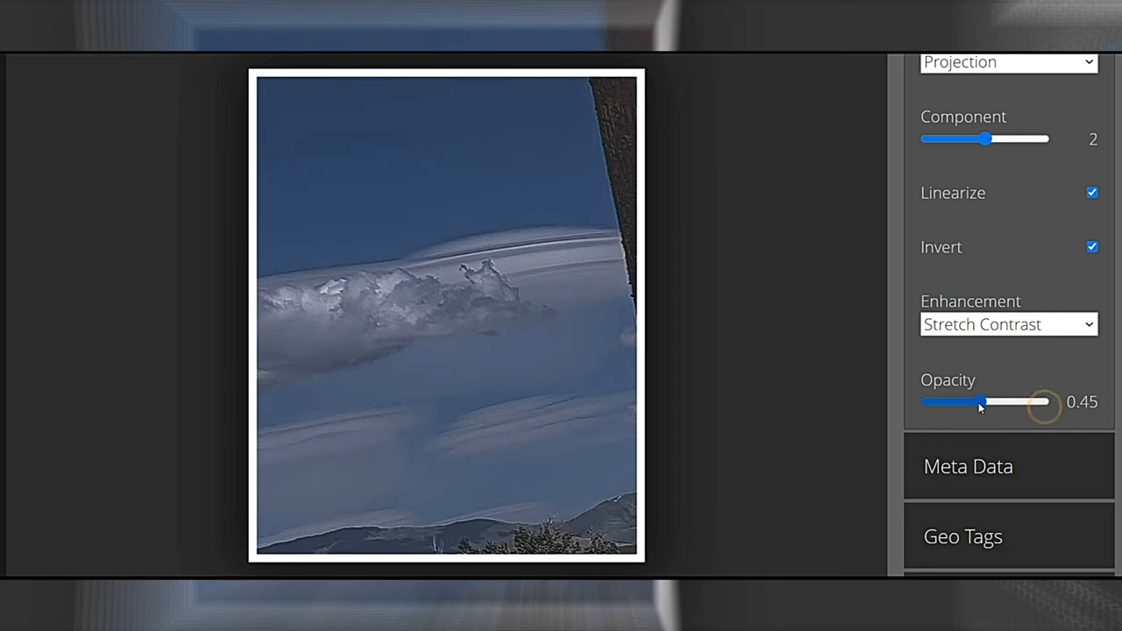
left_click_drag(980, 402, 937, 401)
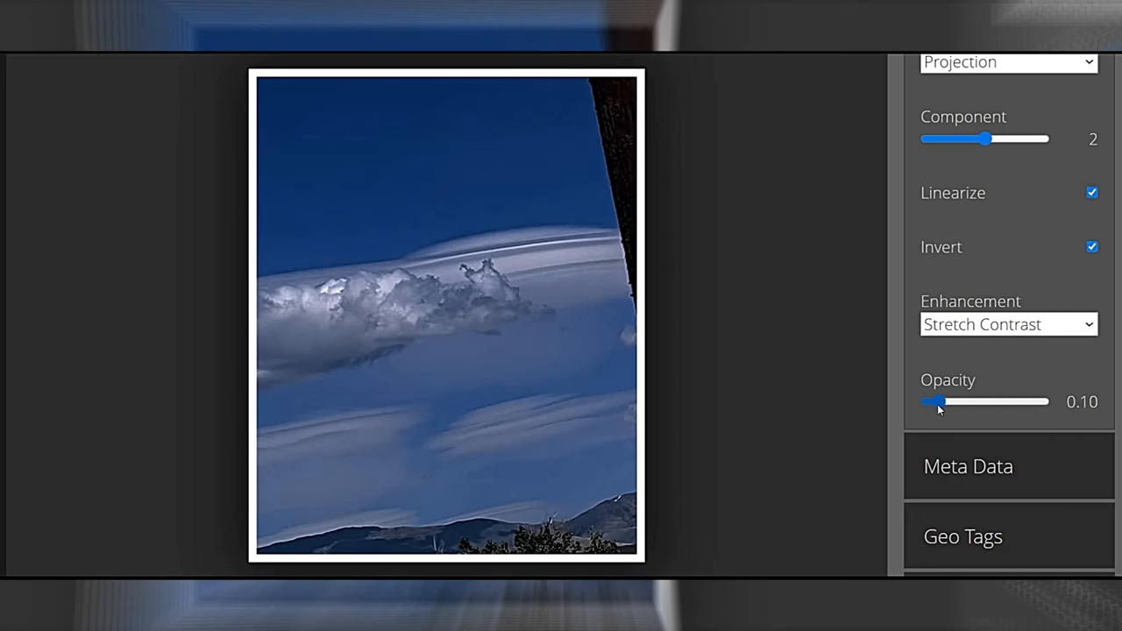
left_click_drag(936, 400, 926, 400)
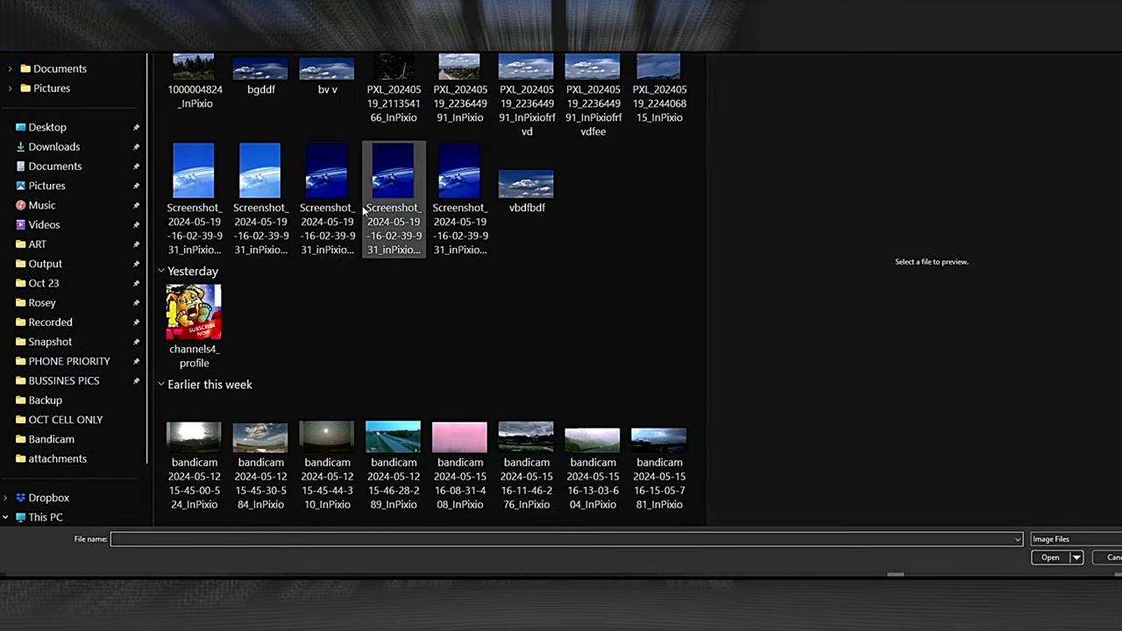
mouse_move(193, 172)
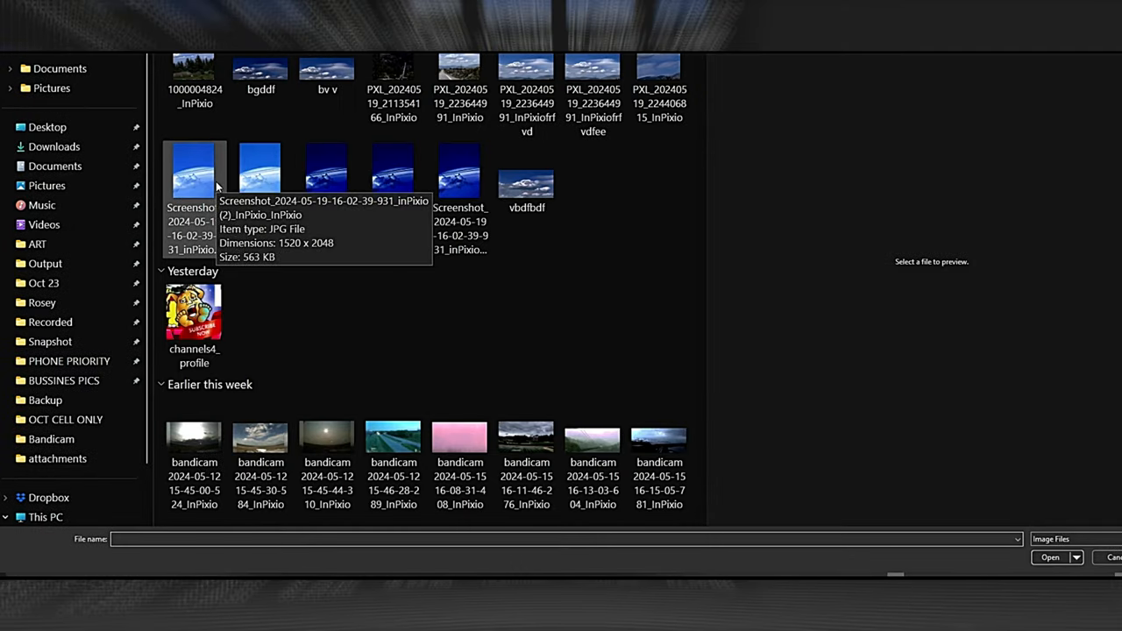
Step: Select the vbdfbdf wide blue cloud image and load it into Forensically
left_click(526, 179)
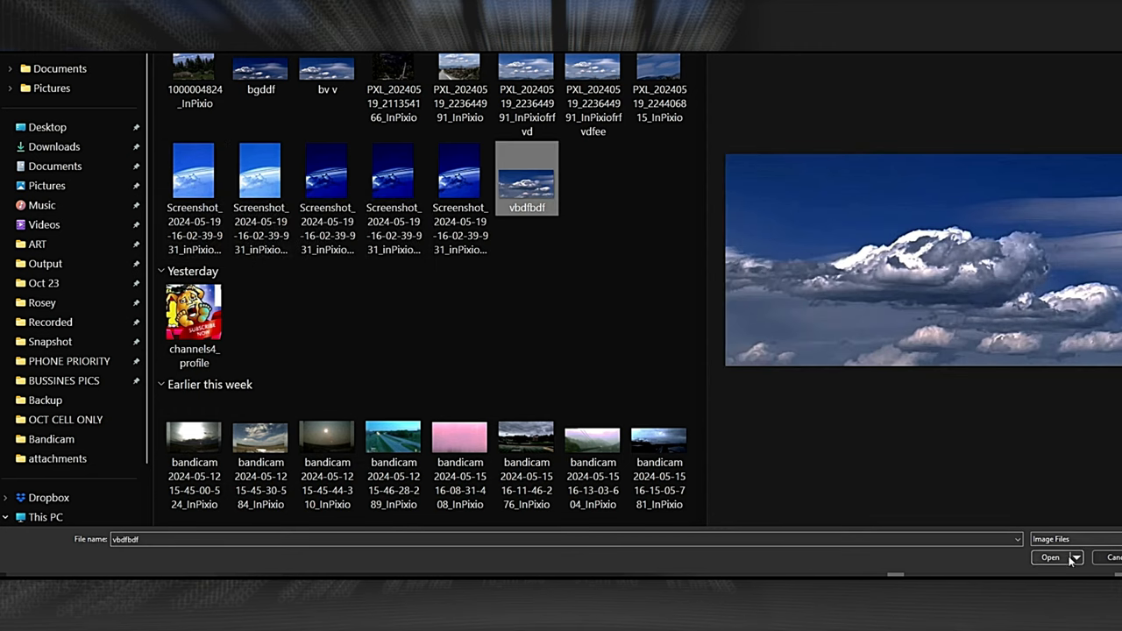
left_click(1048, 557)
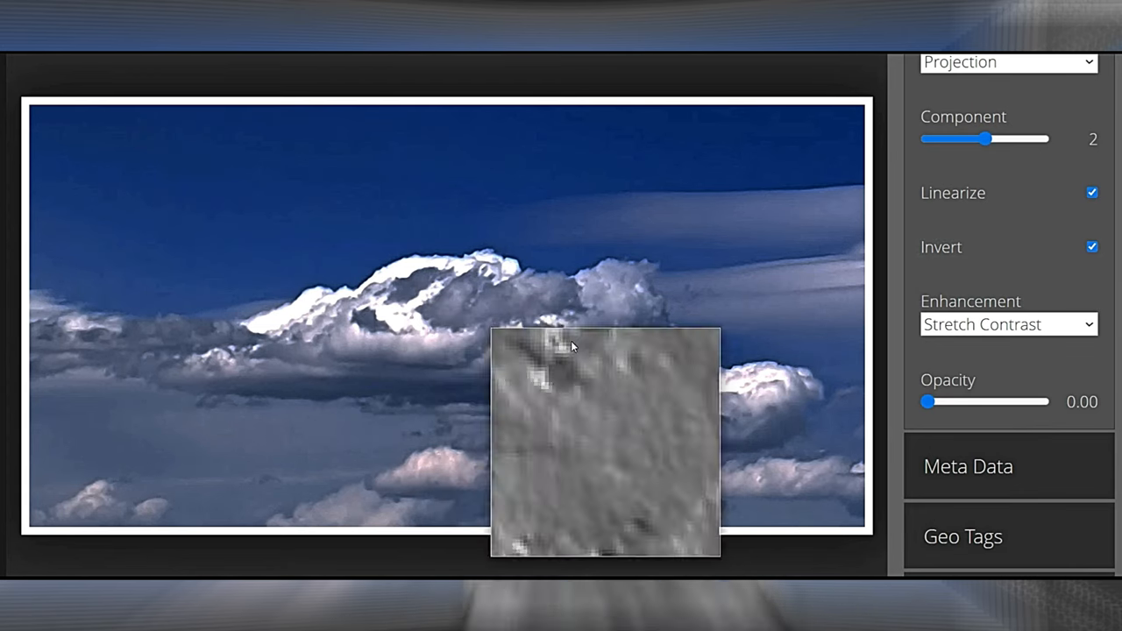
Step: Switch to the Magnifier at 8× with auto contrast by channel to inspect the clouds
left_click(962, 103)
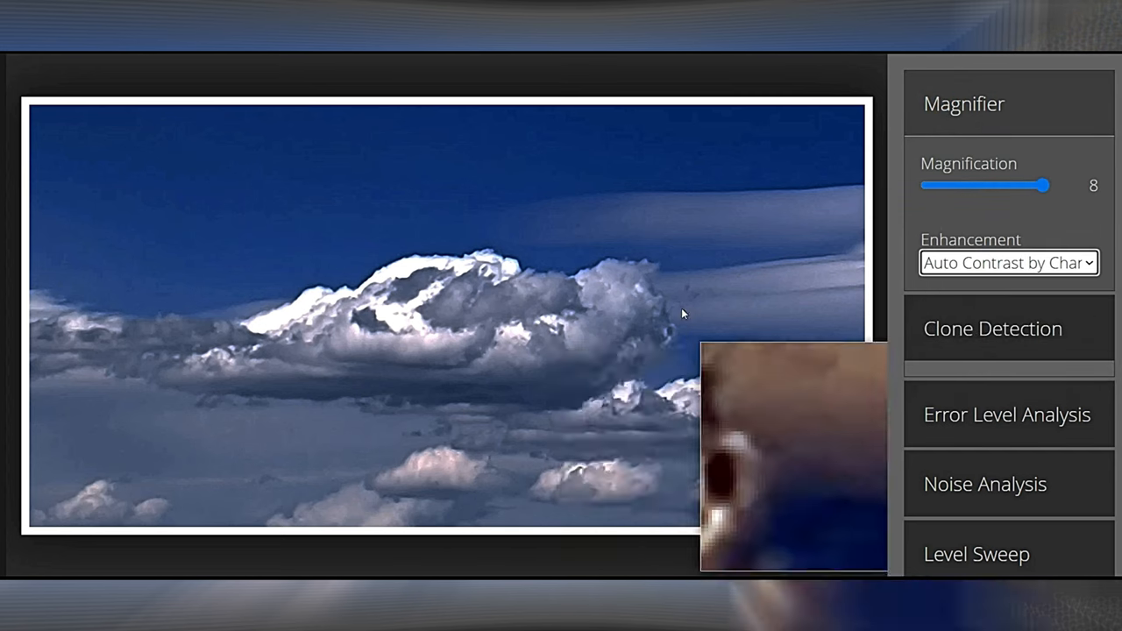
mouse_move(482, 287)
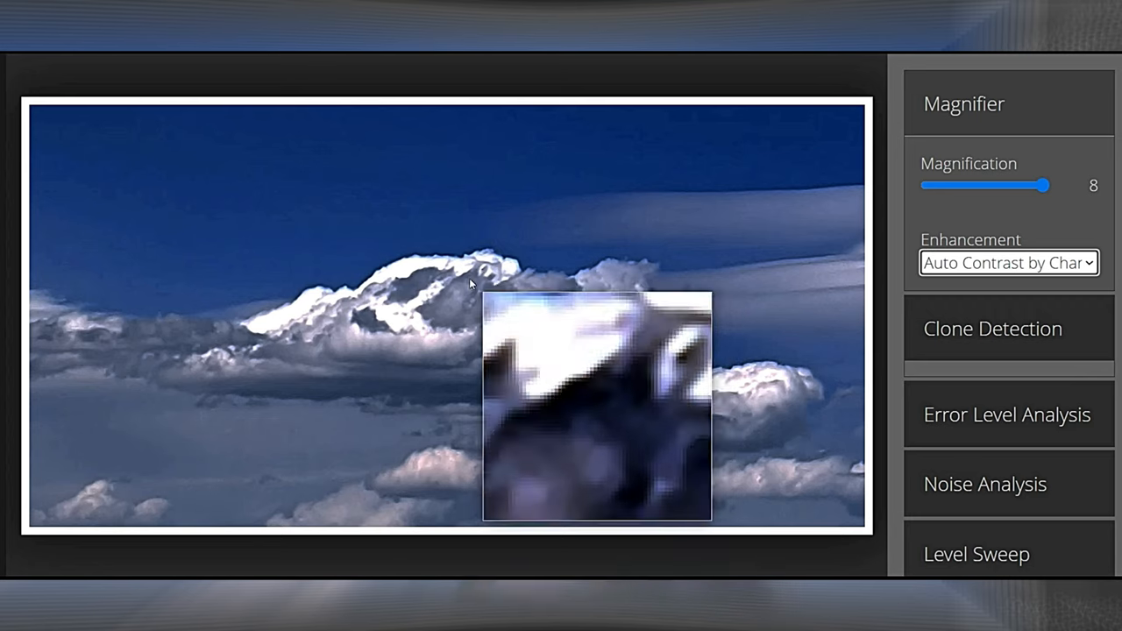
mouse_move(465, 298)
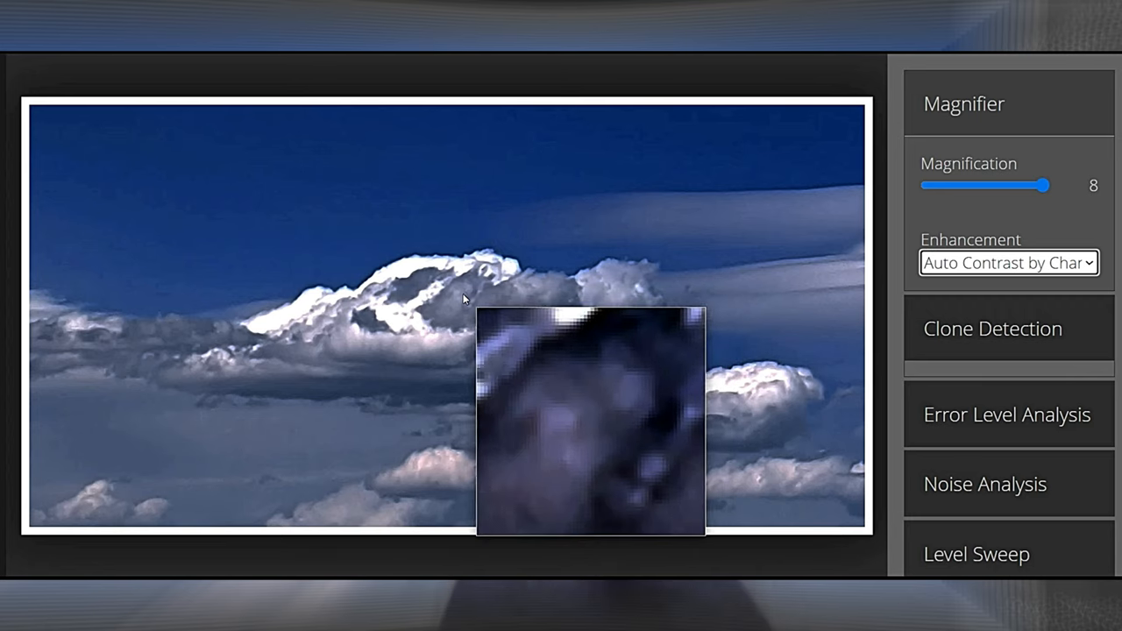
mouse_move(396, 289)
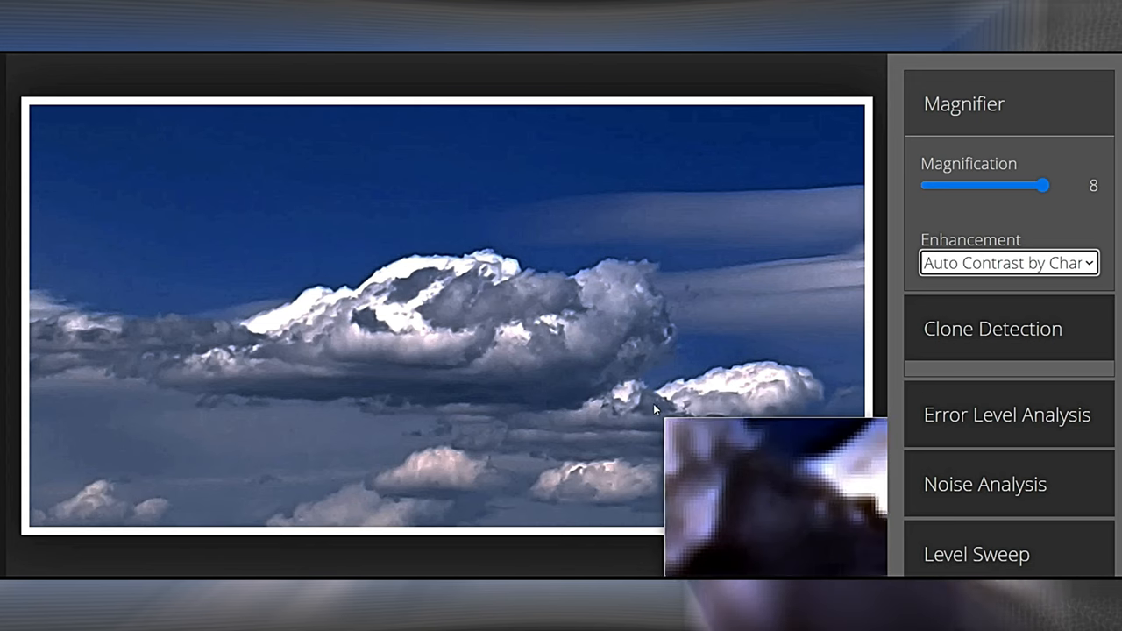
mouse_move(605, 470)
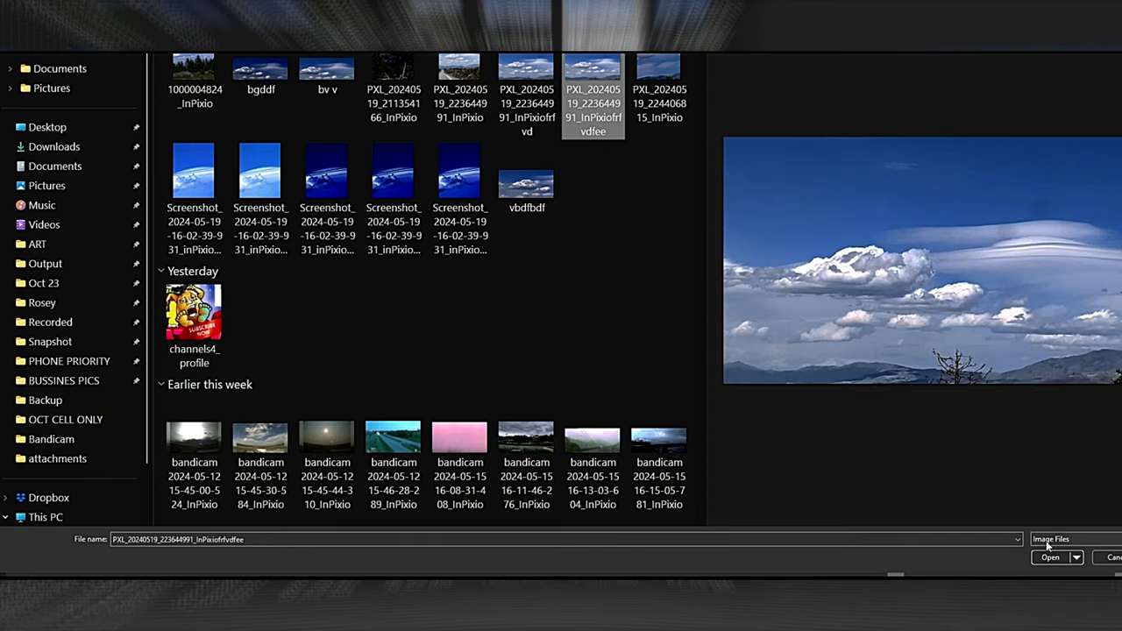
Step: Load the selected PXL photo of lens-shaped clouds above the mountains
left_click(1049, 557)
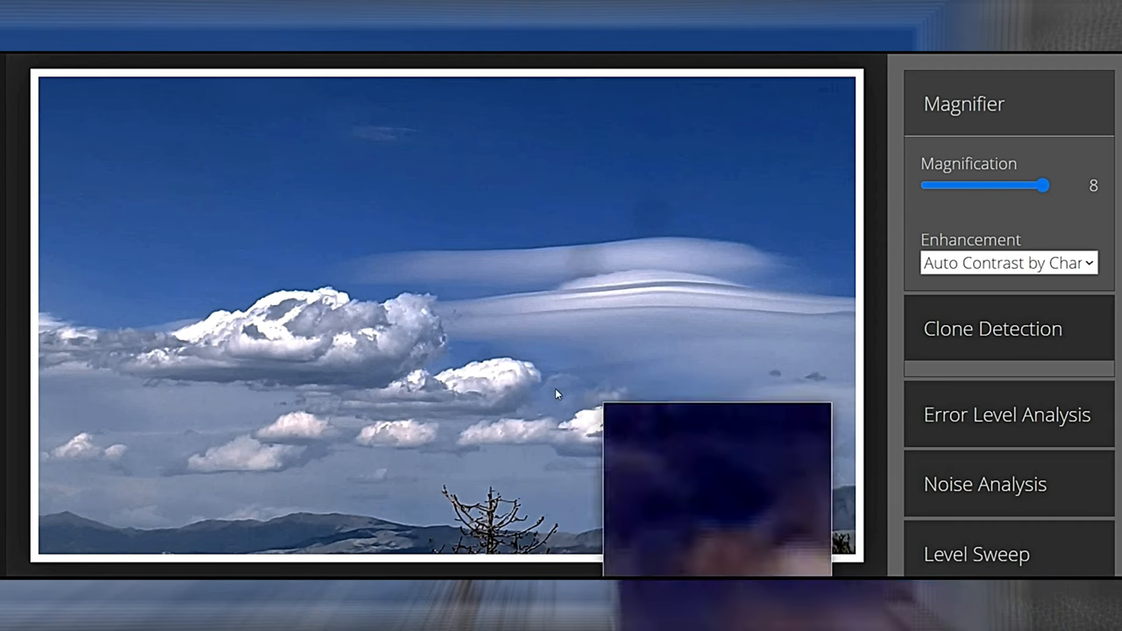
mouse_move(424, 355)
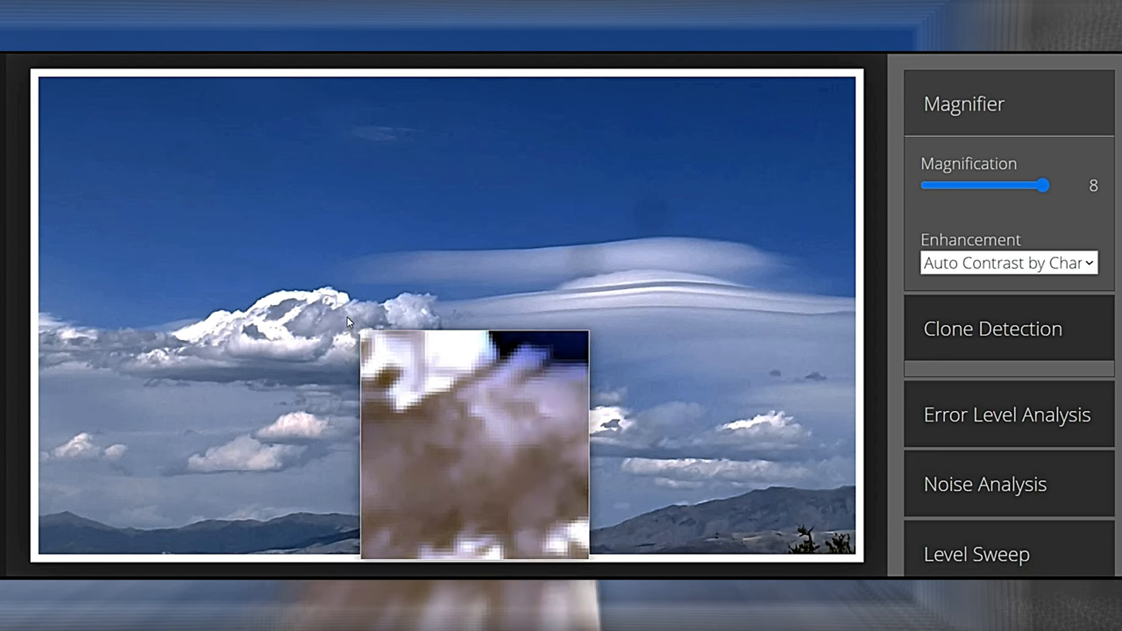
mouse_move(333, 340)
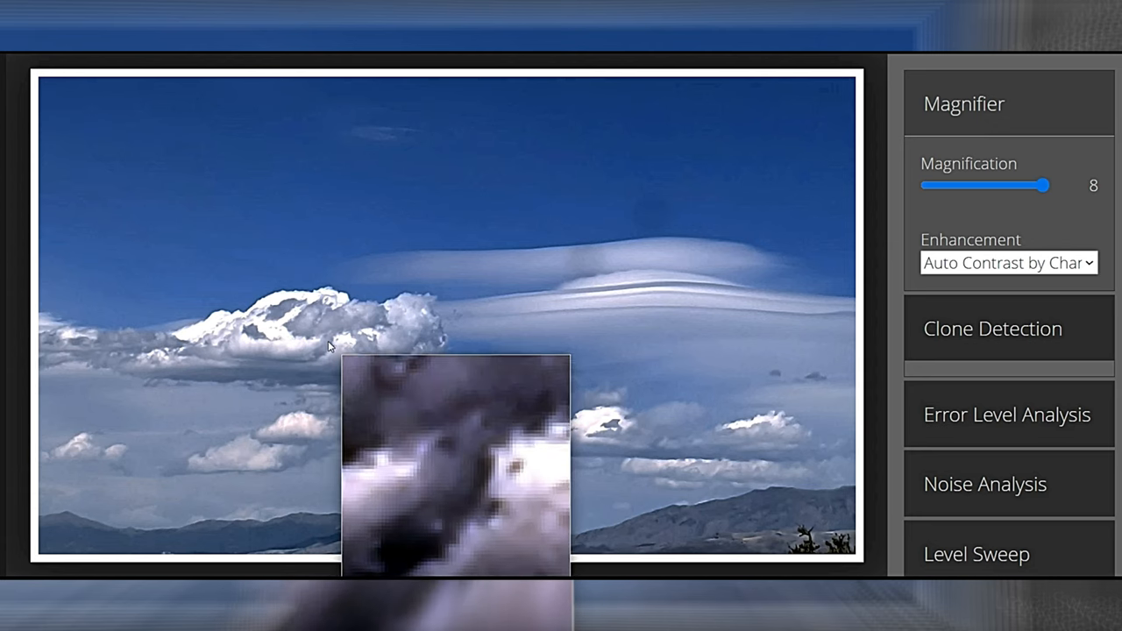
mouse_move(289, 366)
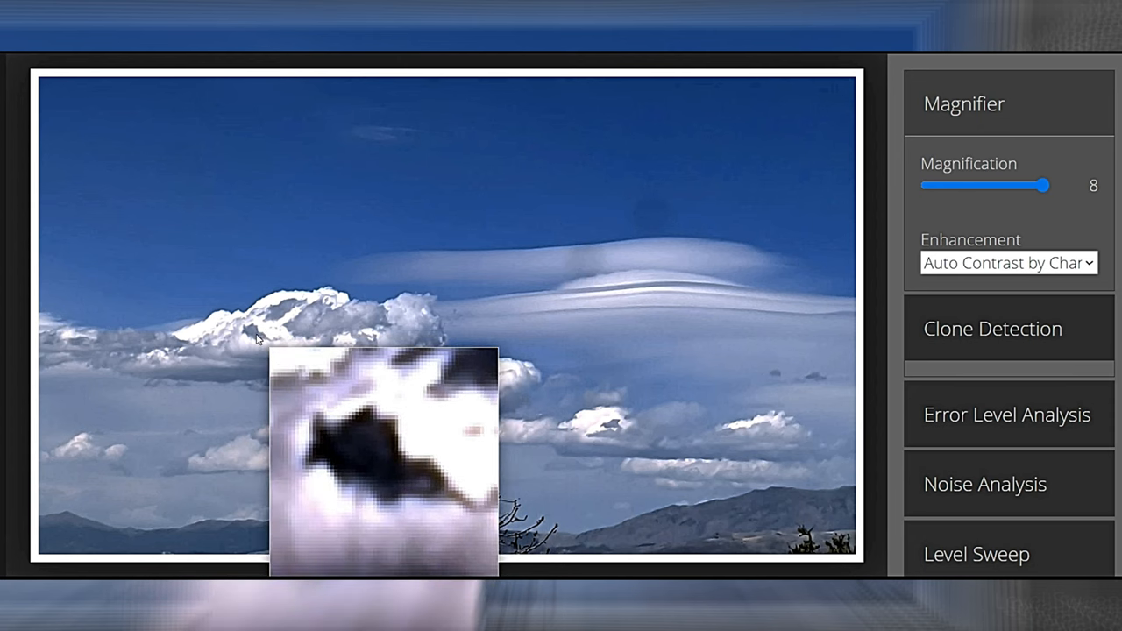
mouse_move(284, 309)
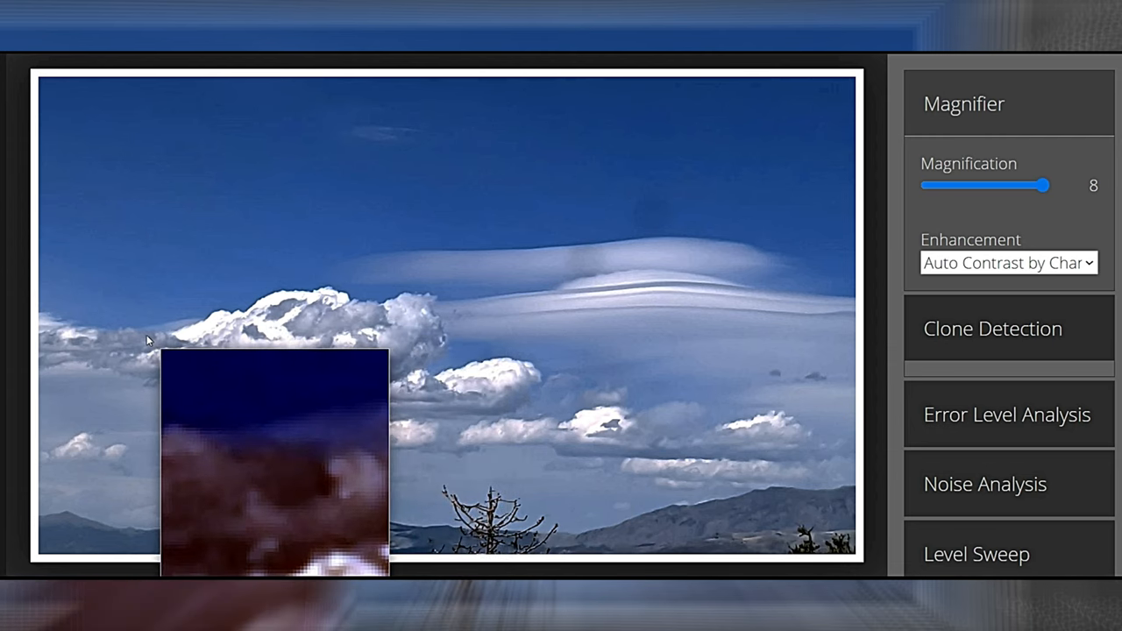
mouse_move(61, 344)
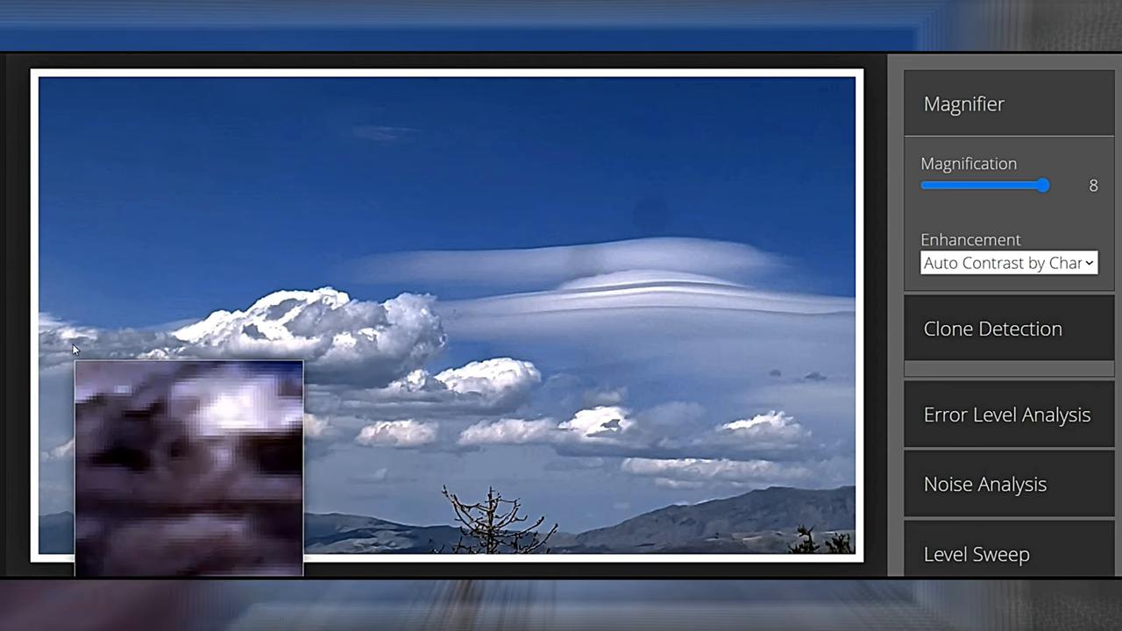
mouse_move(617, 440)
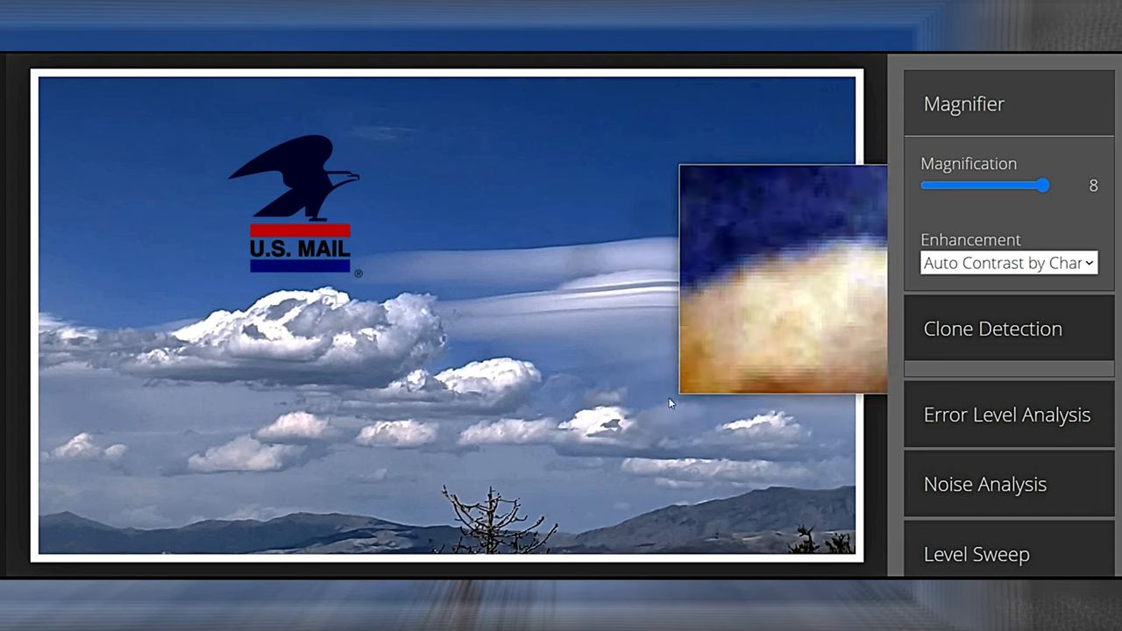
mouse_move(634, 417)
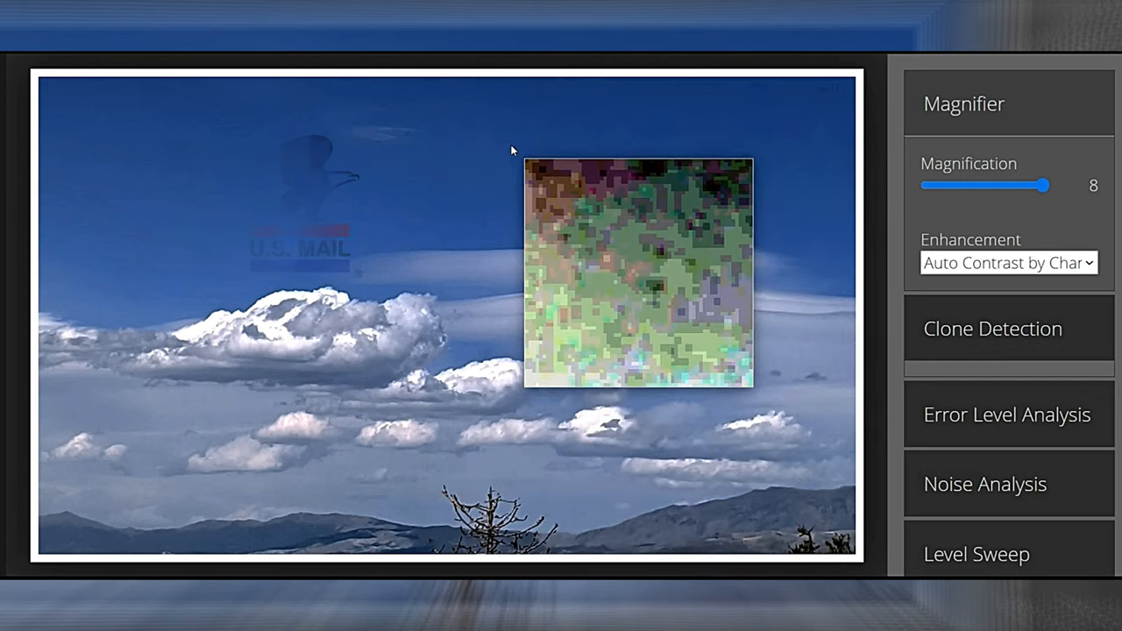
mouse_move(628, 421)
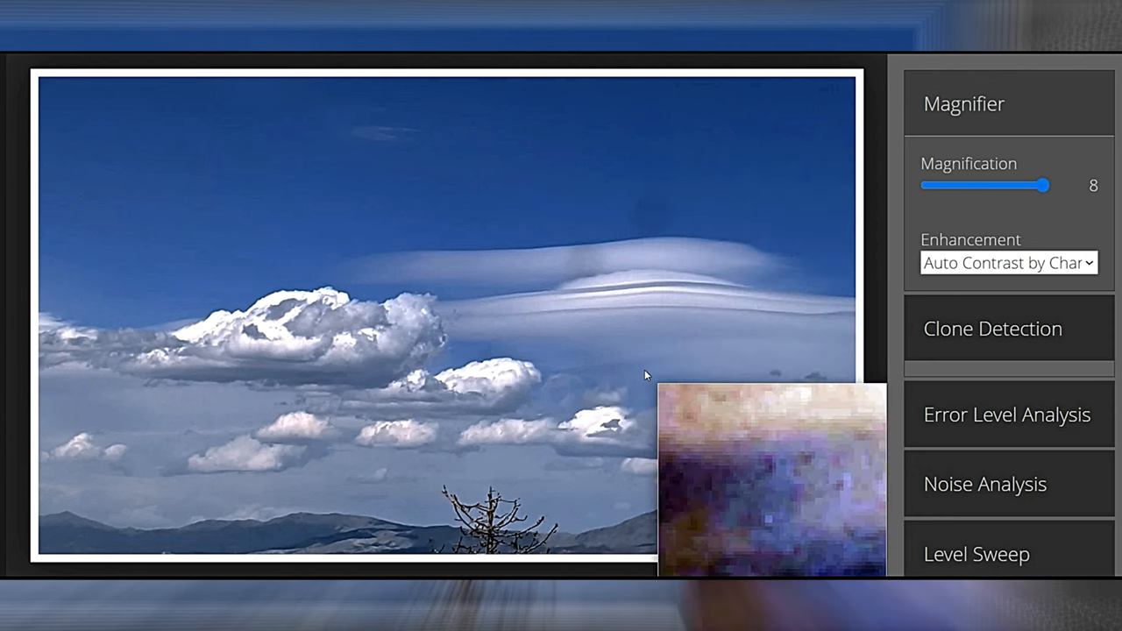
mouse_move(186, 289)
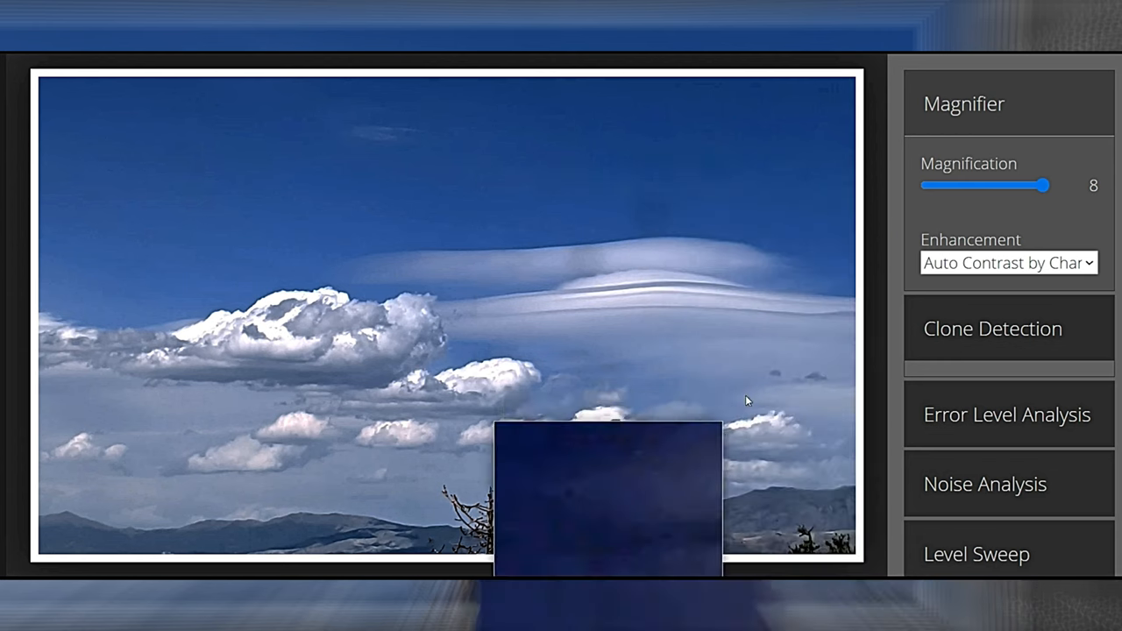
mouse_move(817, 377)
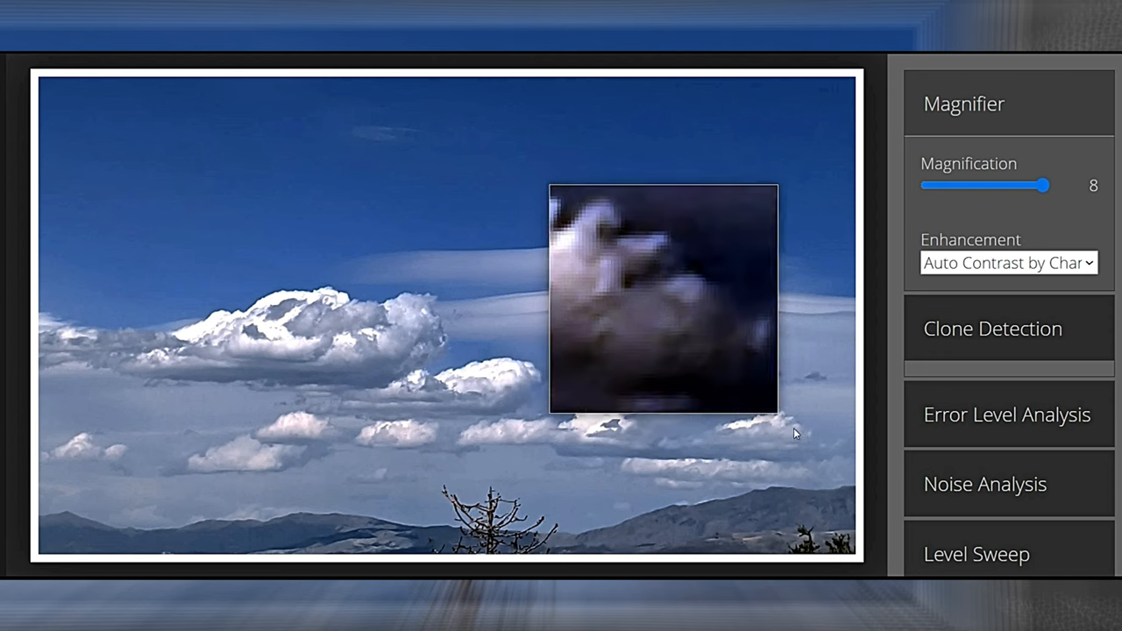
mouse_move(688, 466)
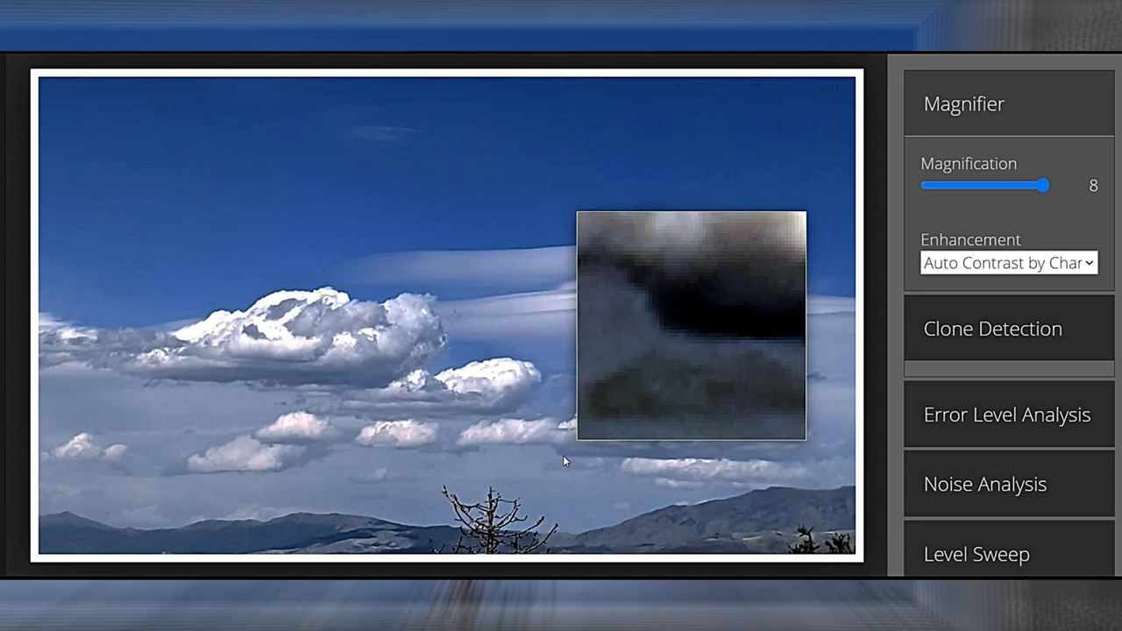
mouse_move(635, 465)
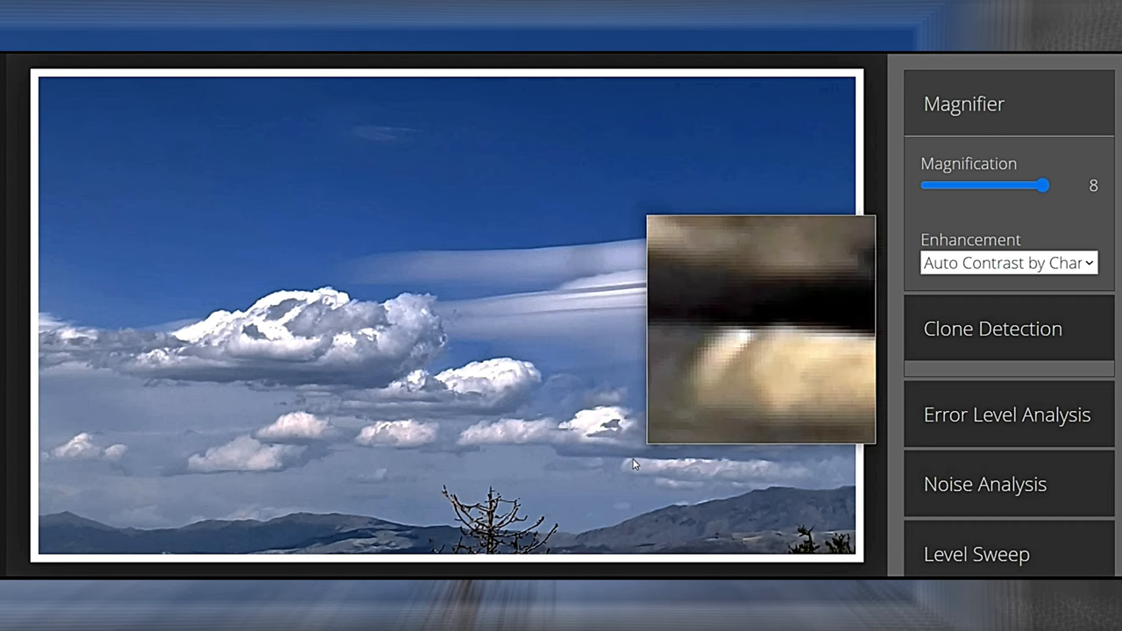
mouse_move(715, 459)
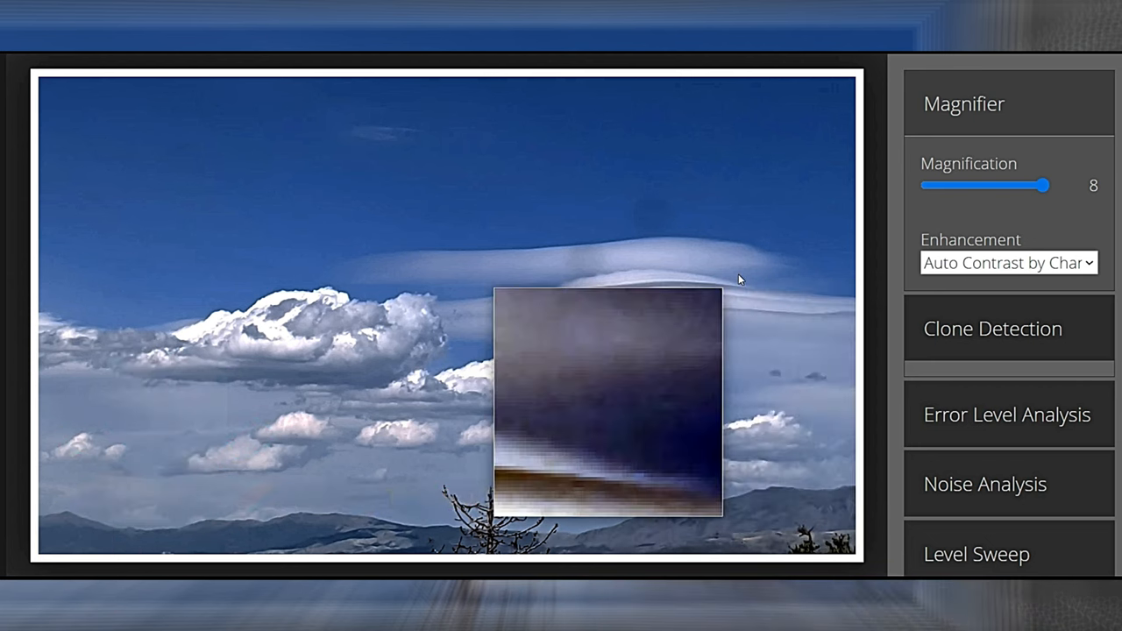
mouse_move(719, 305)
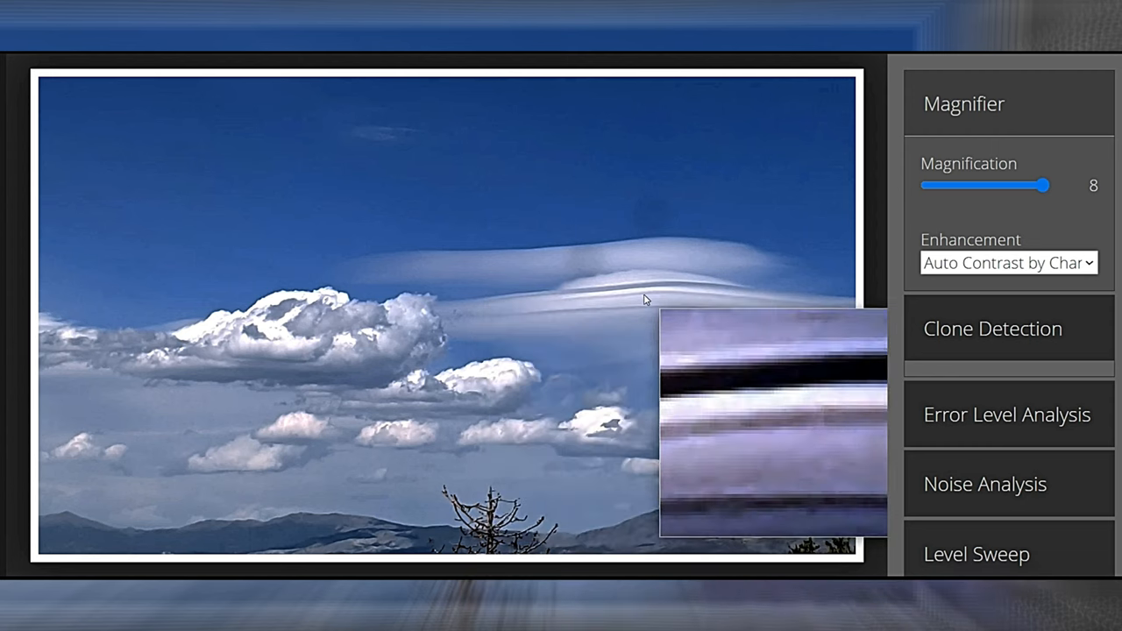
mouse_move(611, 303)
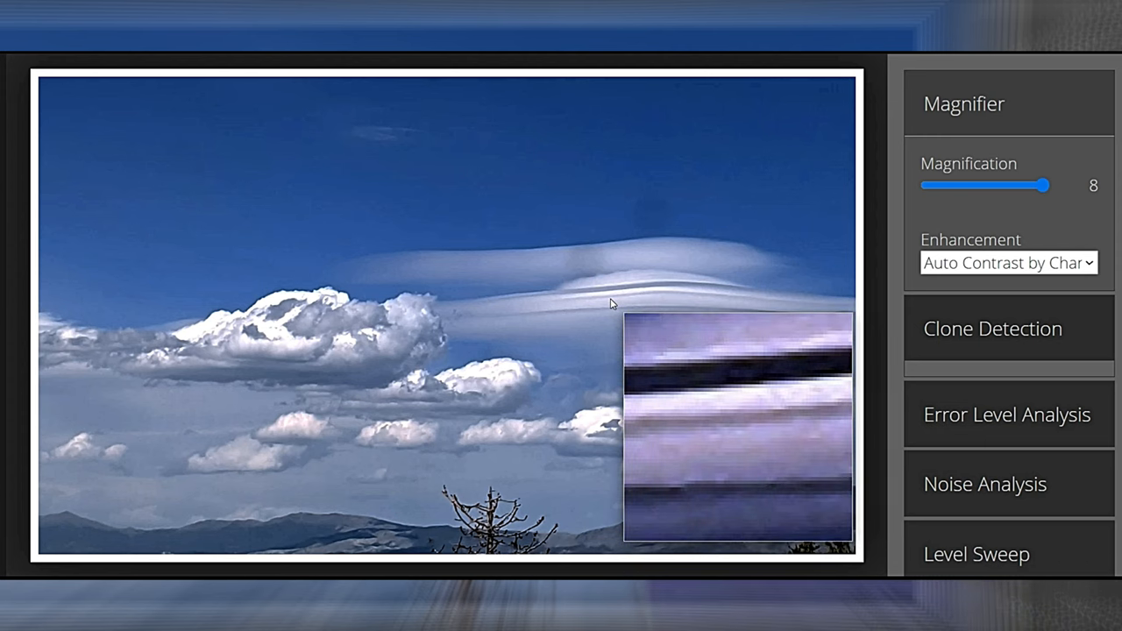
mouse_move(431, 400)
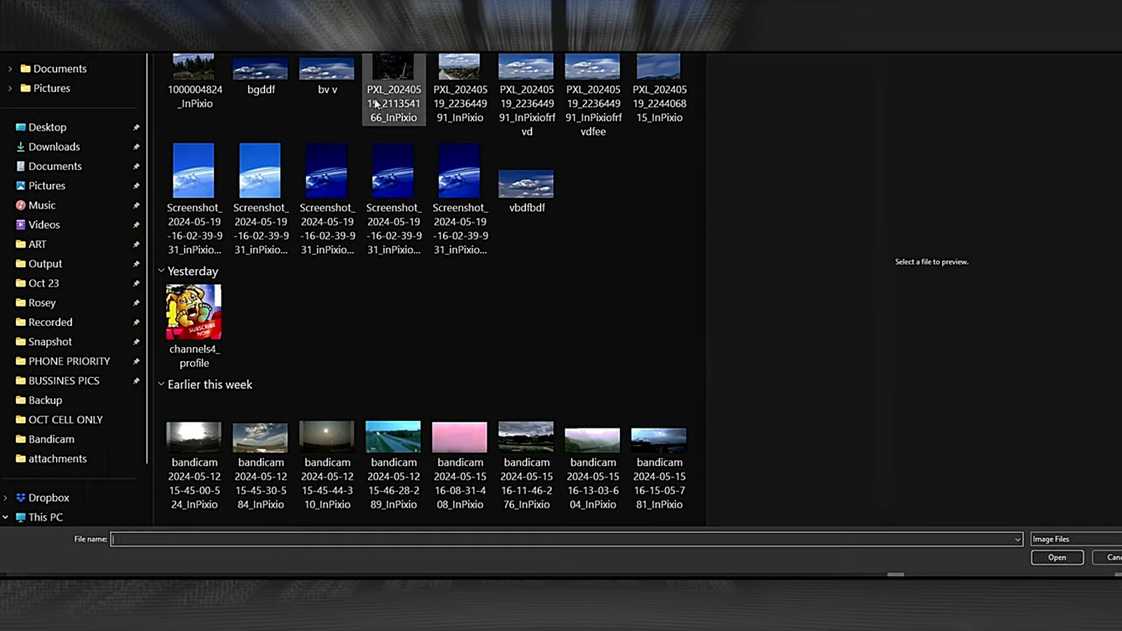
Step: Preview a blue cloud screenshot, then select and load the PXL_20240519 pine forest photo
left_click(392, 172)
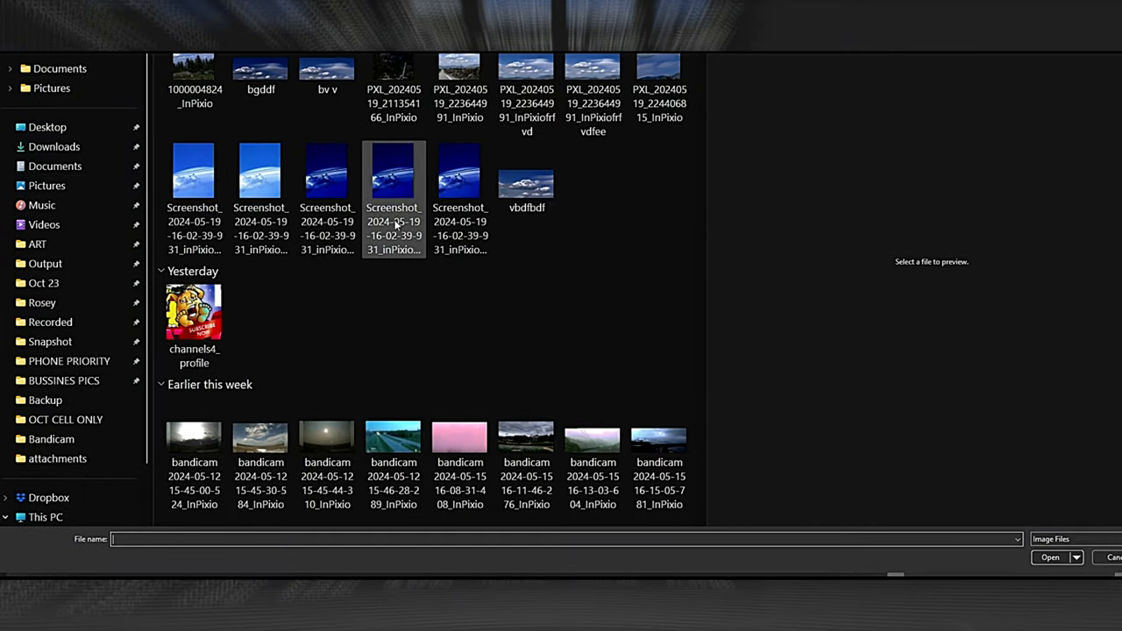
left_click(259, 176)
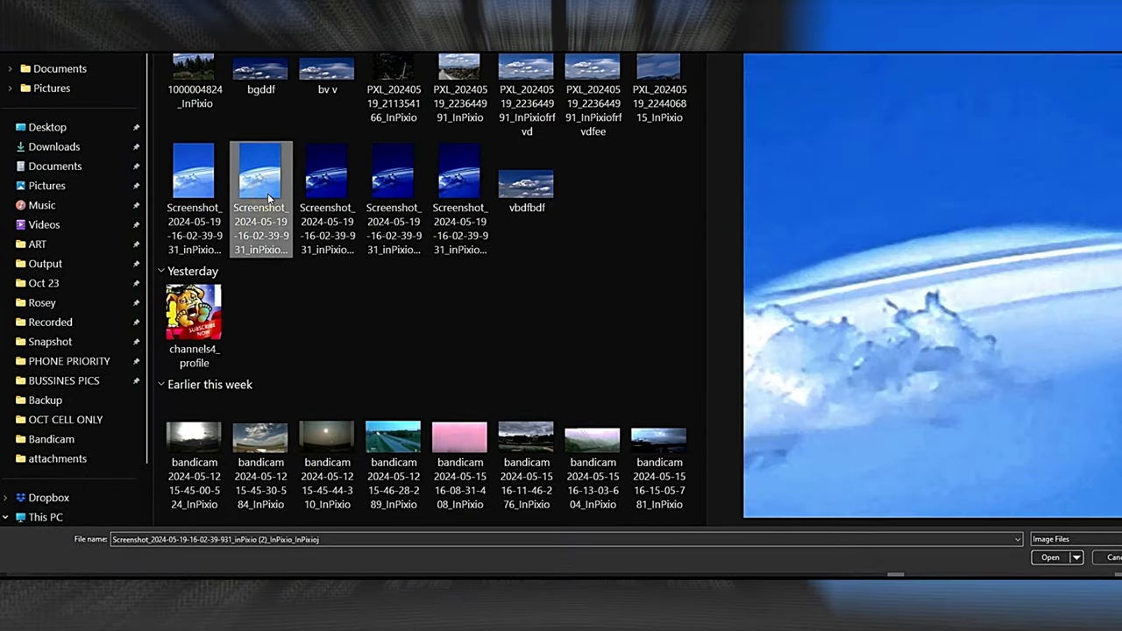
left_click(393, 70)
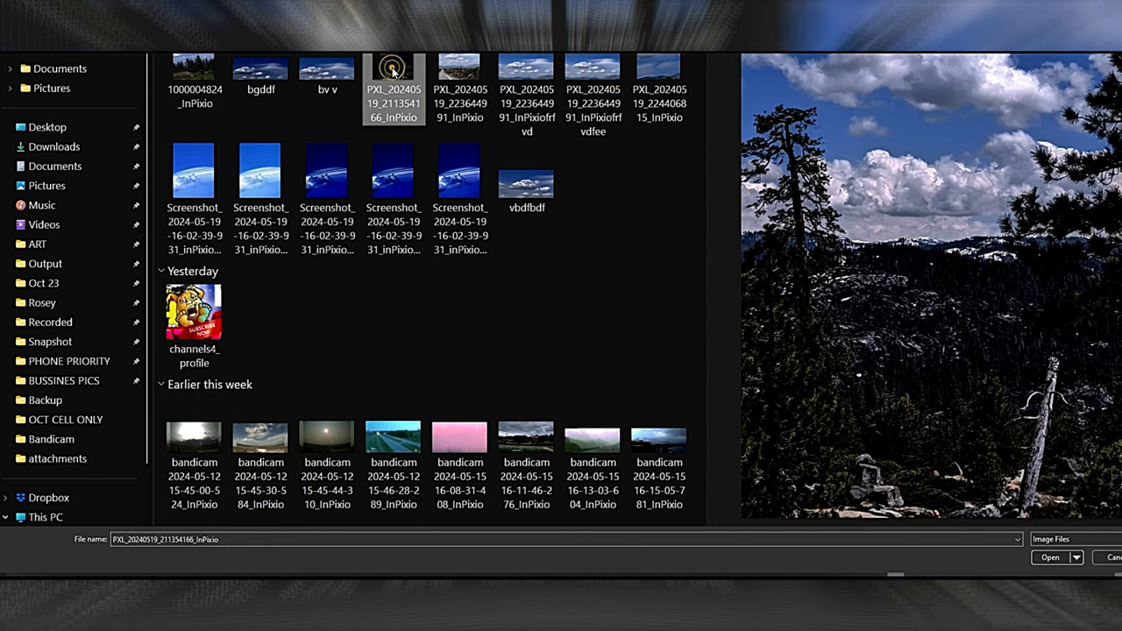
mouse_move(960, 421)
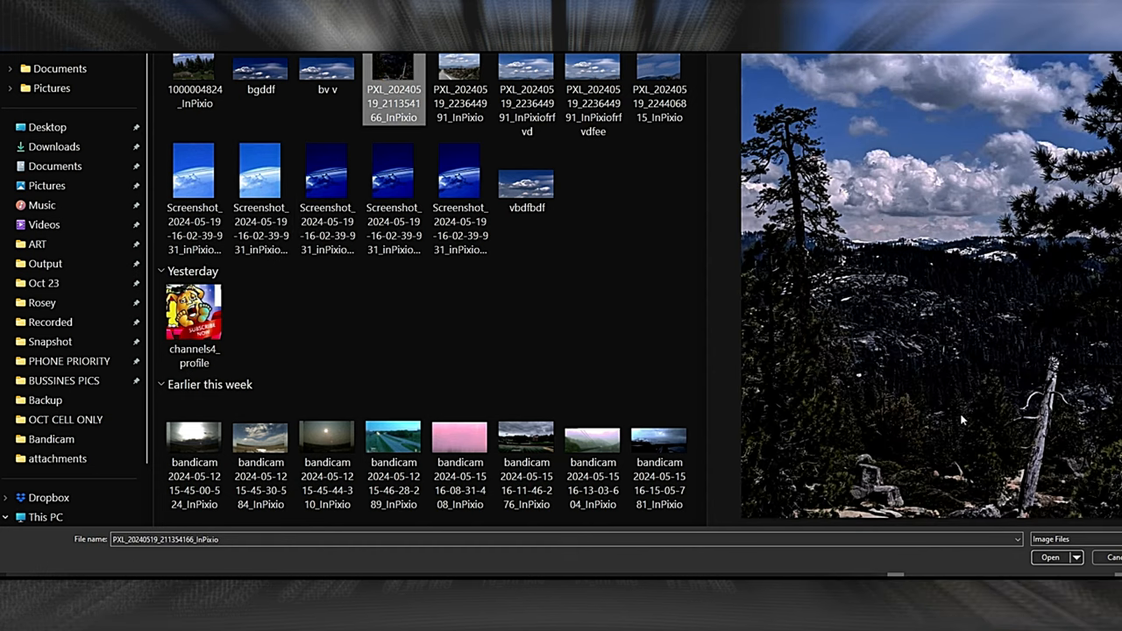
left_click(1049, 558)
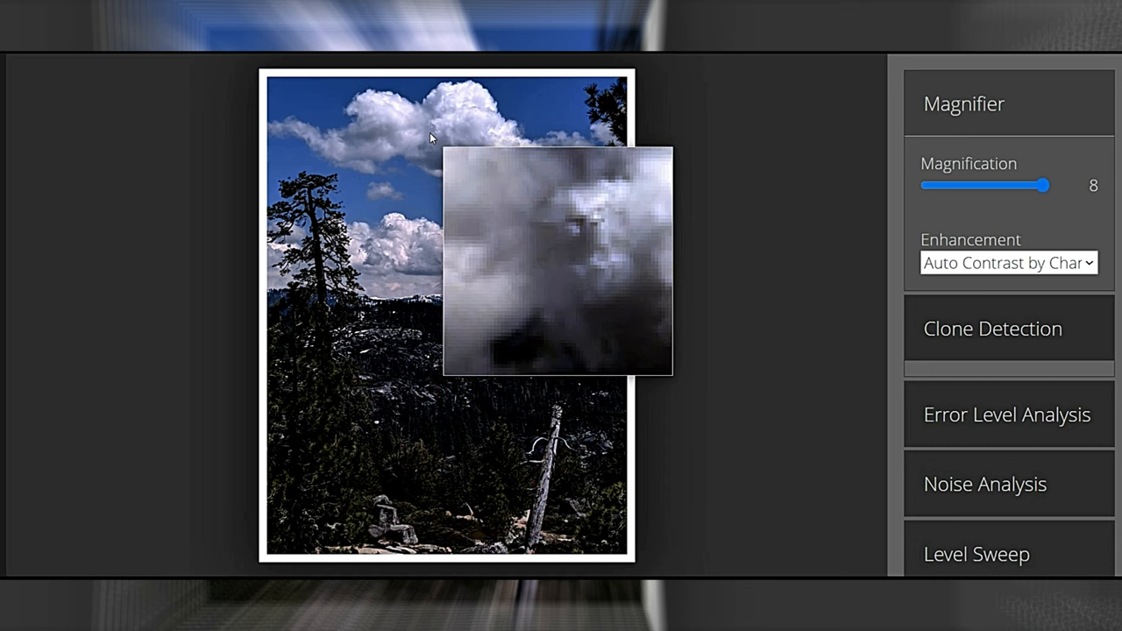
left_click(1008, 263)
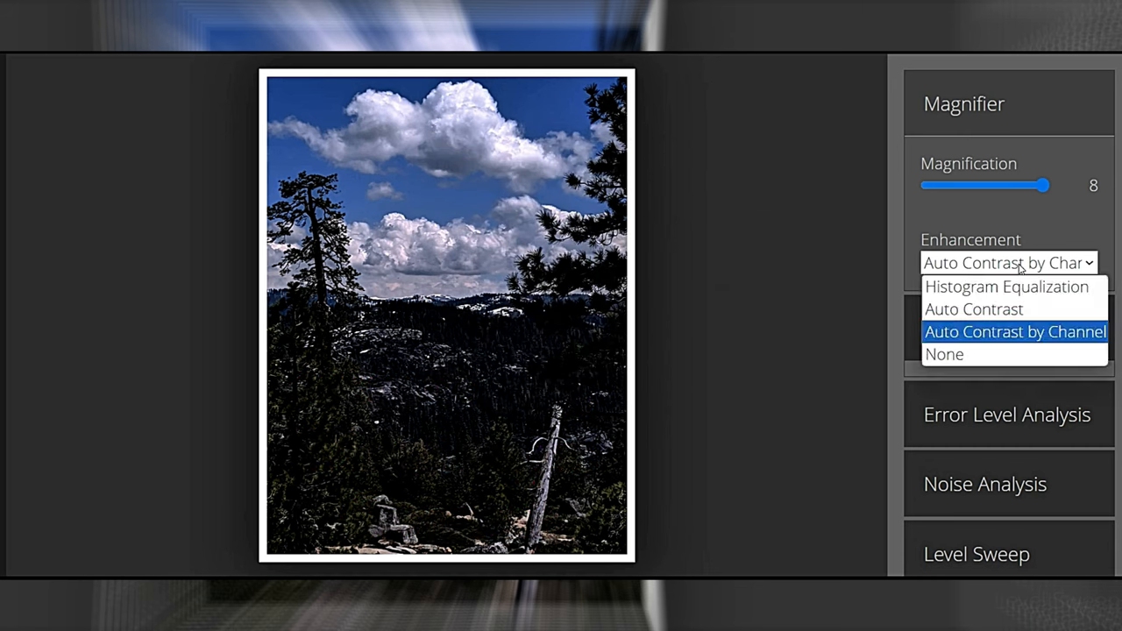
left_click(1013, 331)
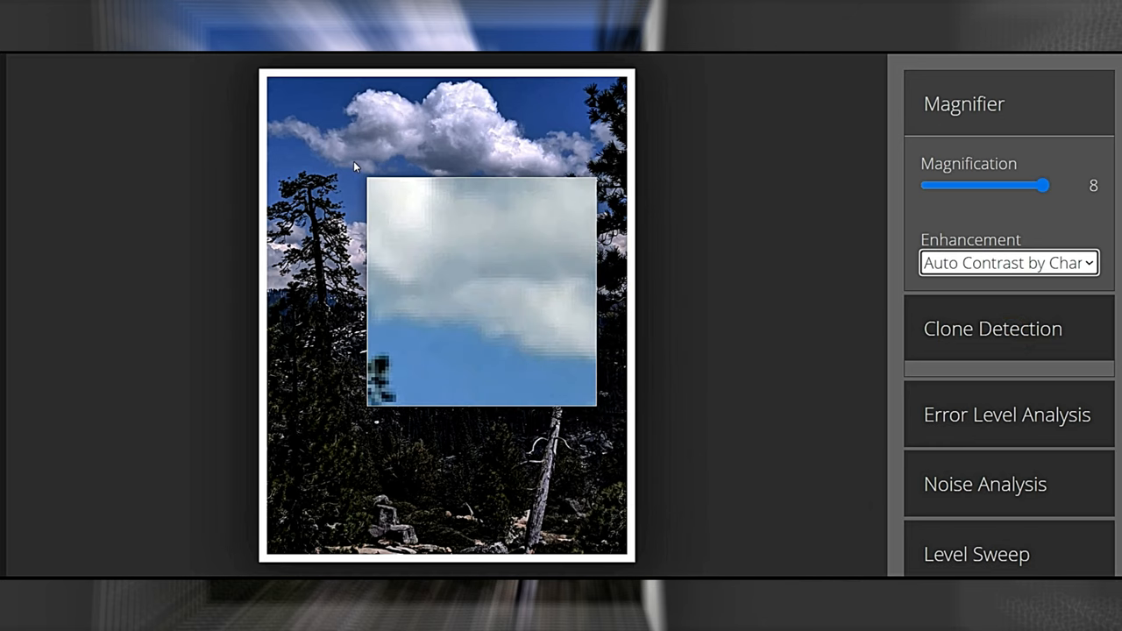
mouse_move(367, 129)
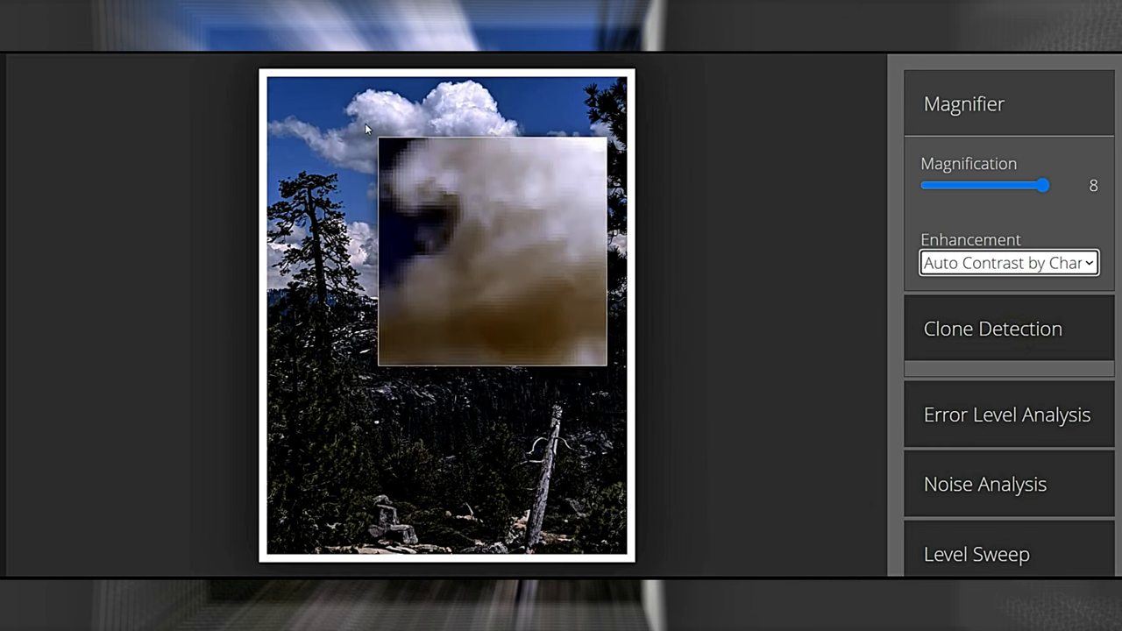
mouse_move(407, 122)
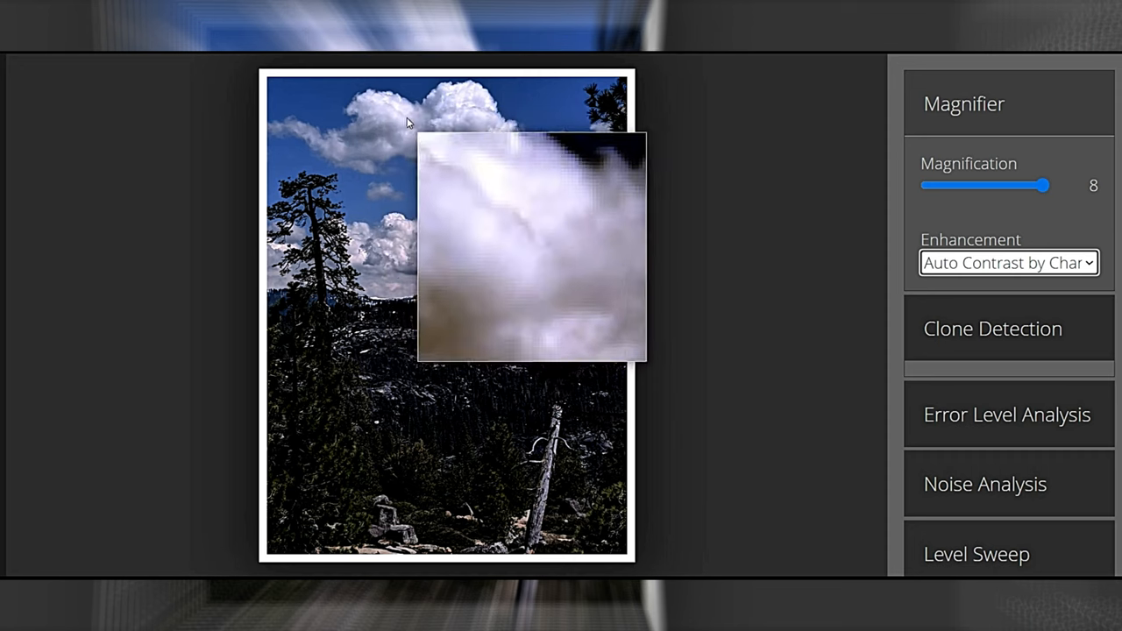
mouse_move(430, 155)
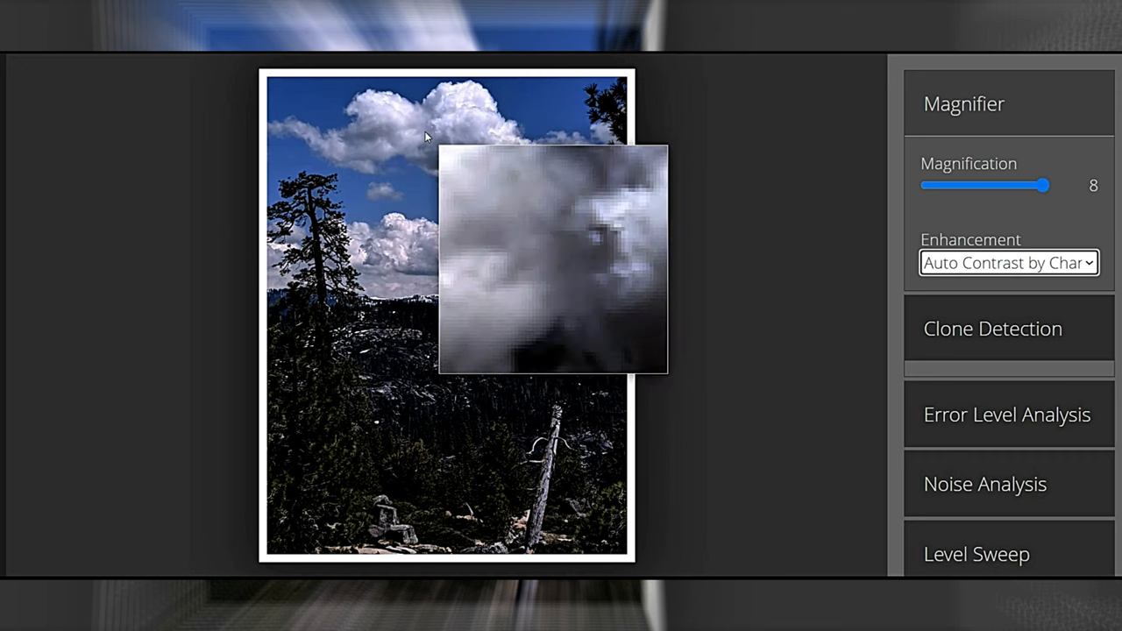
mouse_move(453, 168)
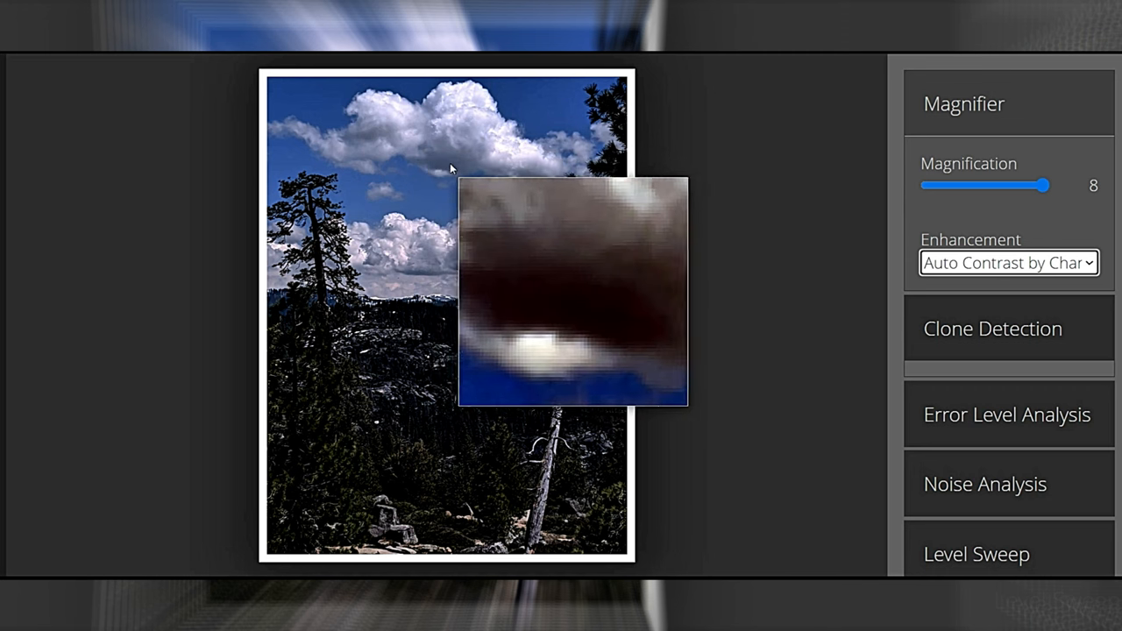
mouse_move(505, 174)
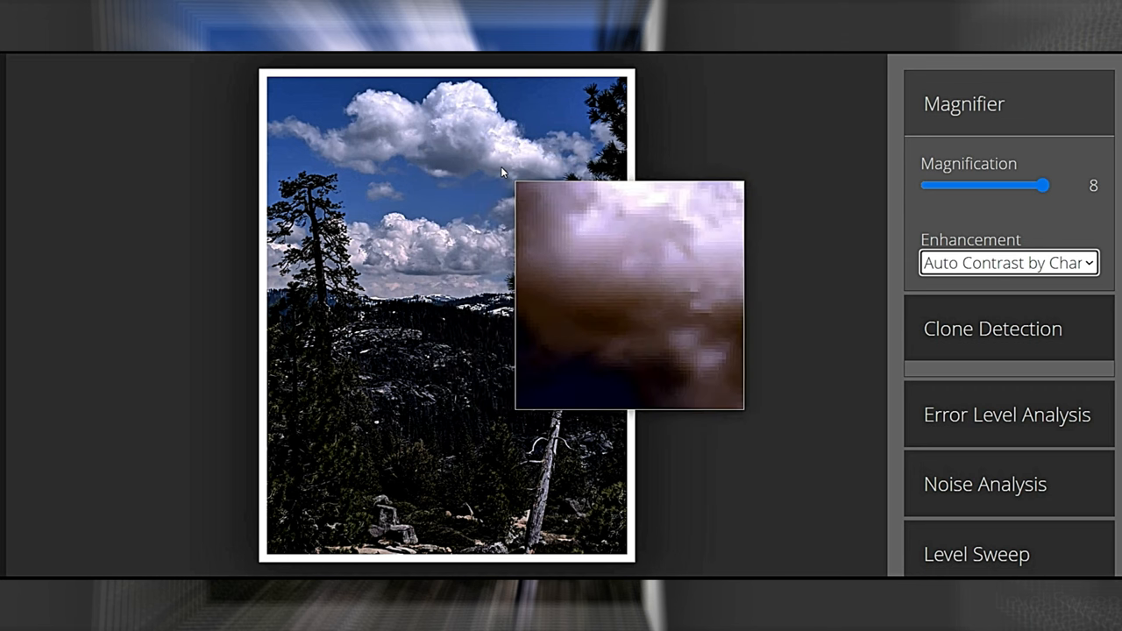
mouse_move(530, 180)
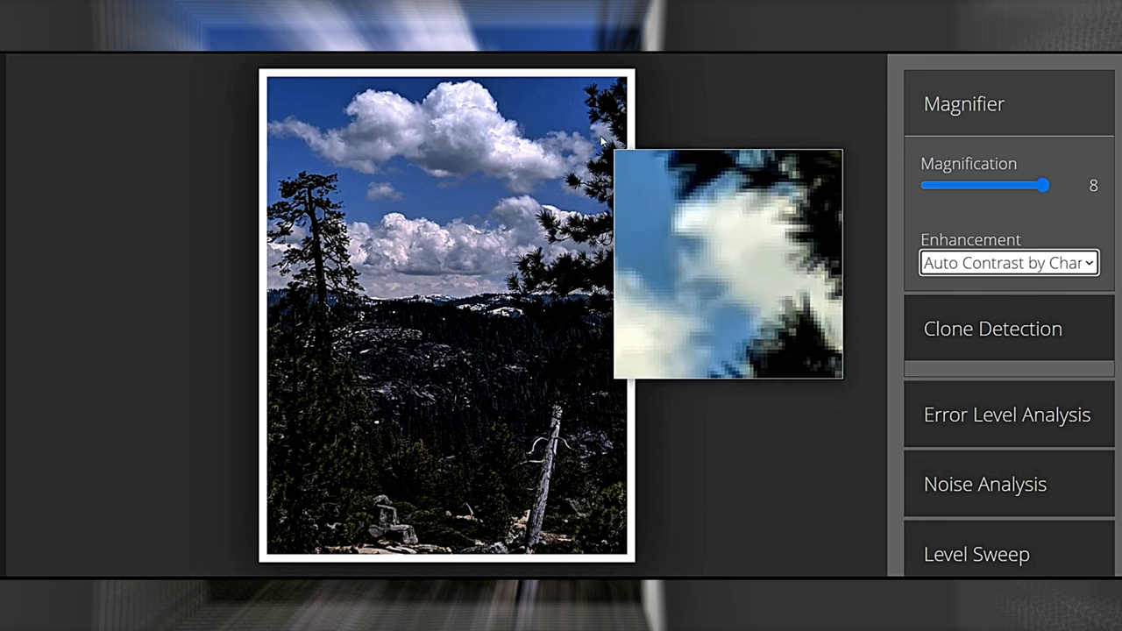
mouse_move(578, 189)
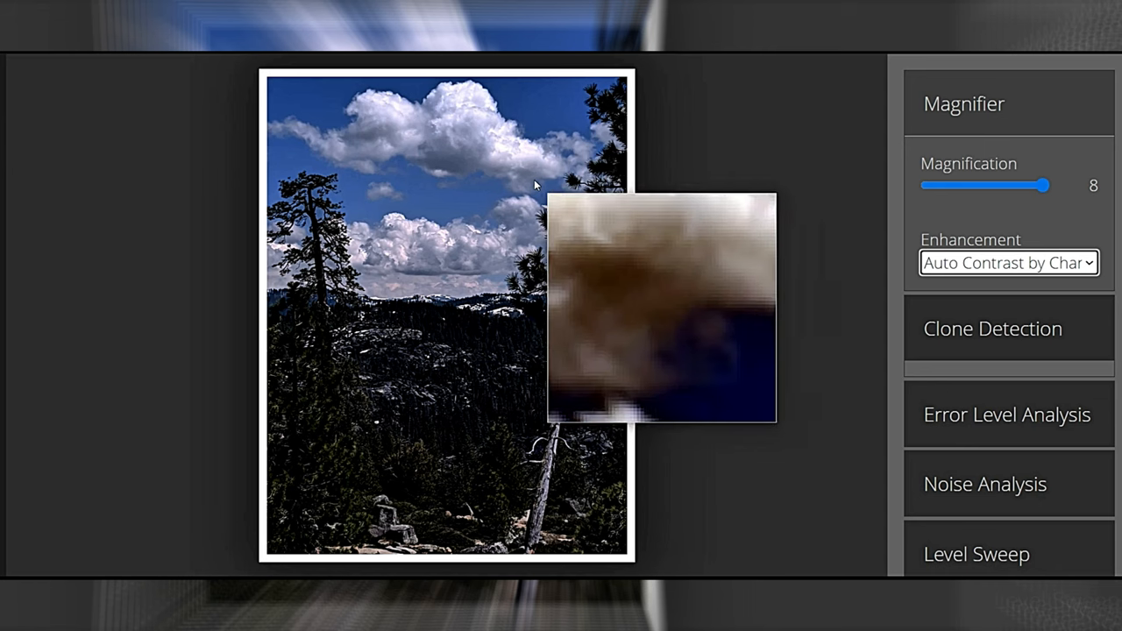
mouse_move(505, 193)
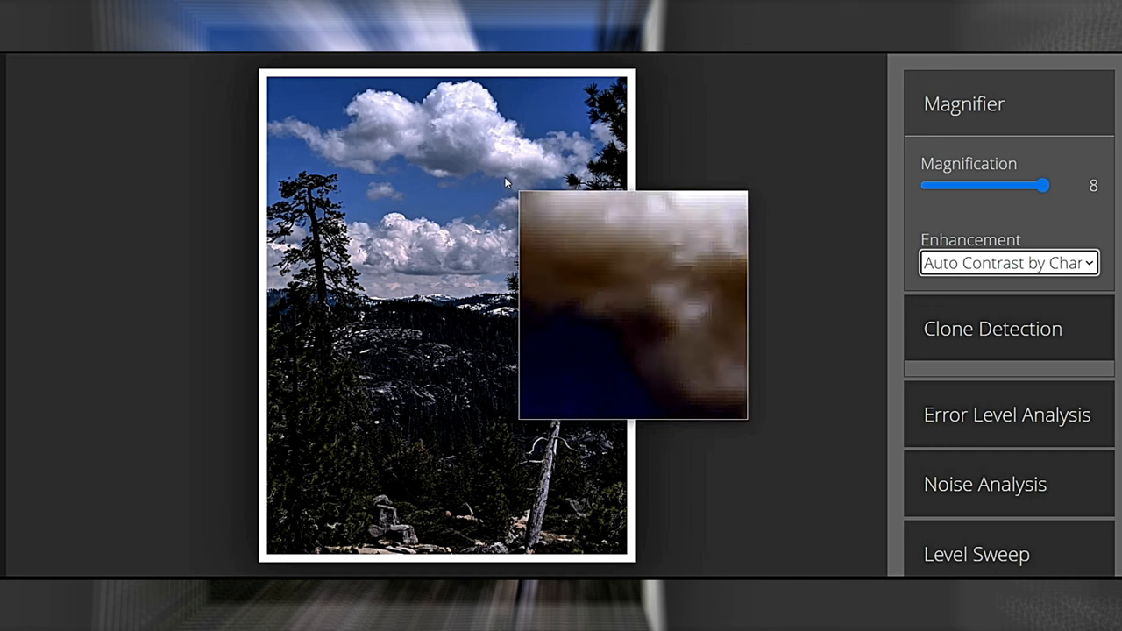
mouse_move(474, 177)
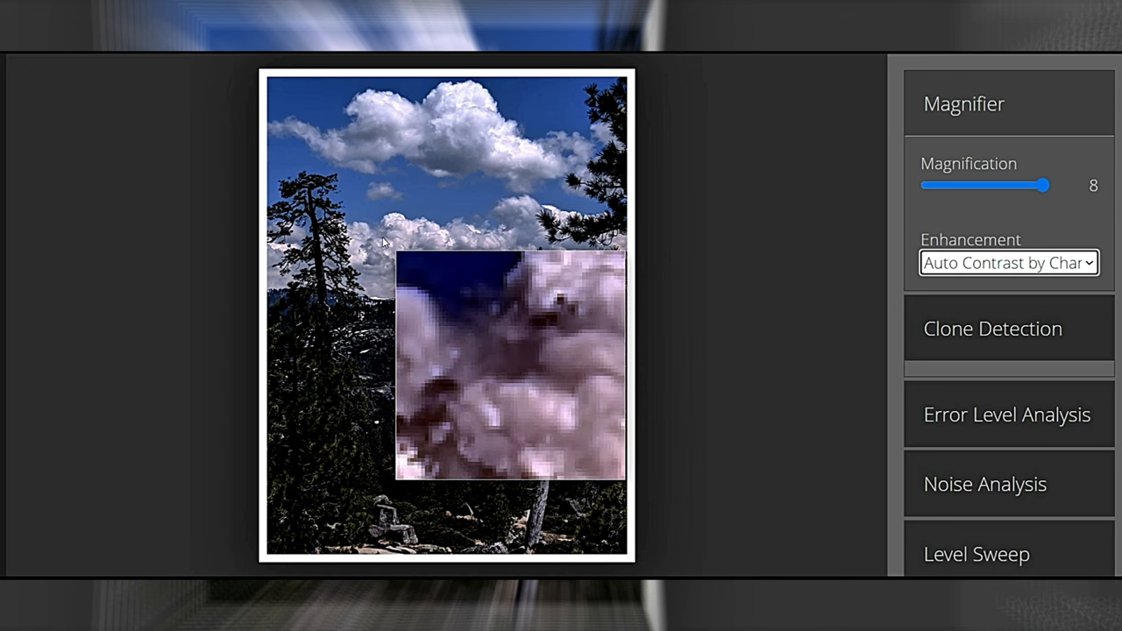
mouse_move(370, 253)
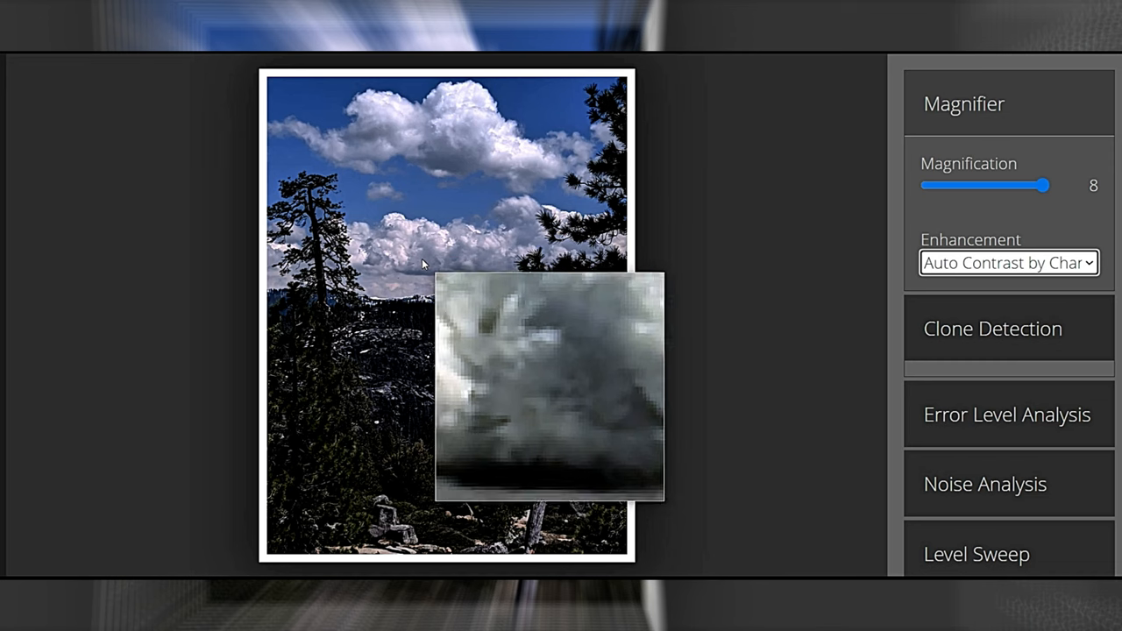
mouse_move(409, 272)
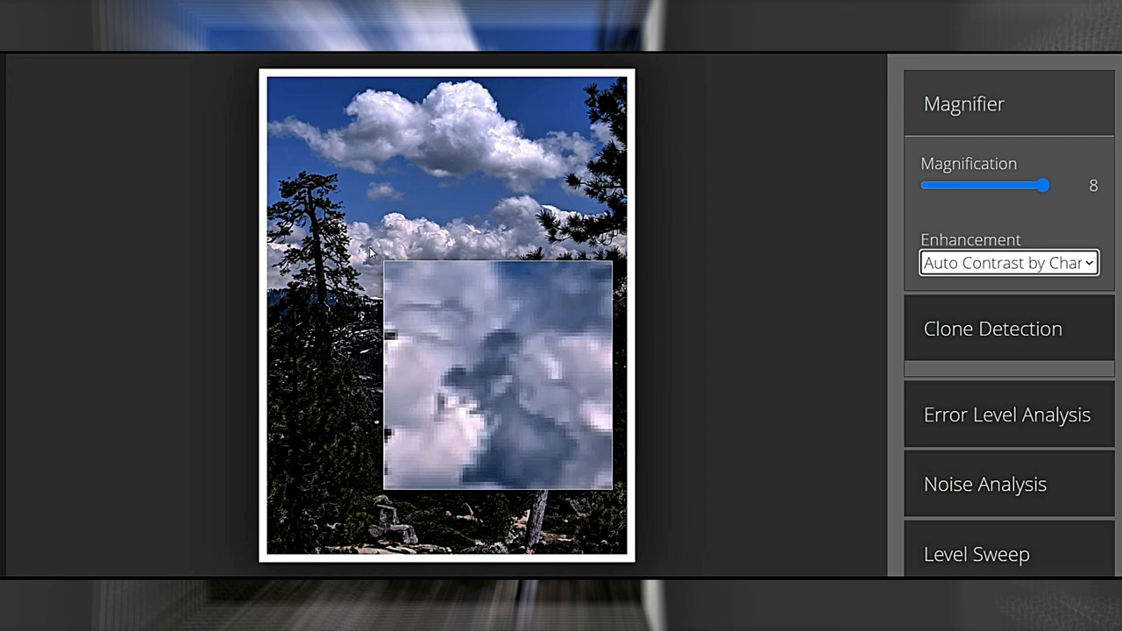
mouse_move(438, 174)
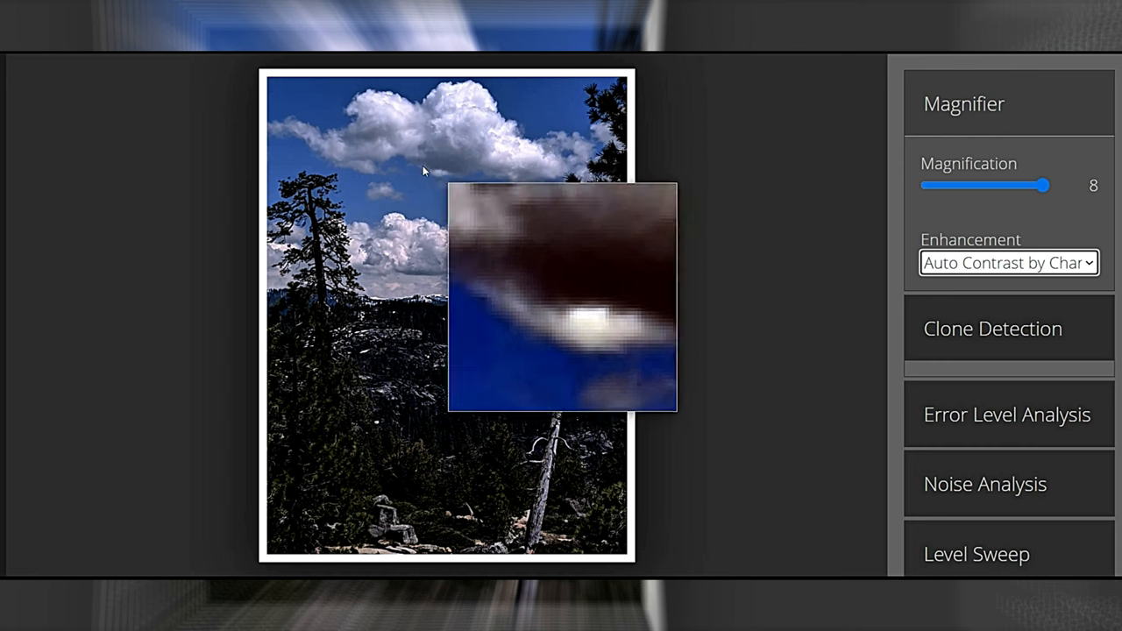
mouse_move(350, 114)
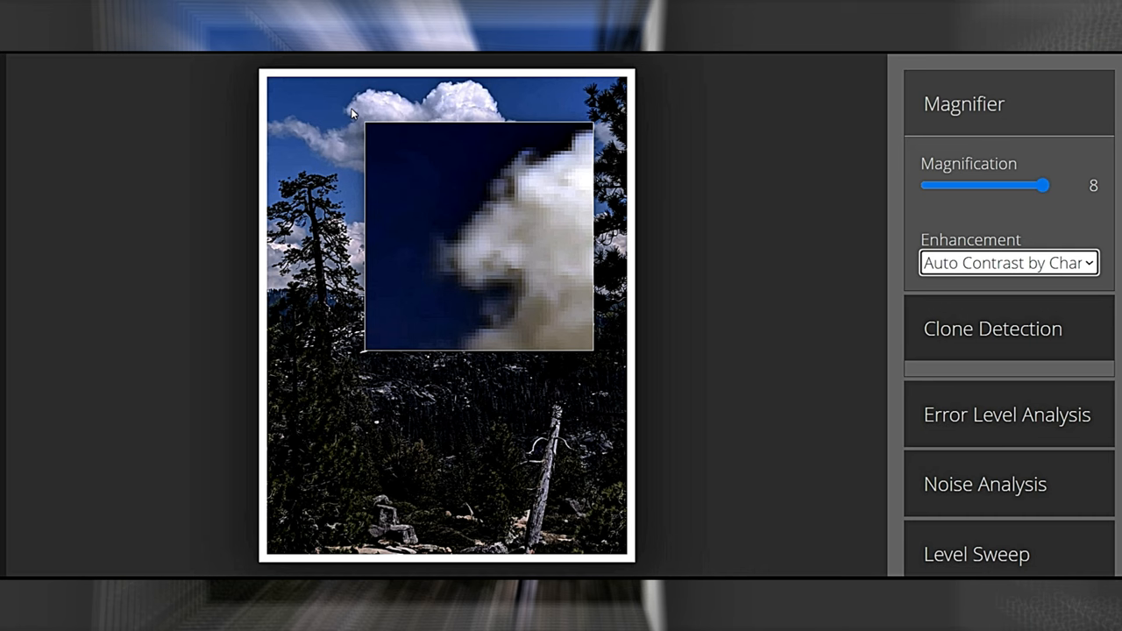
mouse_move(392, 120)
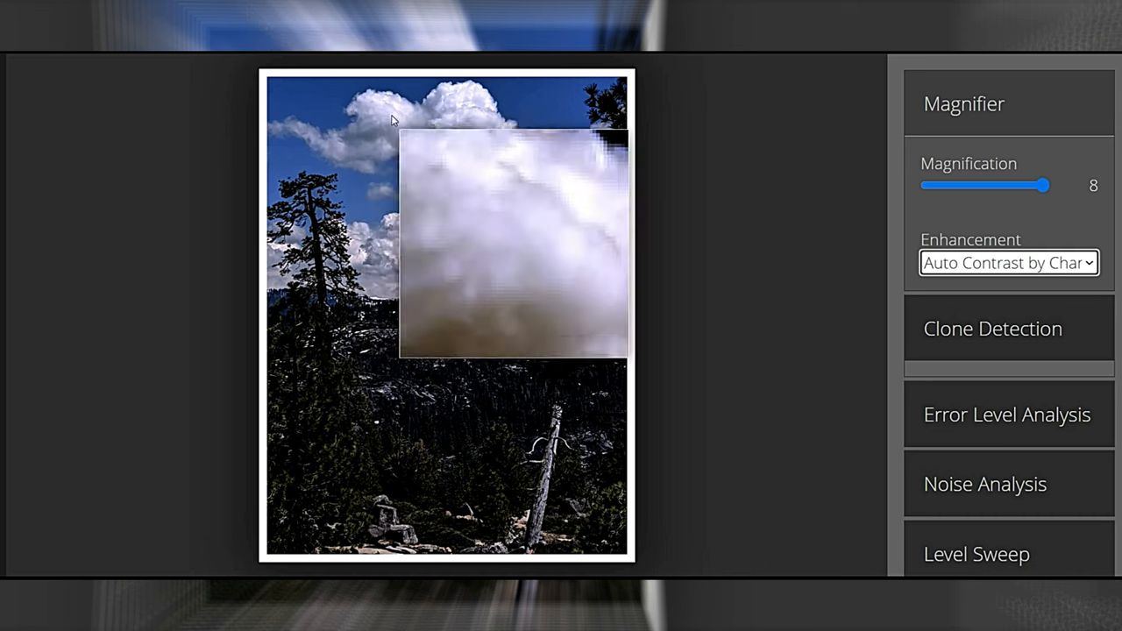
mouse_move(424, 106)
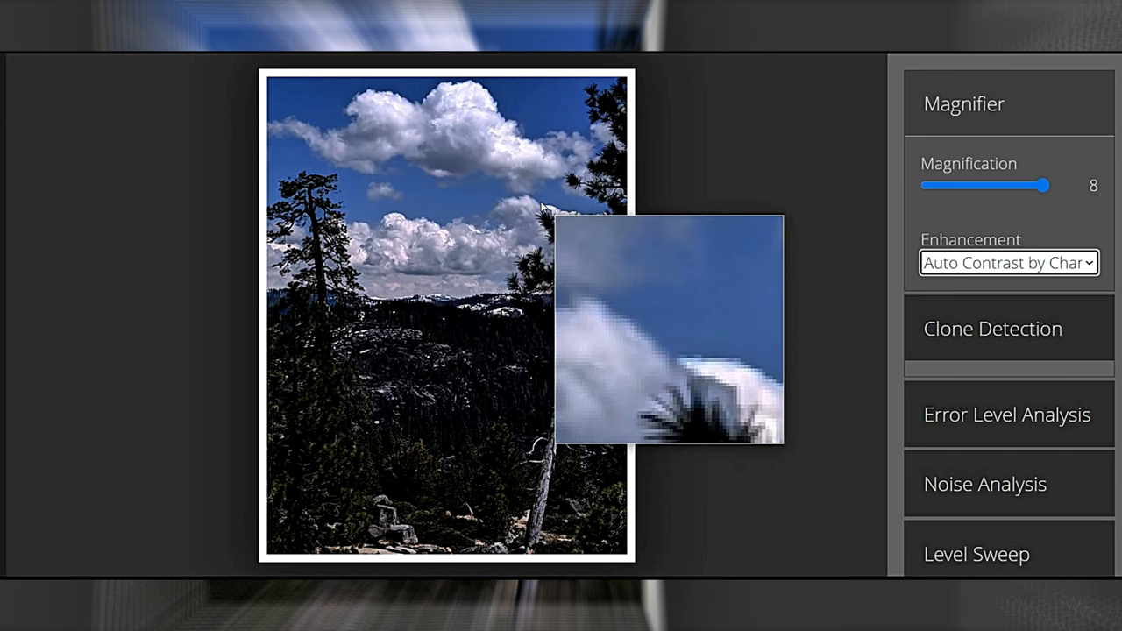
mouse_move(470, 284)
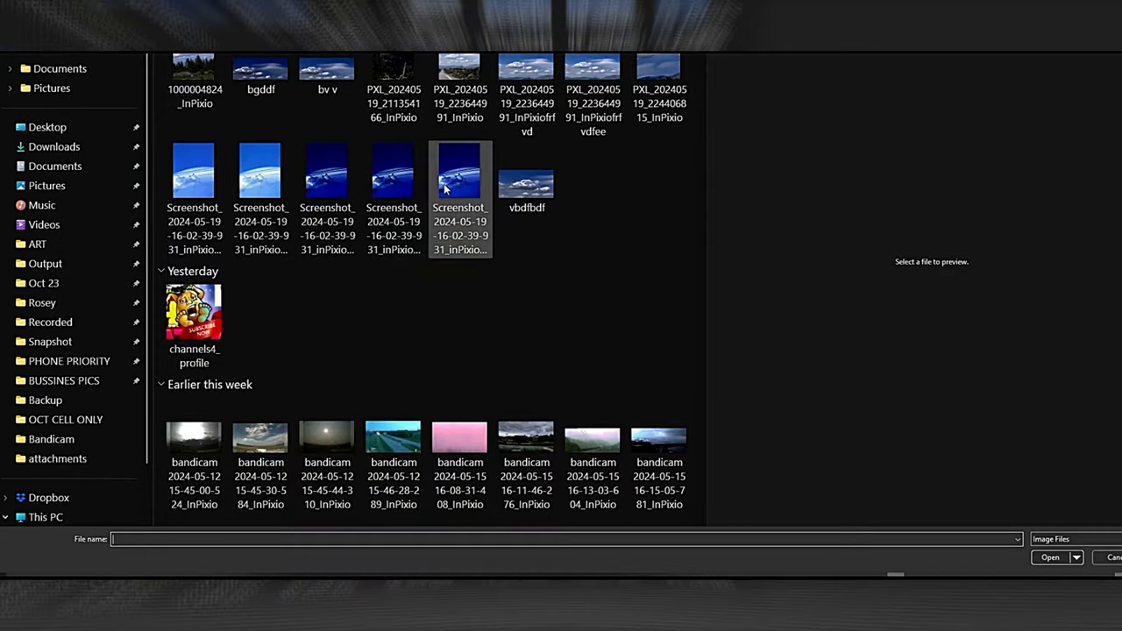
Step: Select the blue Screenshot_2024-05-19 InPixio cloud file and load it for analysis
left_click(392, 172)
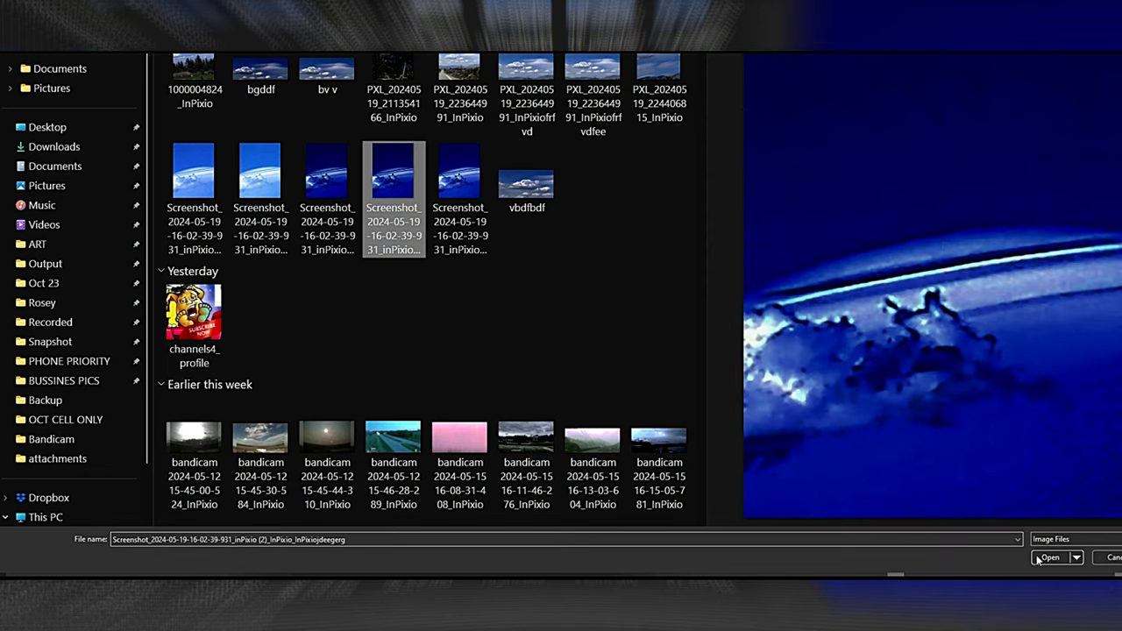
left_click(1049, 558)
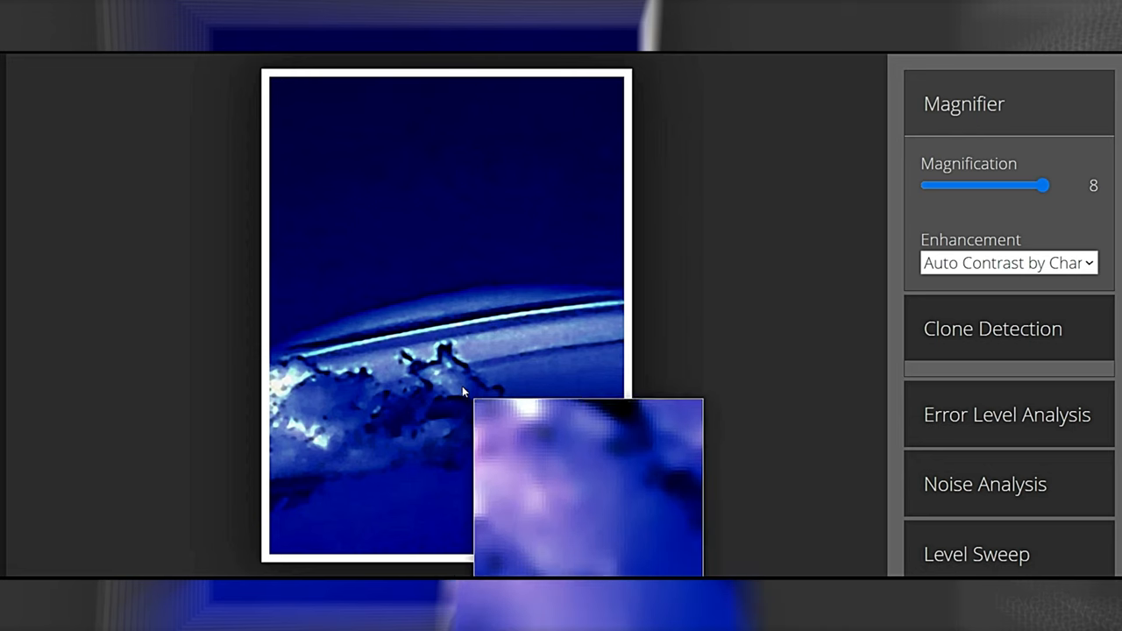
mouse_move(442, 371)
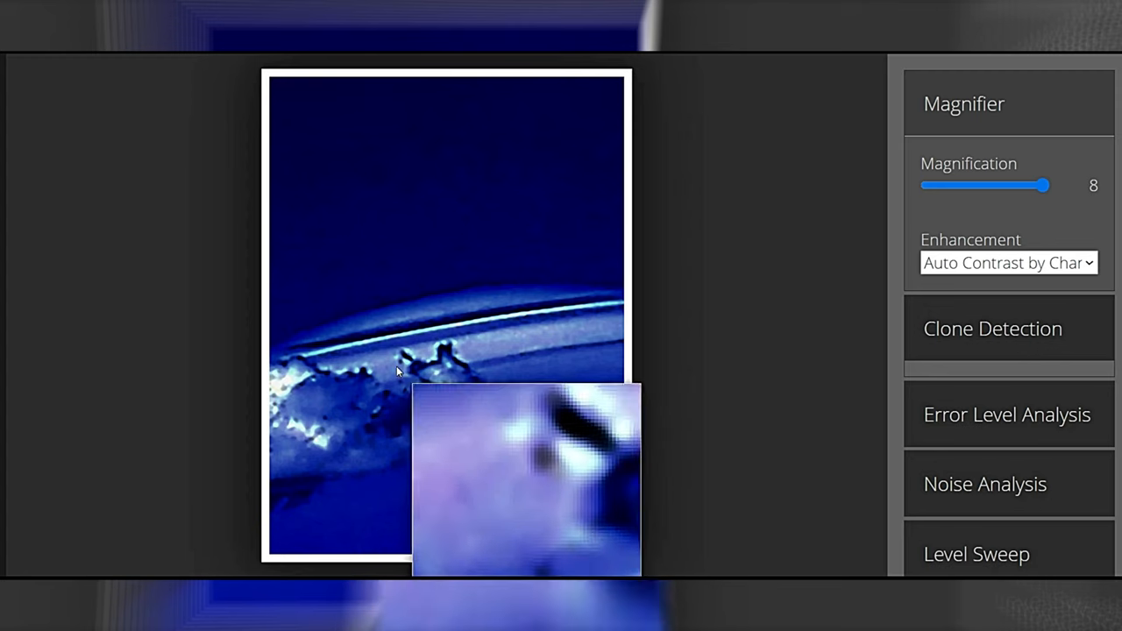
mouse_move(323, 359)
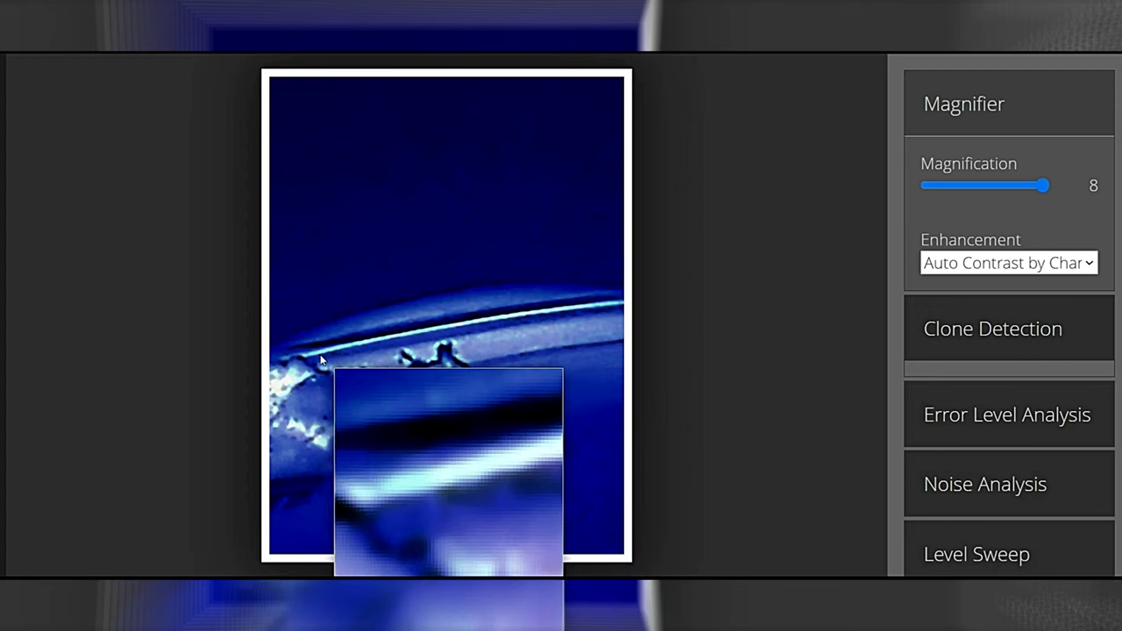
mouse_move(347, 354)
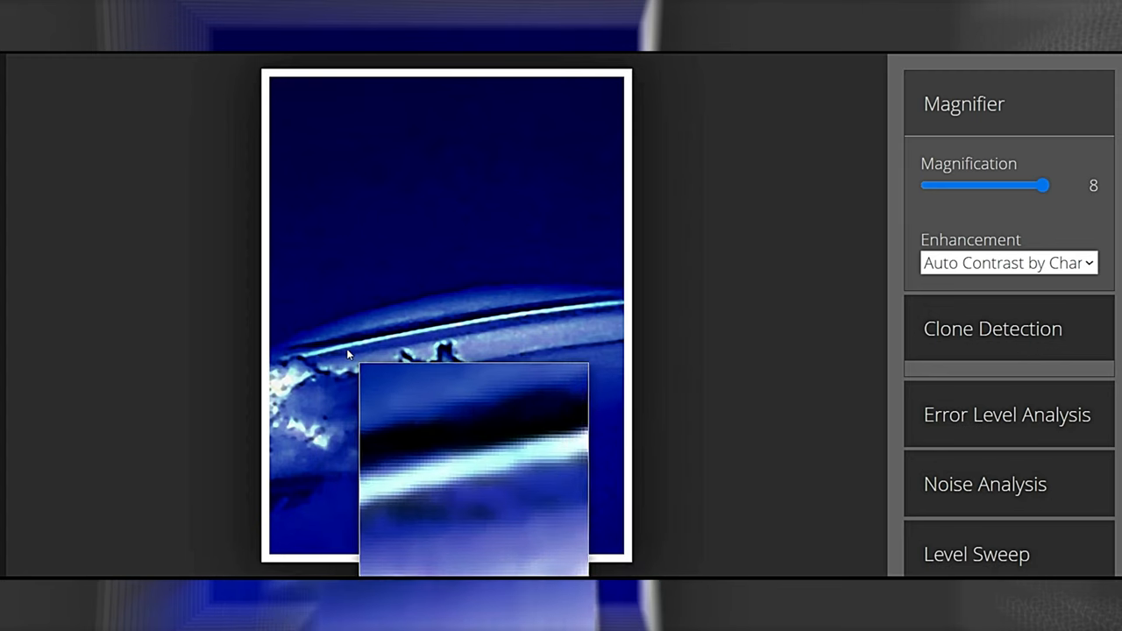
mouse_move(986, 389)
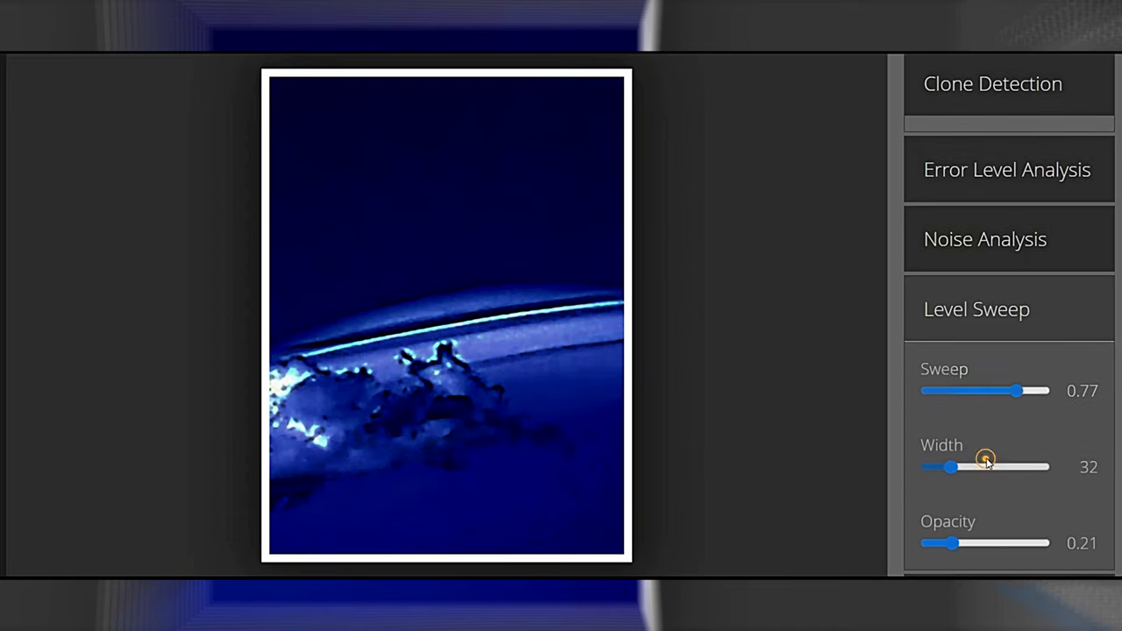
Step: Raise the level sweep to 1.00 and widen its width to the maximum 128
left_click_drag(1005, 390, 1041, 390)
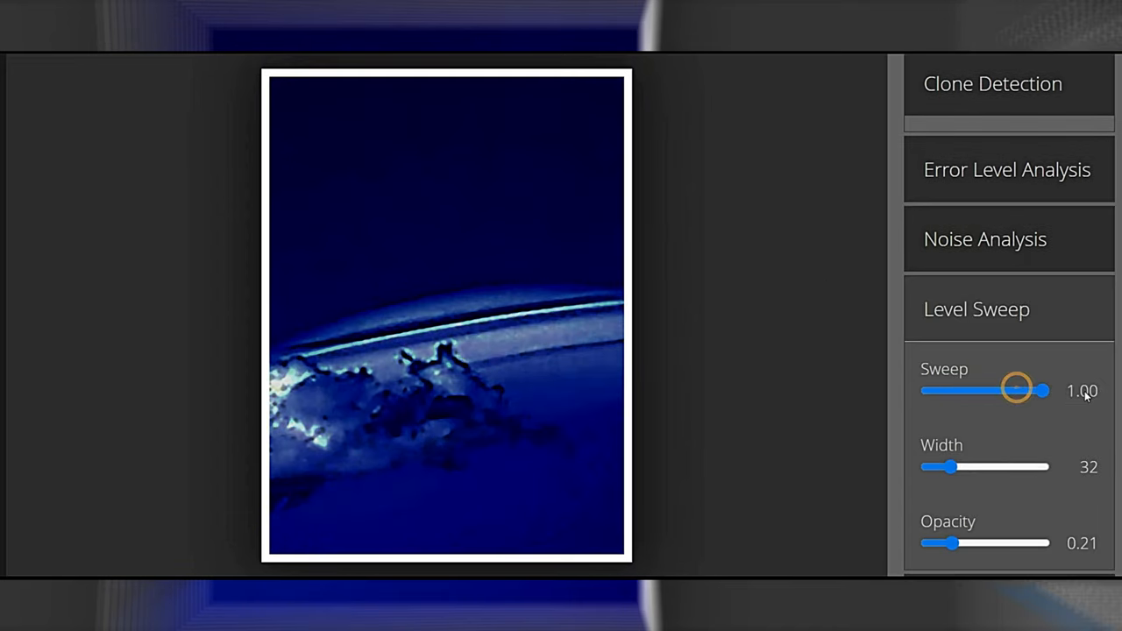
left_click_drag(949, 466, 974, 466)
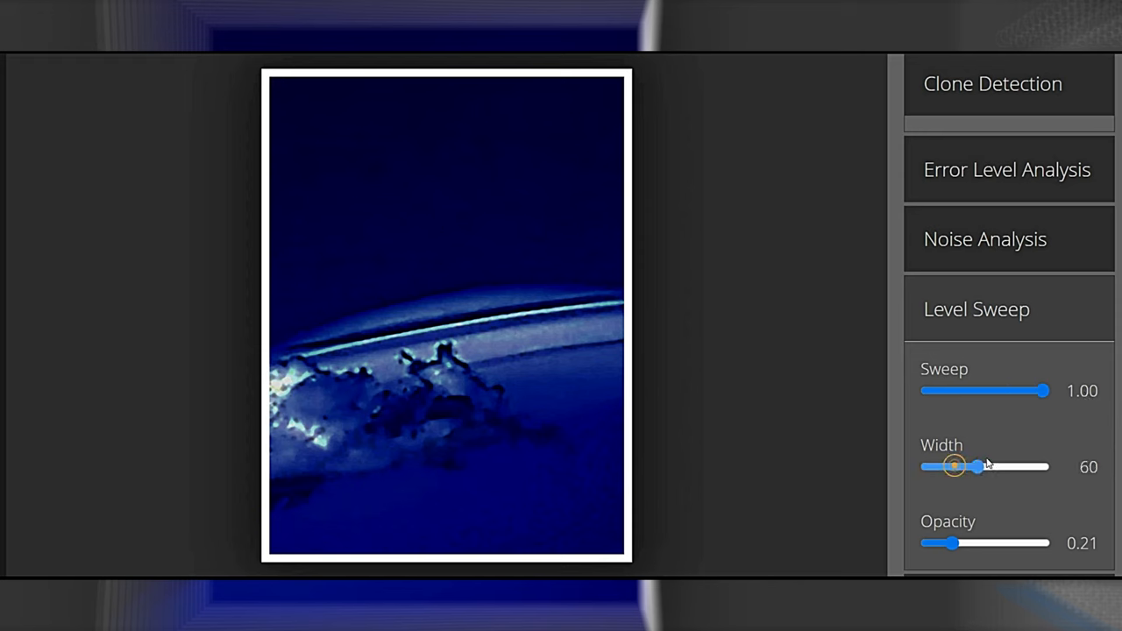
left_click_drag(953, 467, 1001, 466)
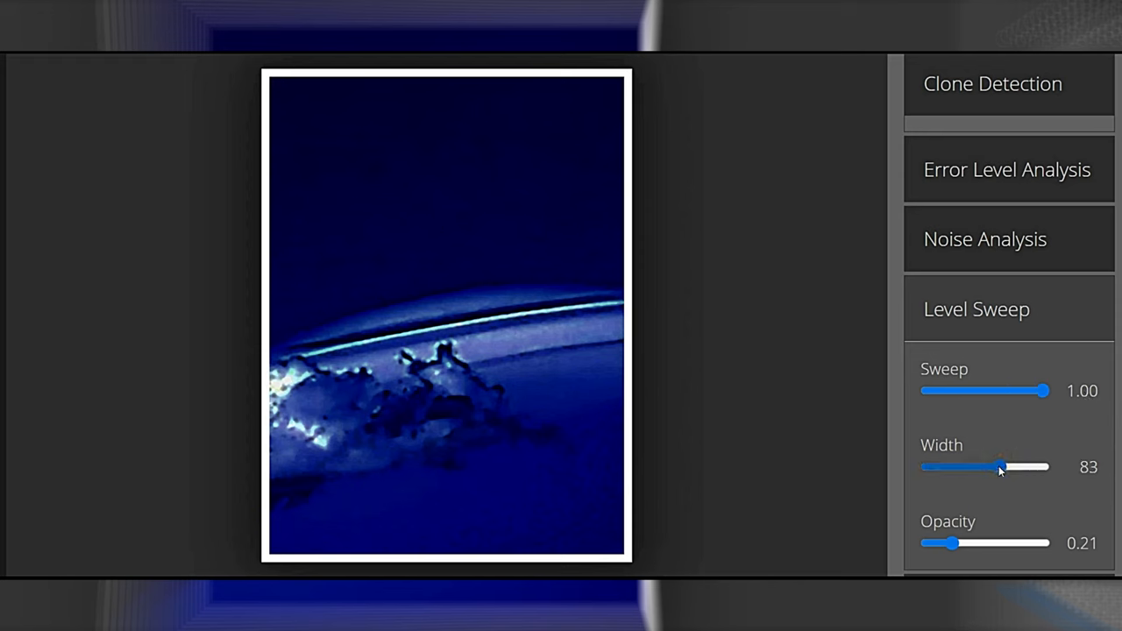
left_click_drag(1003, 466, 1048, 466)
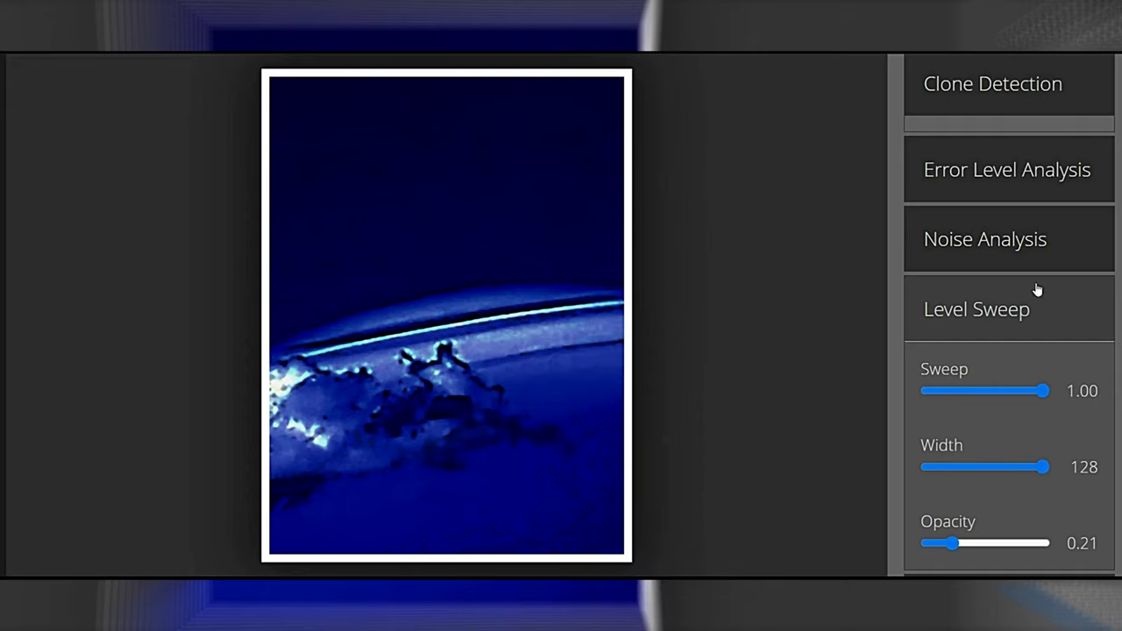
Step: Dip the sweep to 0.22, return it to 1.00 and raise opacity to 0.83
left_click_drag(1043, 391, 945, 391)
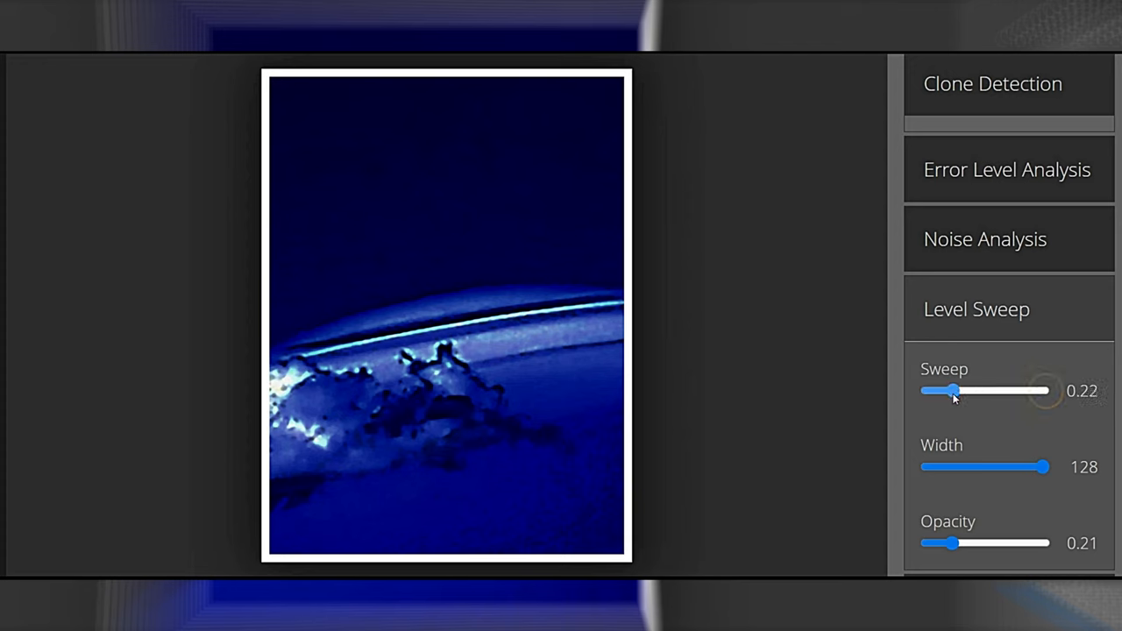
left_click_drag(950, 391, 922, 391)
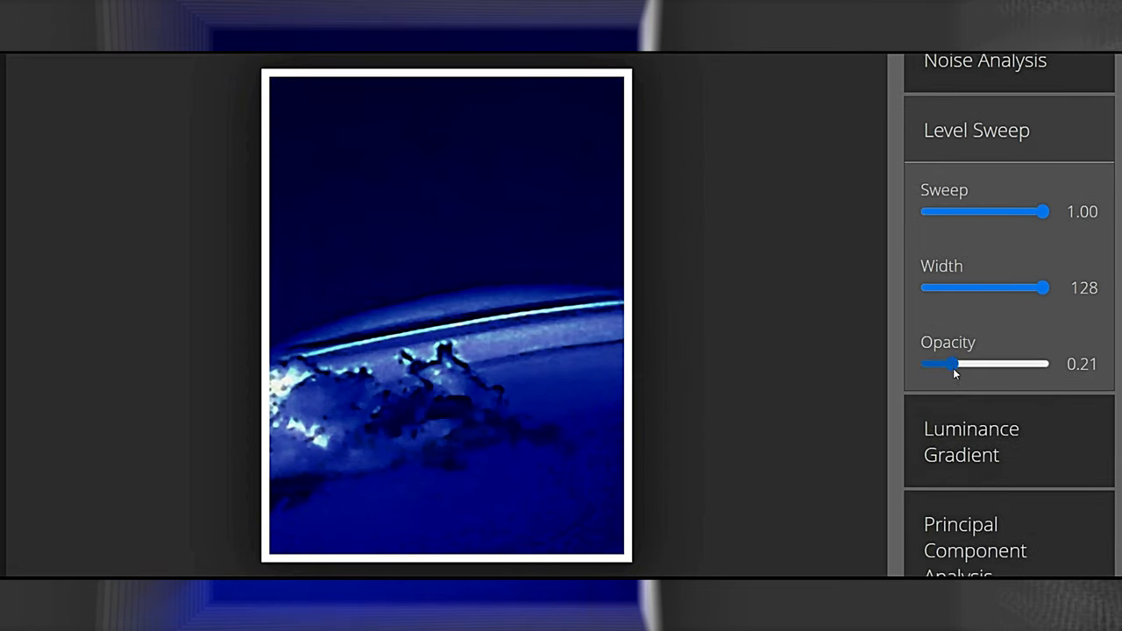
left_click_drag(955, 363, 1035, 363)
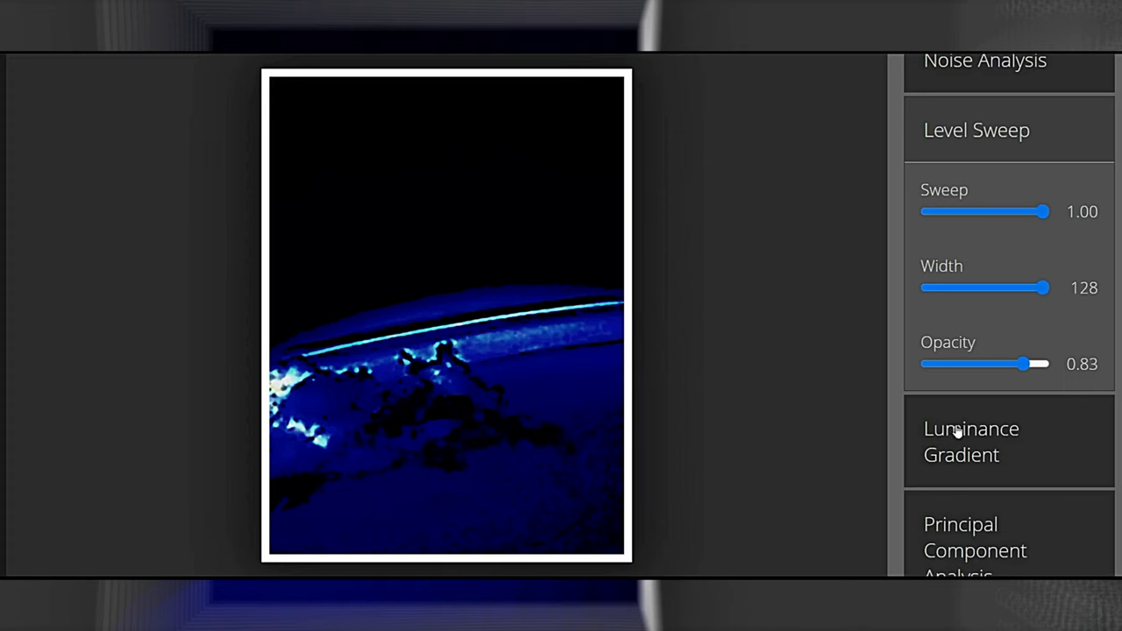
Step: Show the luminance gradient at intensity 16.00 and set magnifier enhancement to plain Auto Contrast
left_click(972, 442)
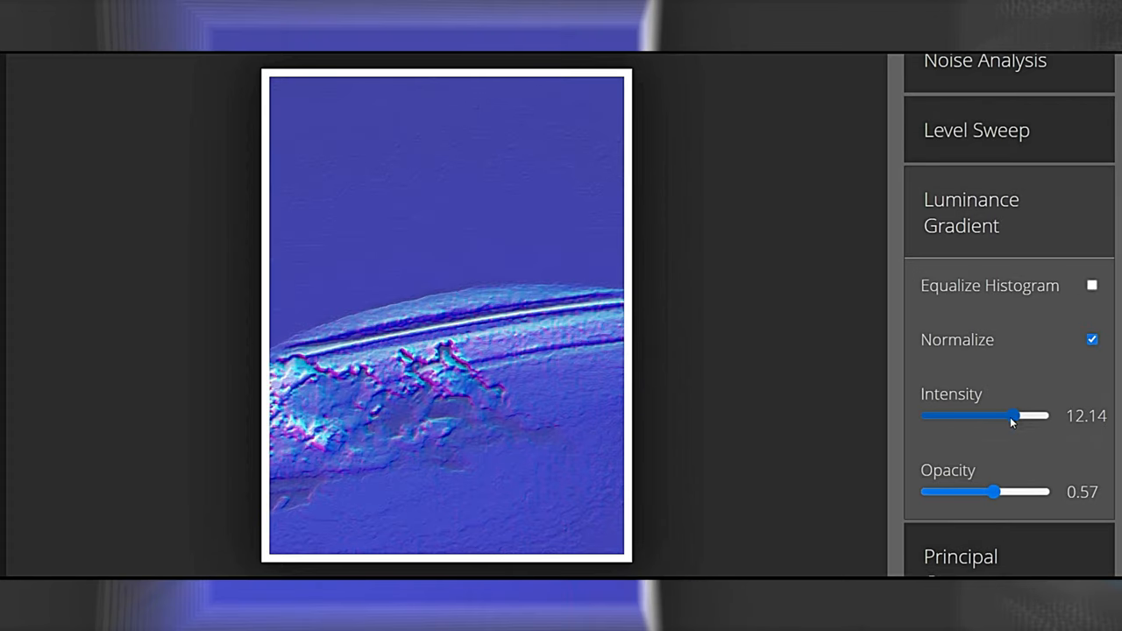
left_click_drag(1015, 416, 1048, 415)
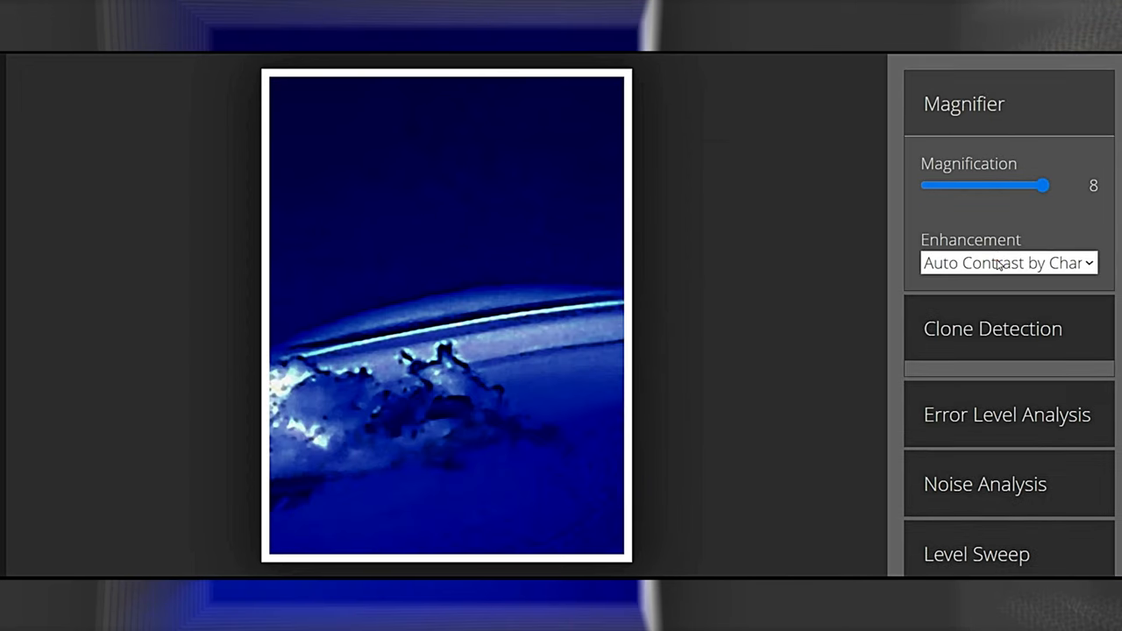
left_click(1008, 263)
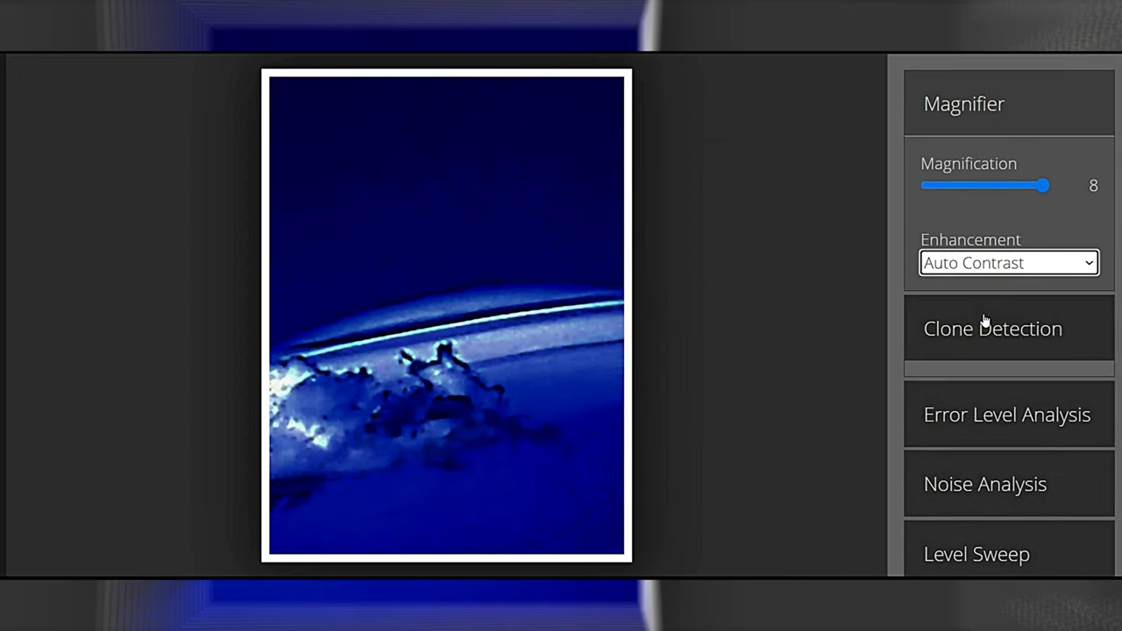
scroll("down", 3)
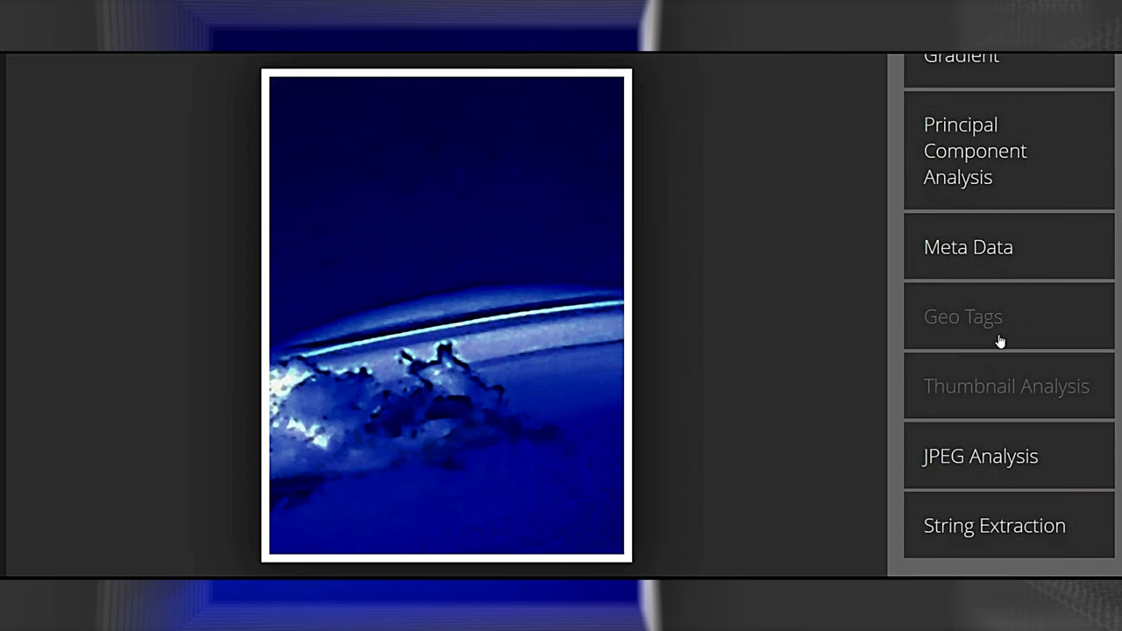
left_click(972, 309)
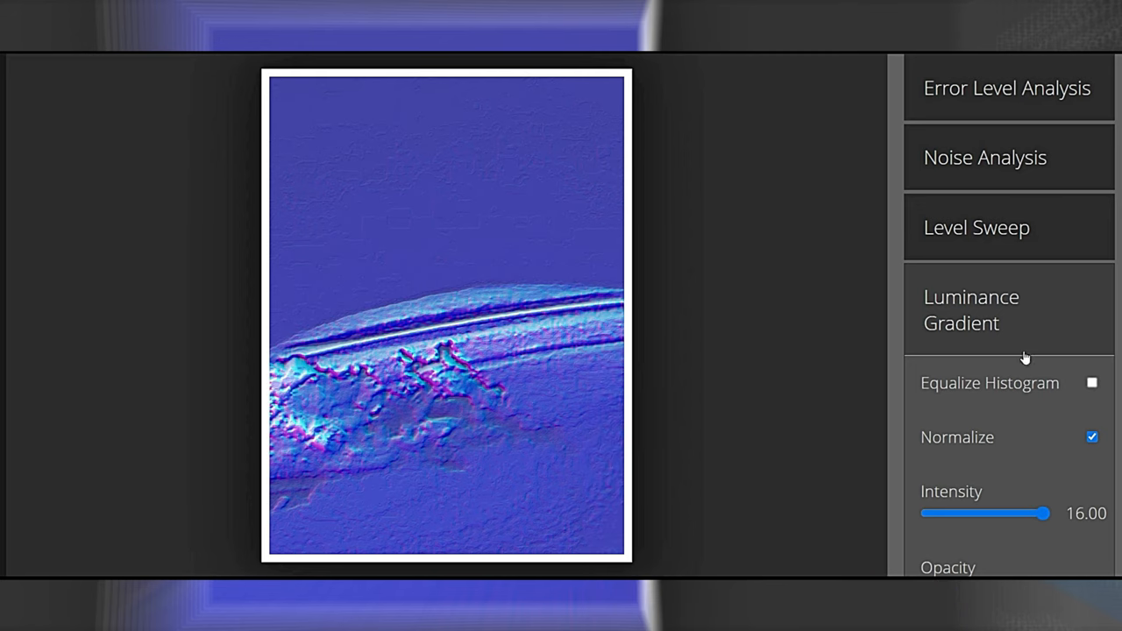
Step: Equalize the gradient histogram, lower intensity to 5.70 and switch normalization off
left_click(1090, 382)
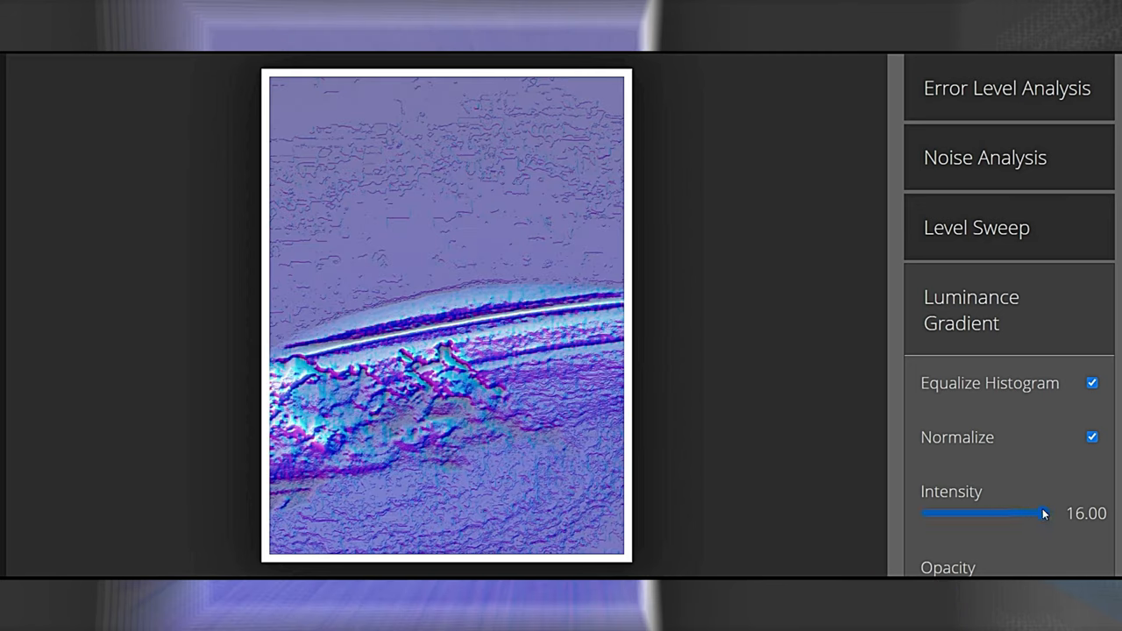
left_click_drag(1043, 514, 993, 514)
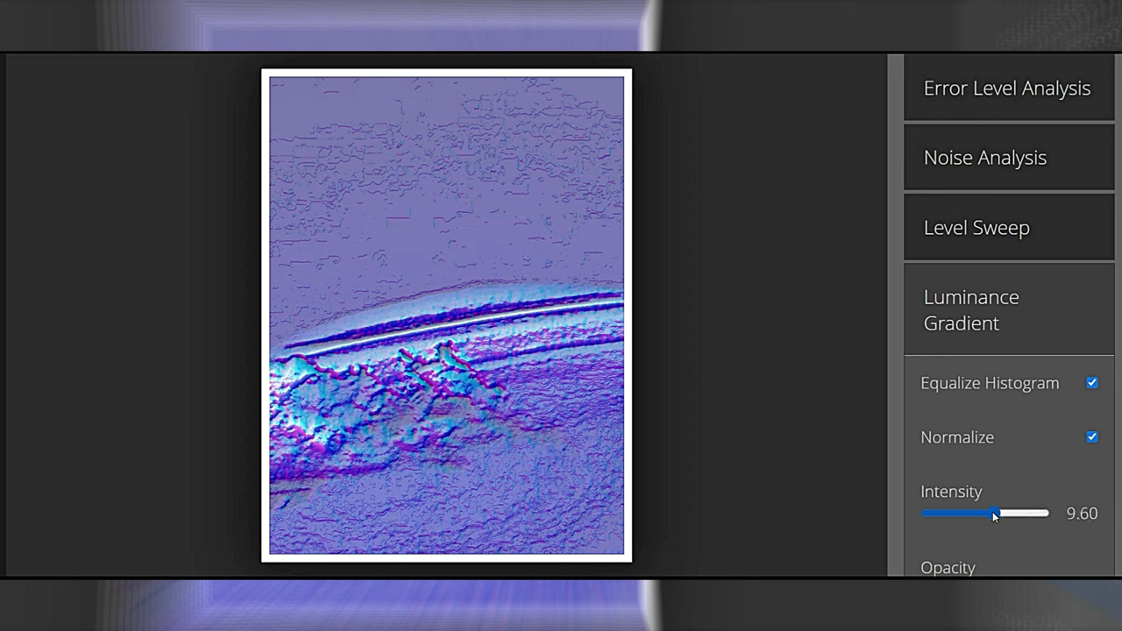
left_click_drag(992, 512, 968, 512)
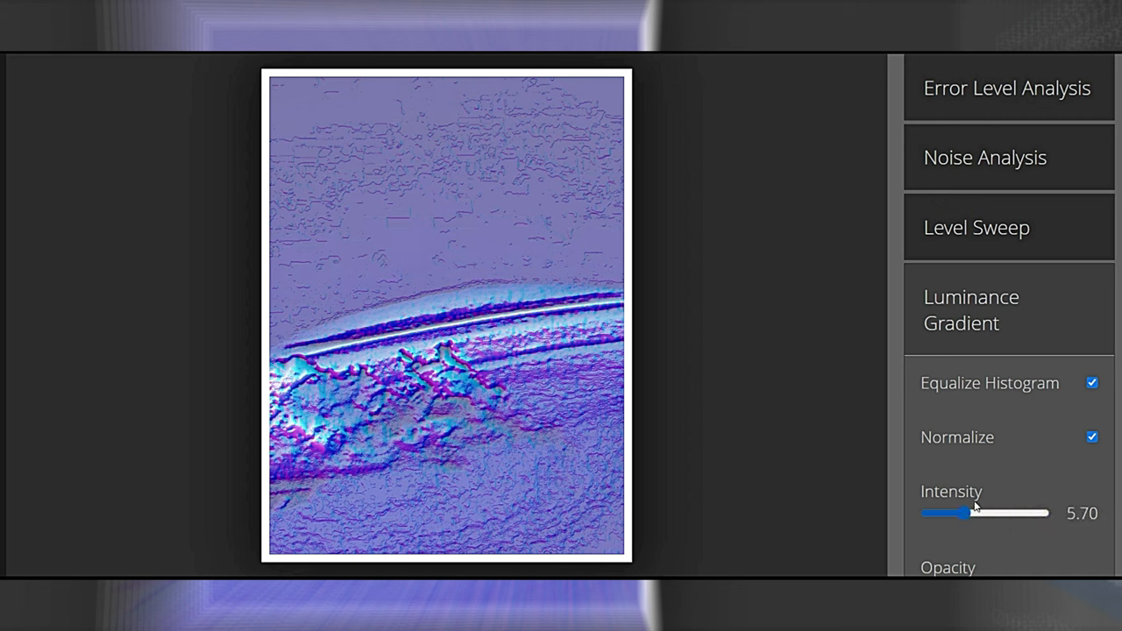
left_click(1090, 437)
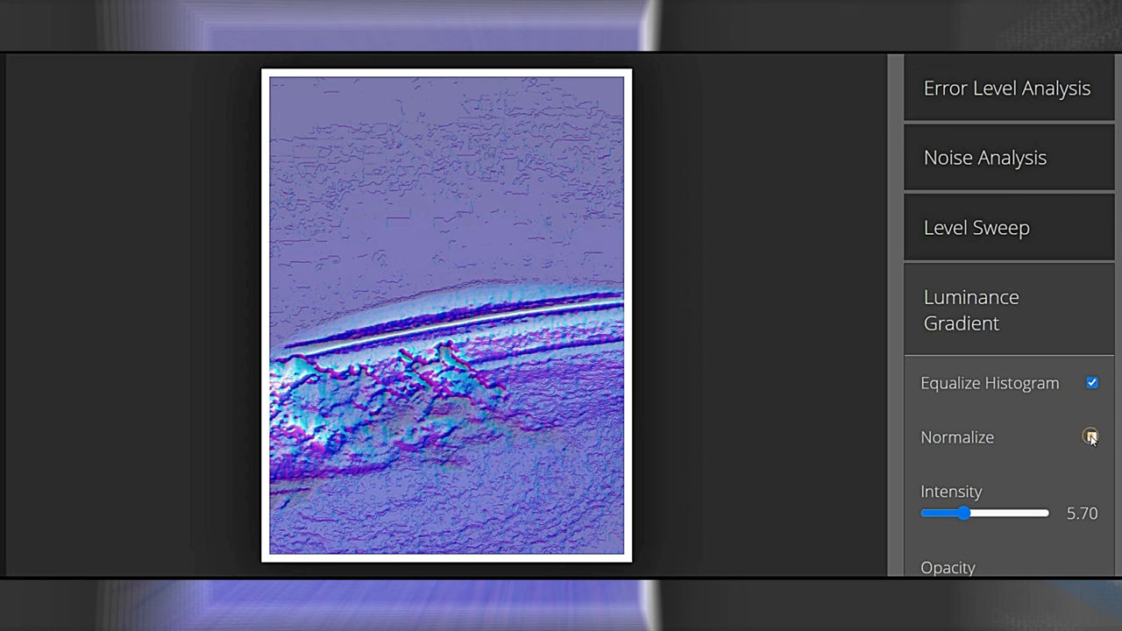
left_click(1091, 437)
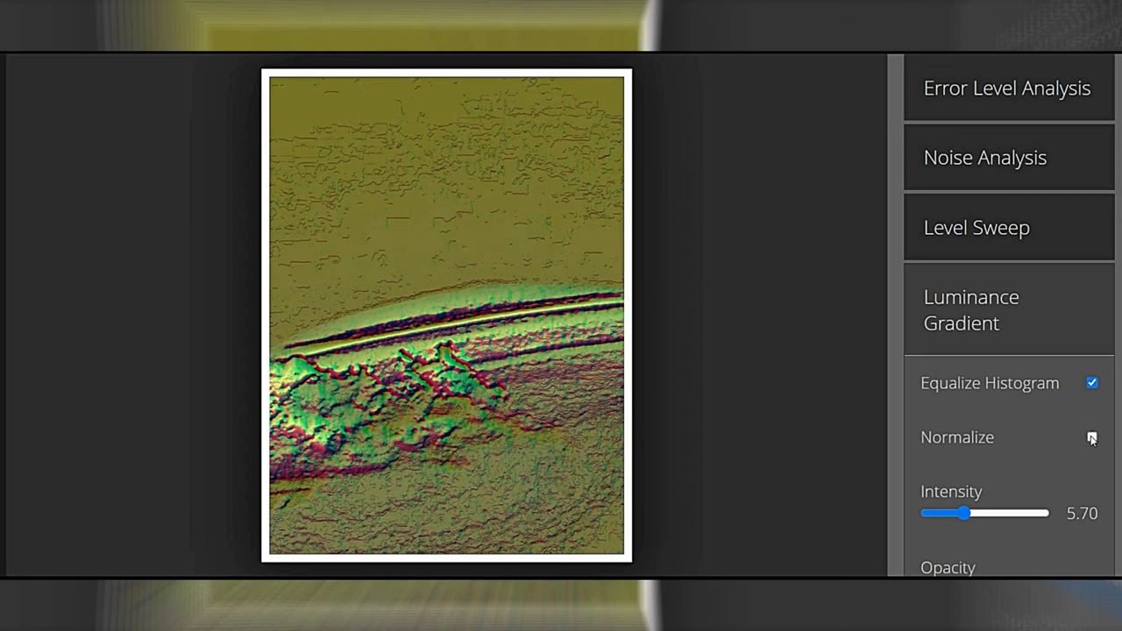
left_click(1090, 437)
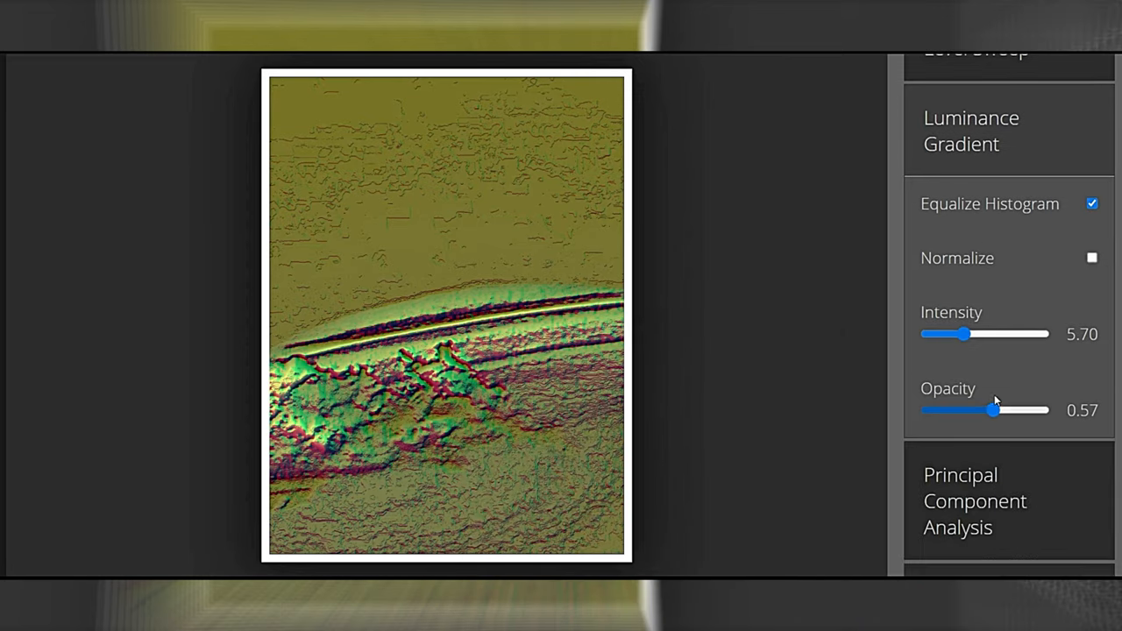
Step: Raise the gradient opacity to 1.00 and move on to principal component analysis
left_click_drag(992, 410, 1043, 411)
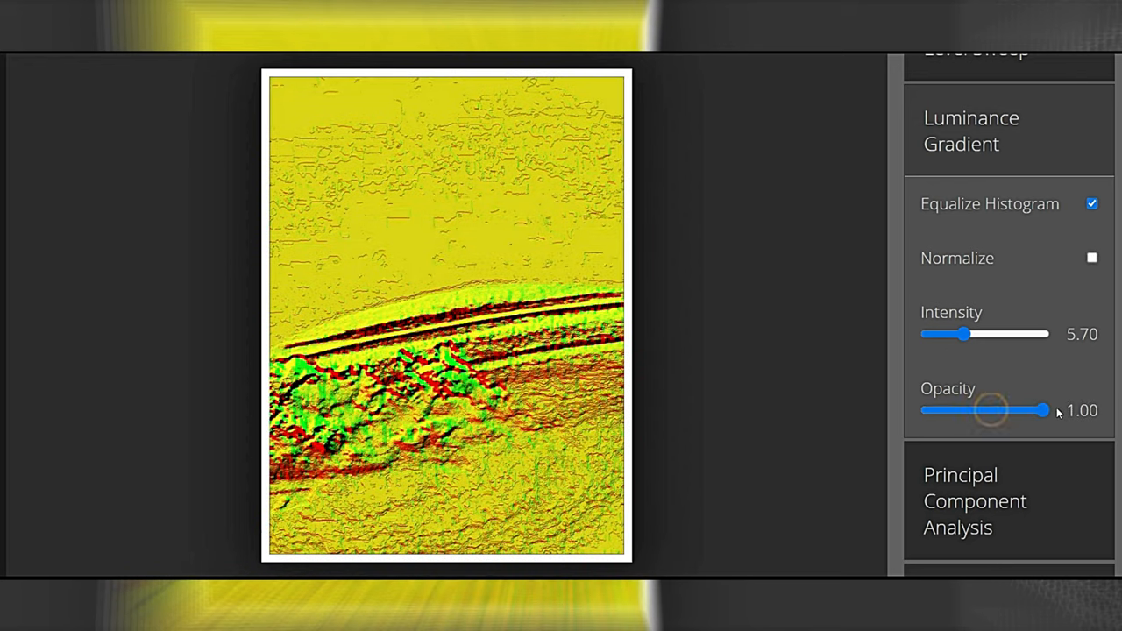
left_click(1091, 258)
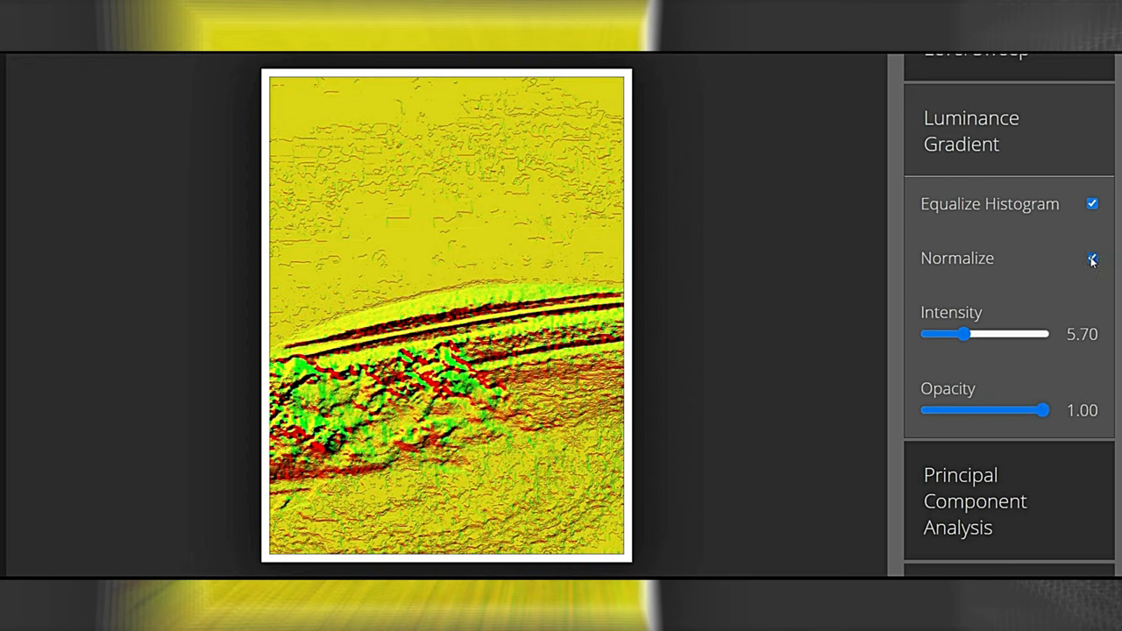
left_click(1091, 258)
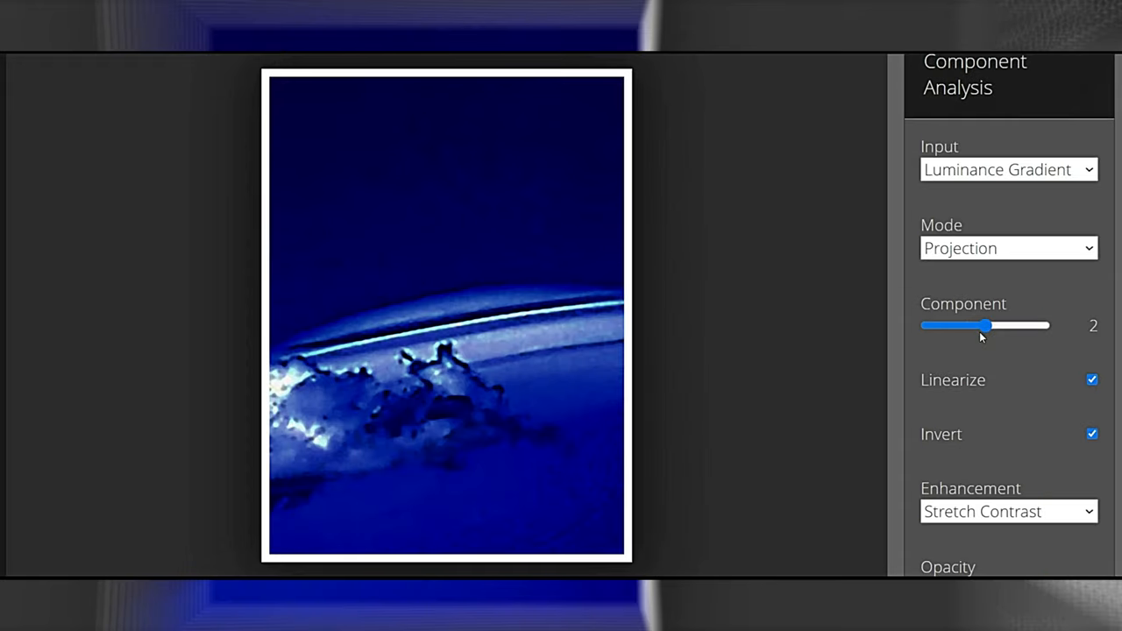
Step: Try distance mode then return to projection, sweeping the component from 3 back to 1
left_click(1008, 168)
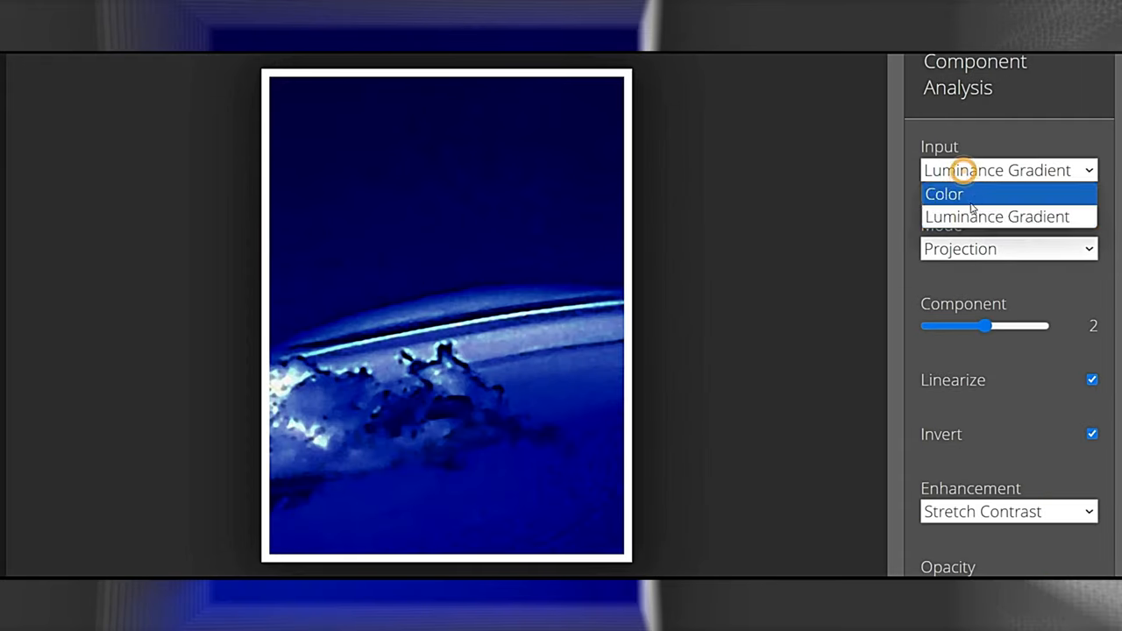
left_click(945, 193)
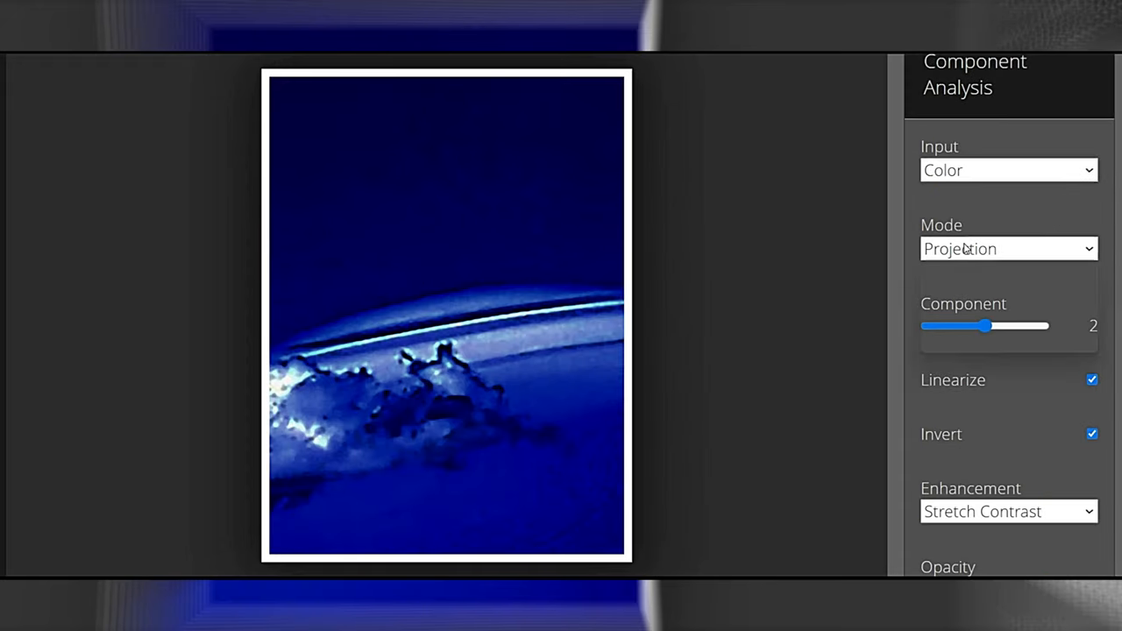
left_click(1008, 249)
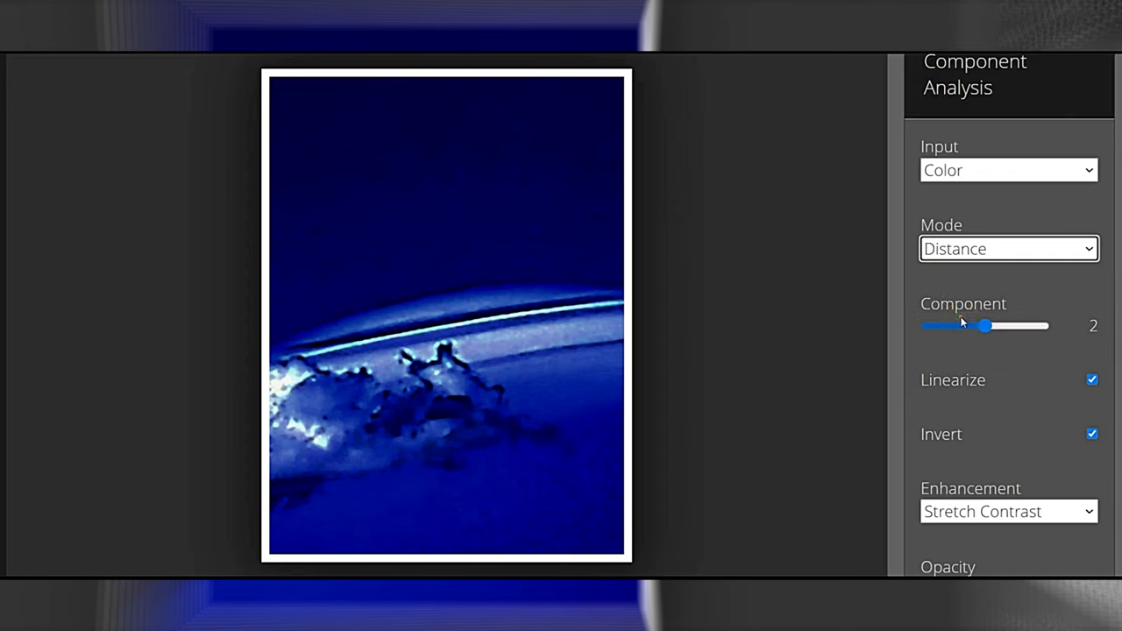
left_click(1008, 249)
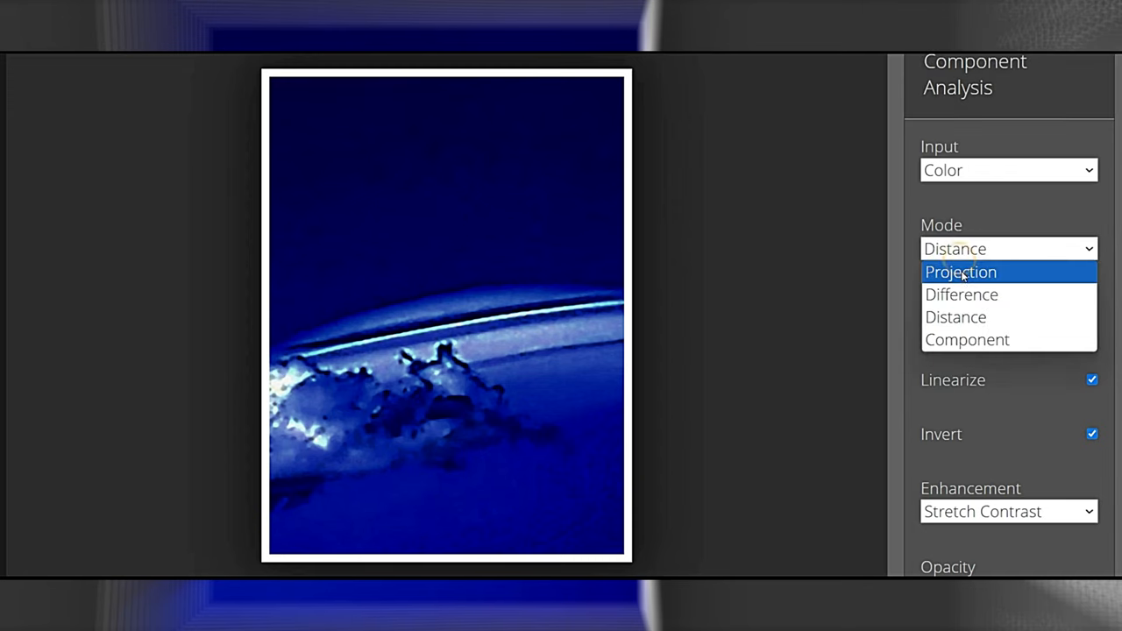
left_click(961, 272)
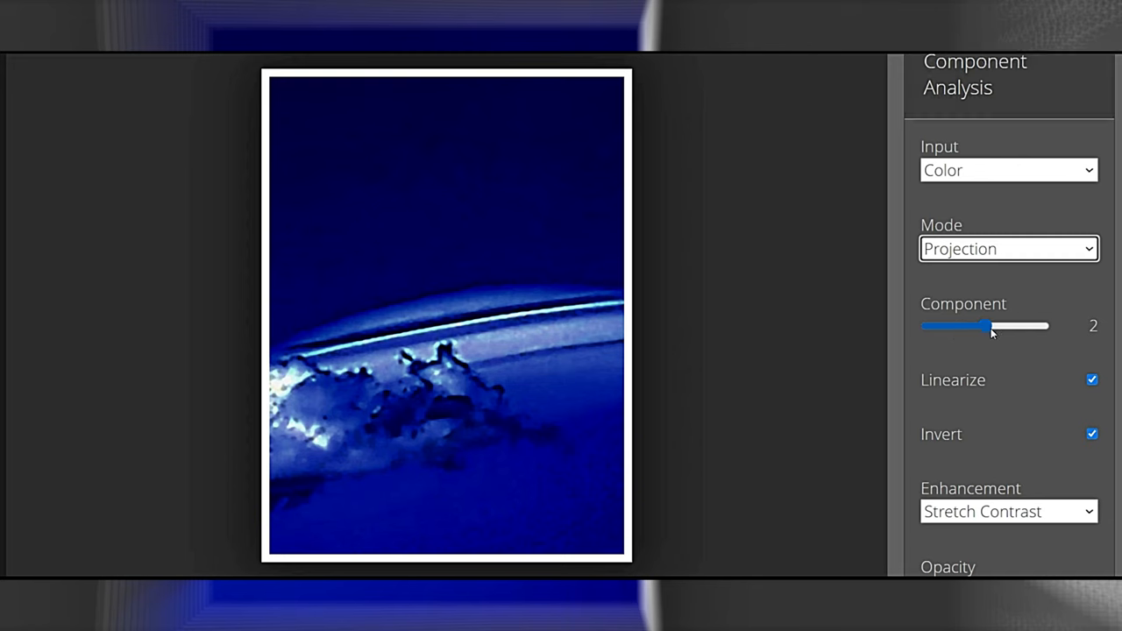
left_click_drag(991, 327, 1043, 326)
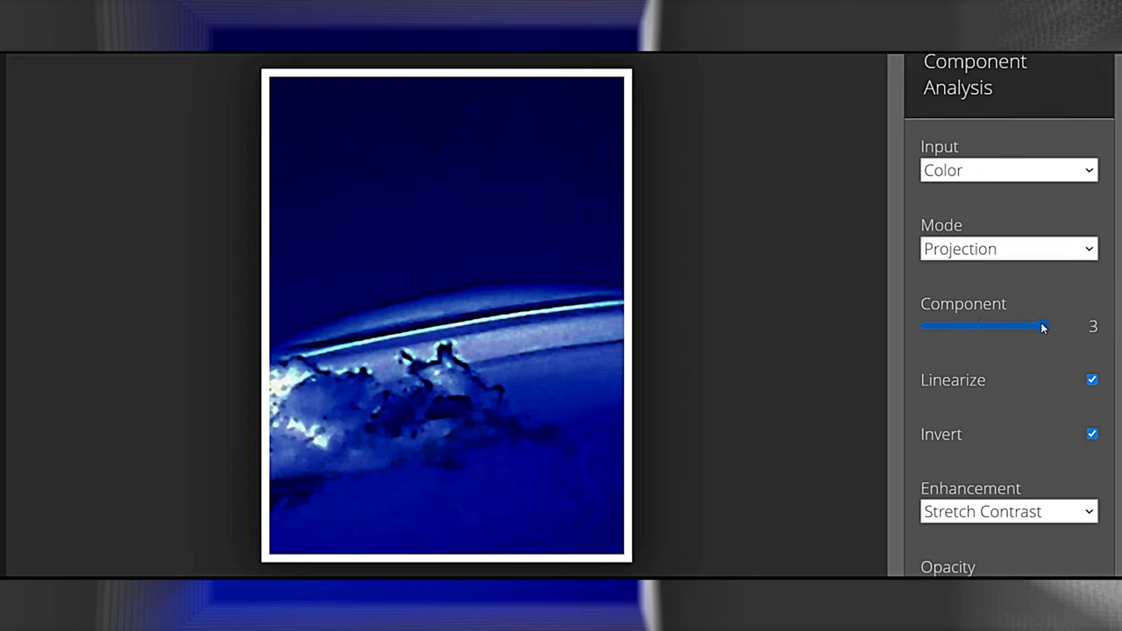
left_click_drag(1043, 326, 927, 326)
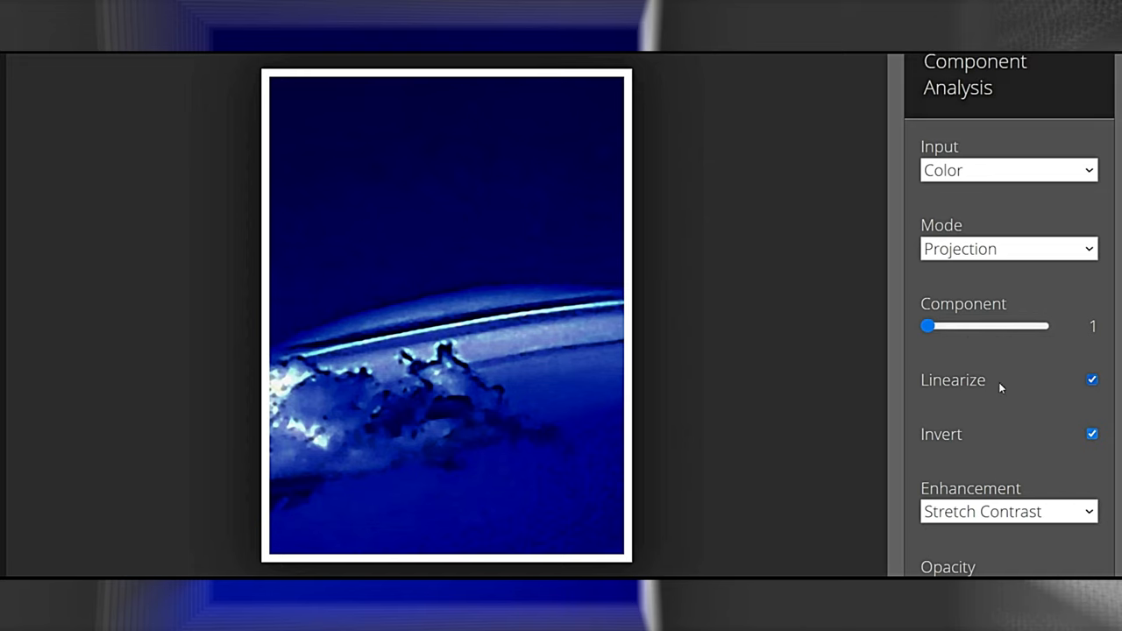
Step: Keep linearization on, turn inversion off and raise the PCA overlay opacity
left_click(1090, 379)
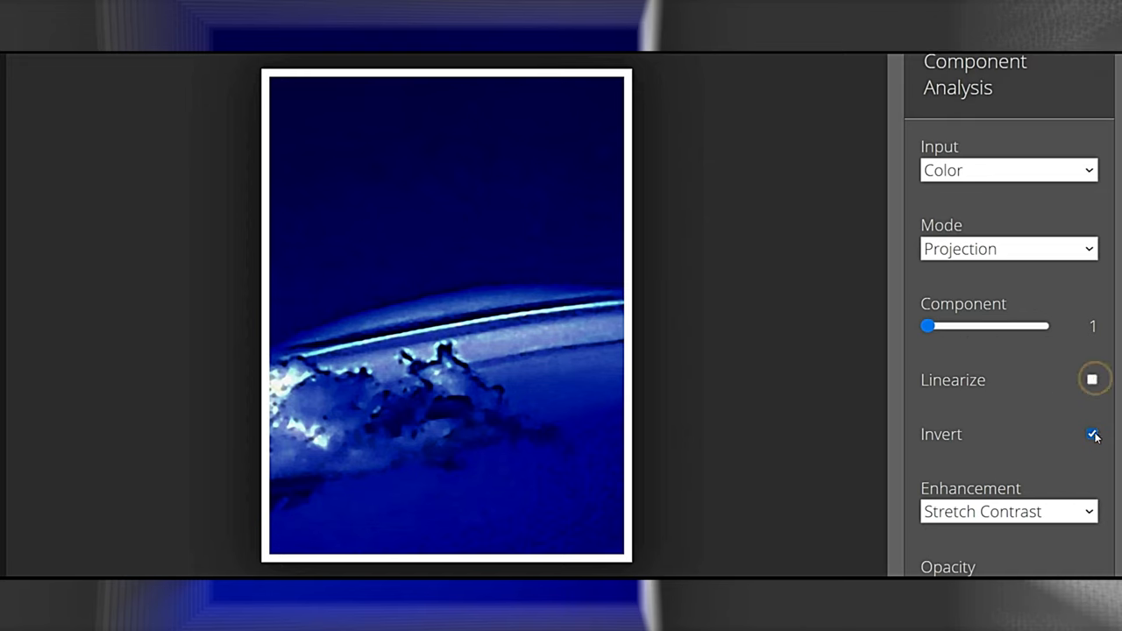
left_click(1092, 435)
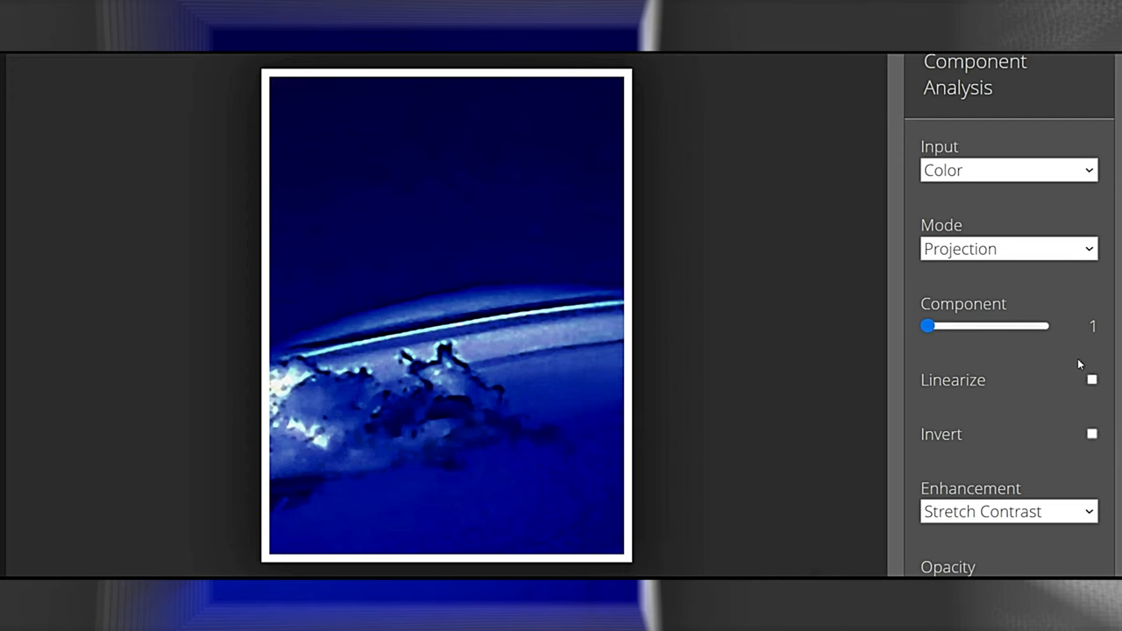
left_click(1091, 379)
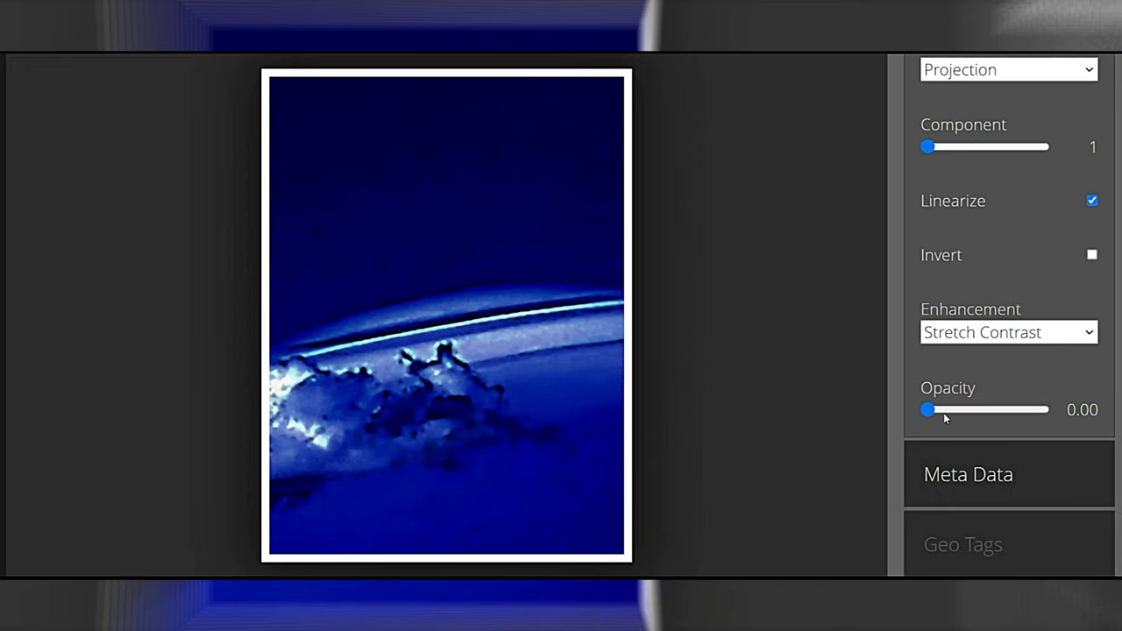
left_click_drag(926, 410, 1038, 411)
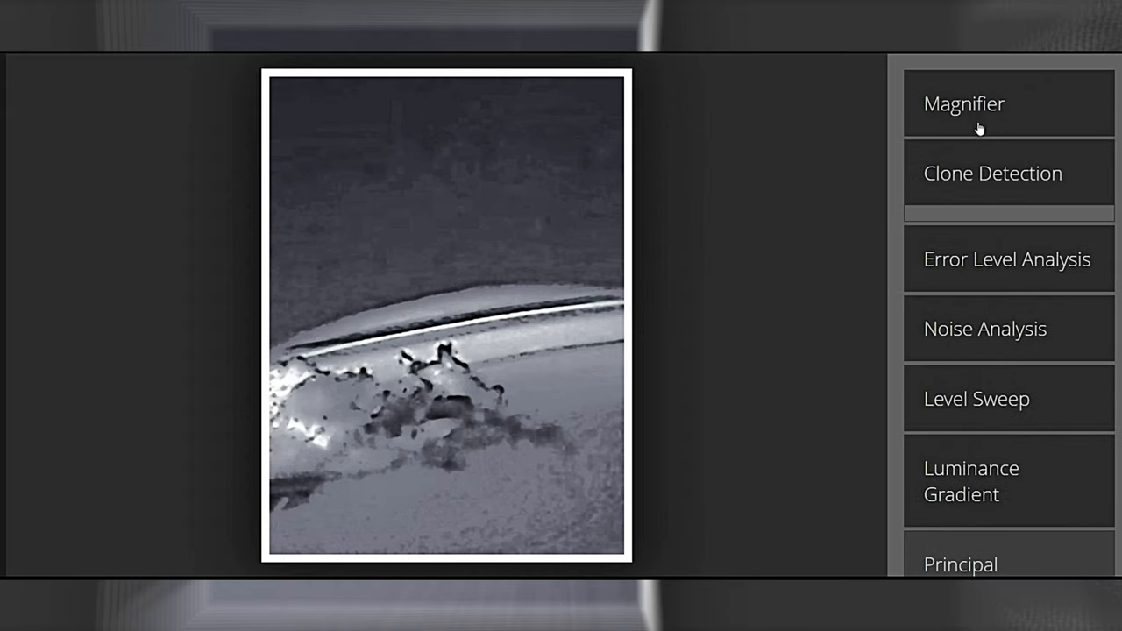
Step: Expand the magnifier settings above the principal component analysis panel
left_click(965, 104)
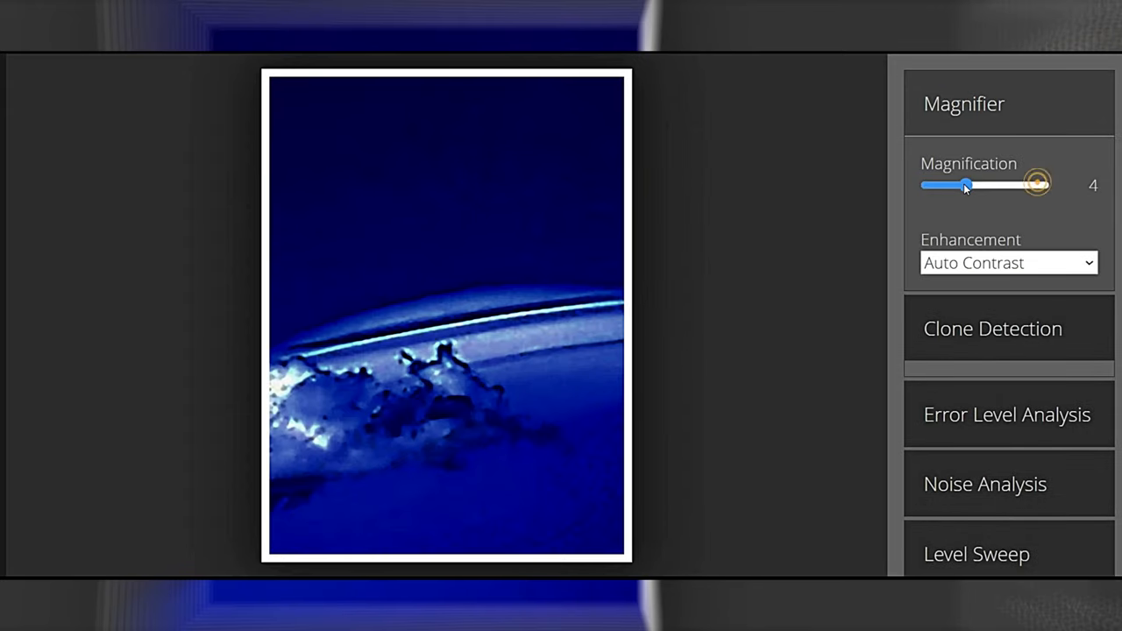
scroll("down", 3)
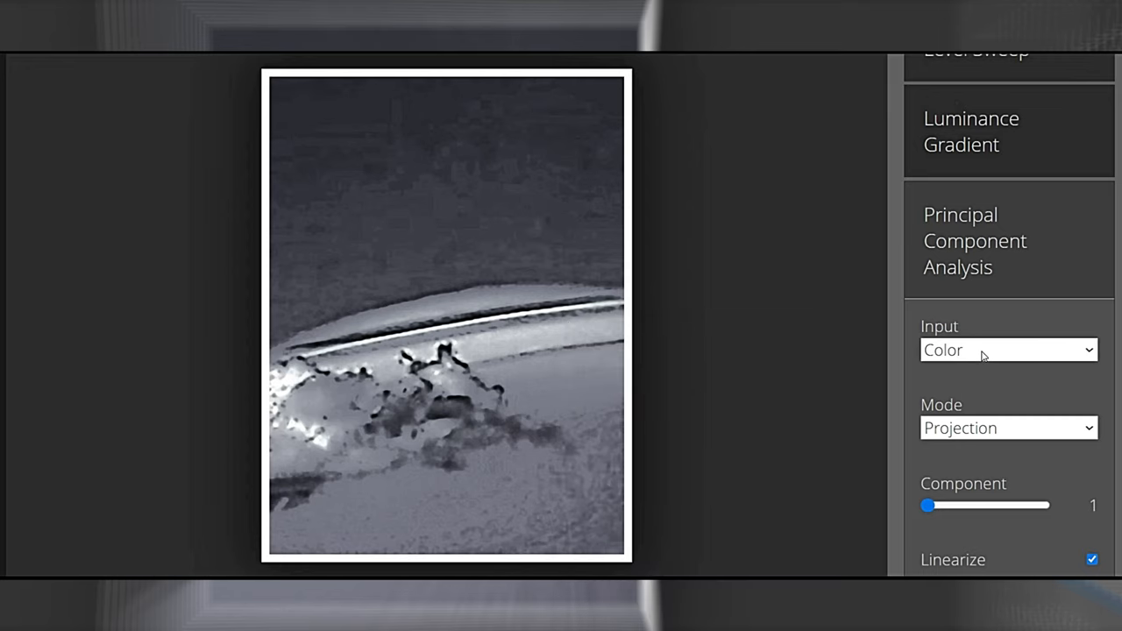
Step: Feed PCA the luminance gradient in difference mode and show component 3
left_click(1008, 350)
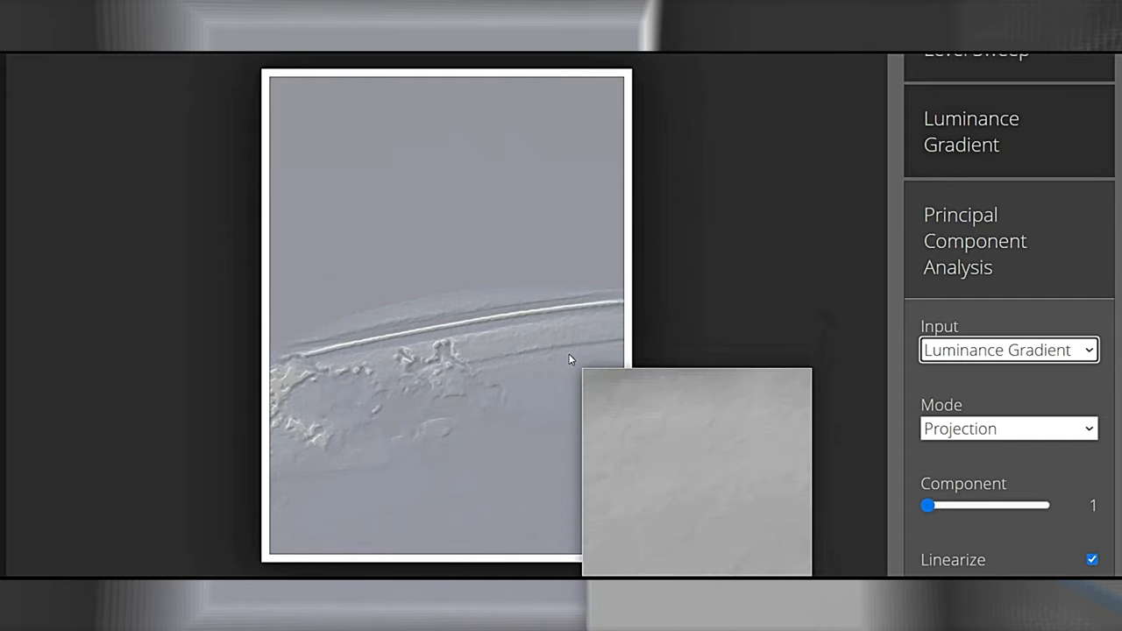
left_click_drag(927, 505, 1043, 505)
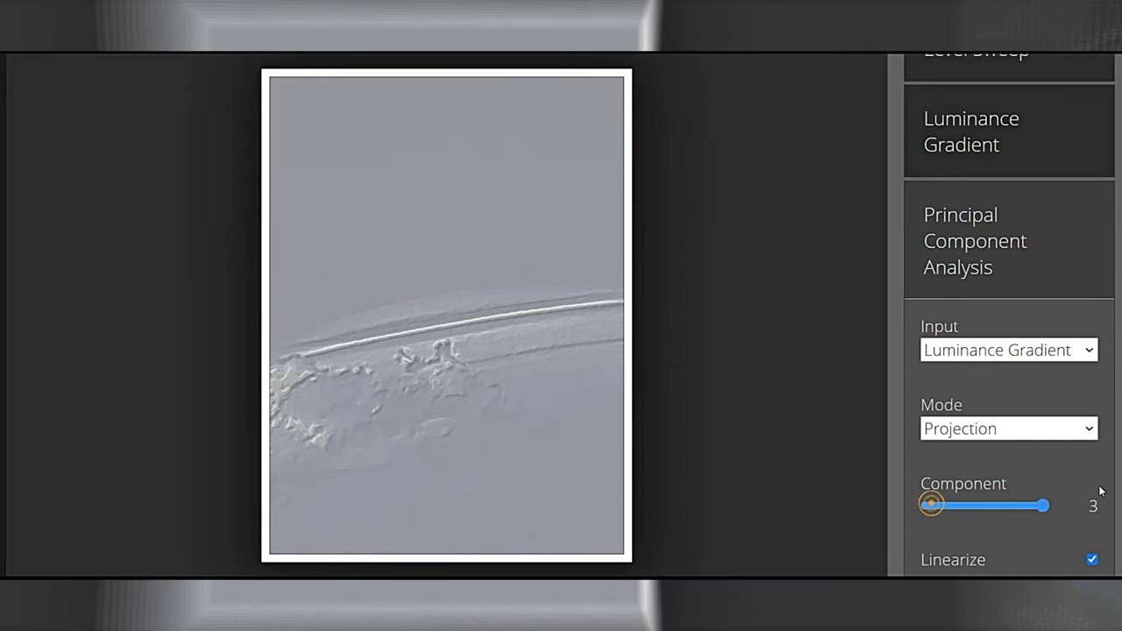
left_click_drag(933, 505, 1042, 505)
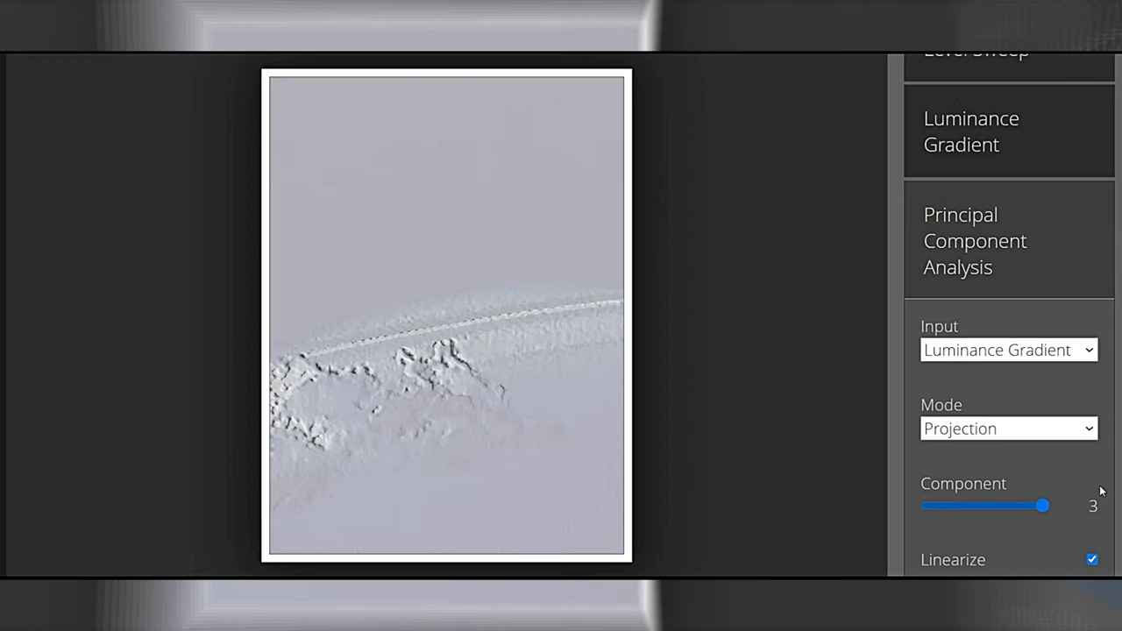
left_click_drag(1042, 505, 983, 505)
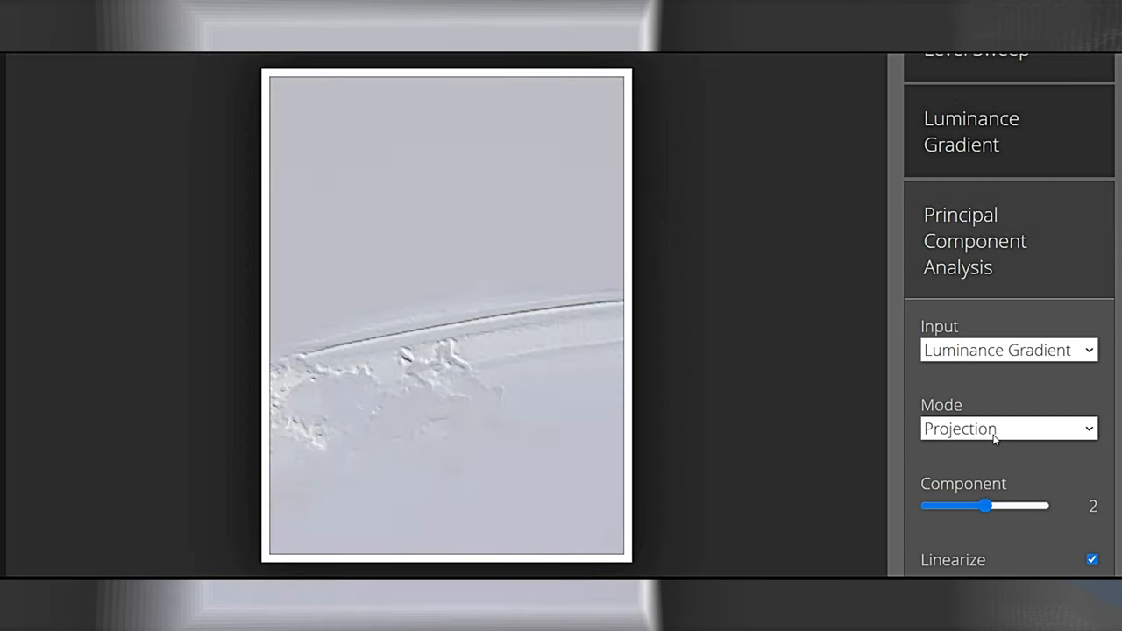
left_click(1008, 428)
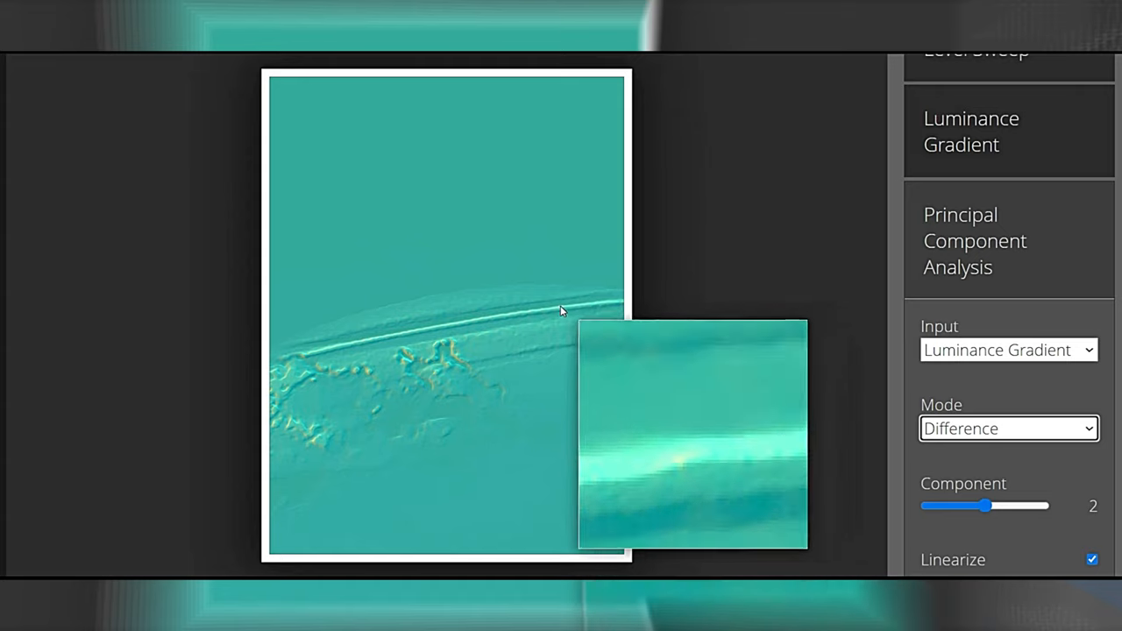
left_click_drag(693, 434, 454, 470)
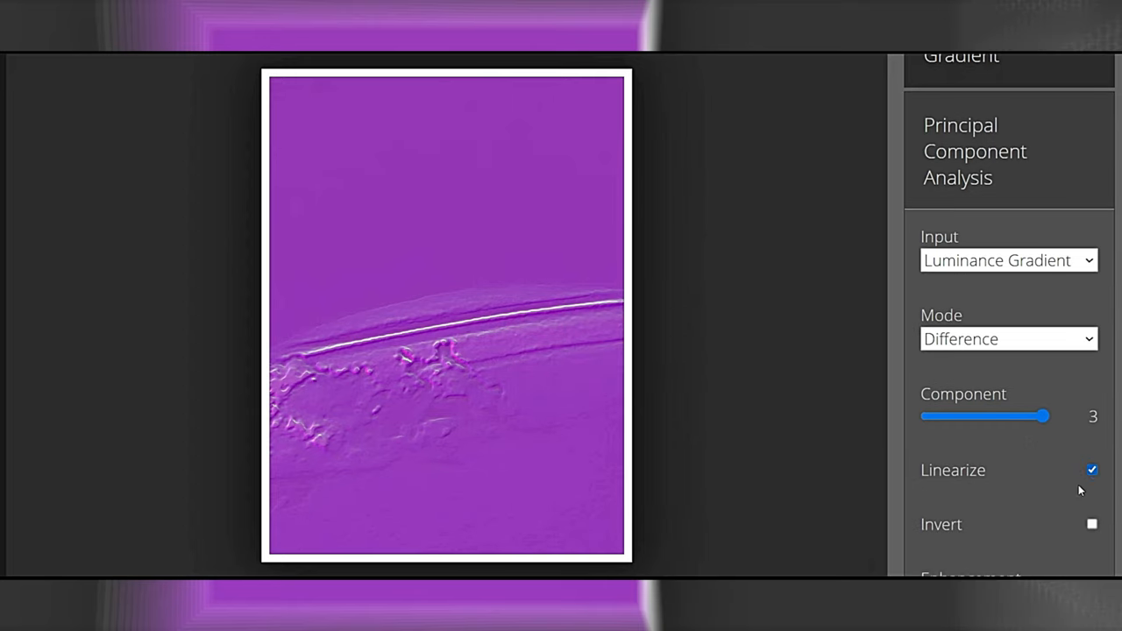
Step: Invert the difference result, flick opacity between 0 and 1 to compare with the photo, ending at 0.00
left_click(1091, 522)
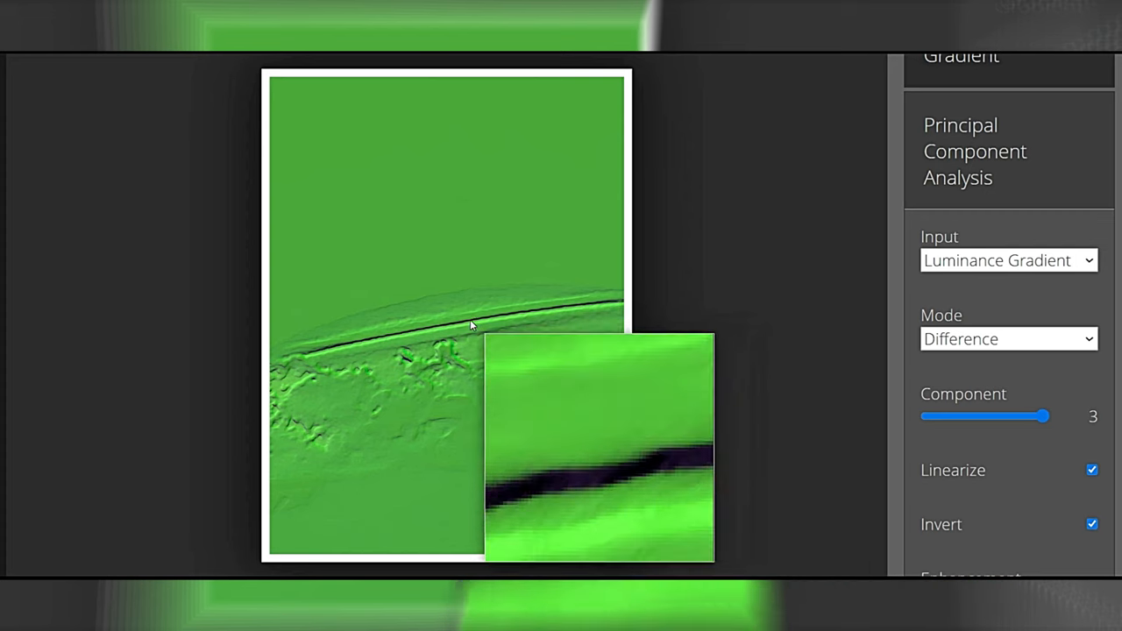
scroll("down", 3)
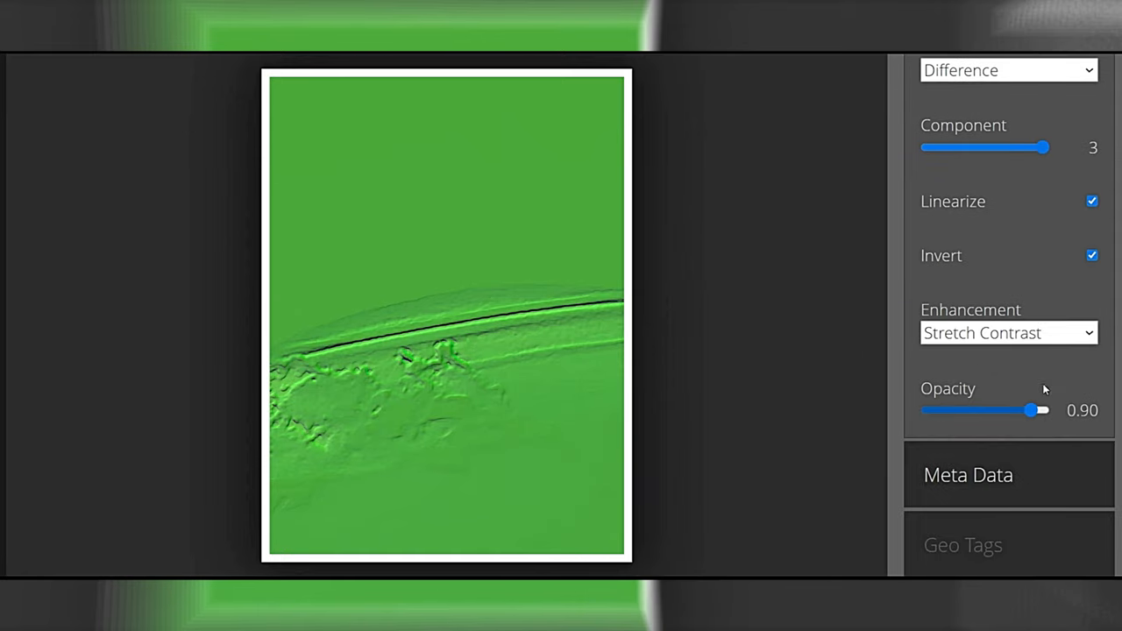
left_click_drag(1041, 410, 975, 410)
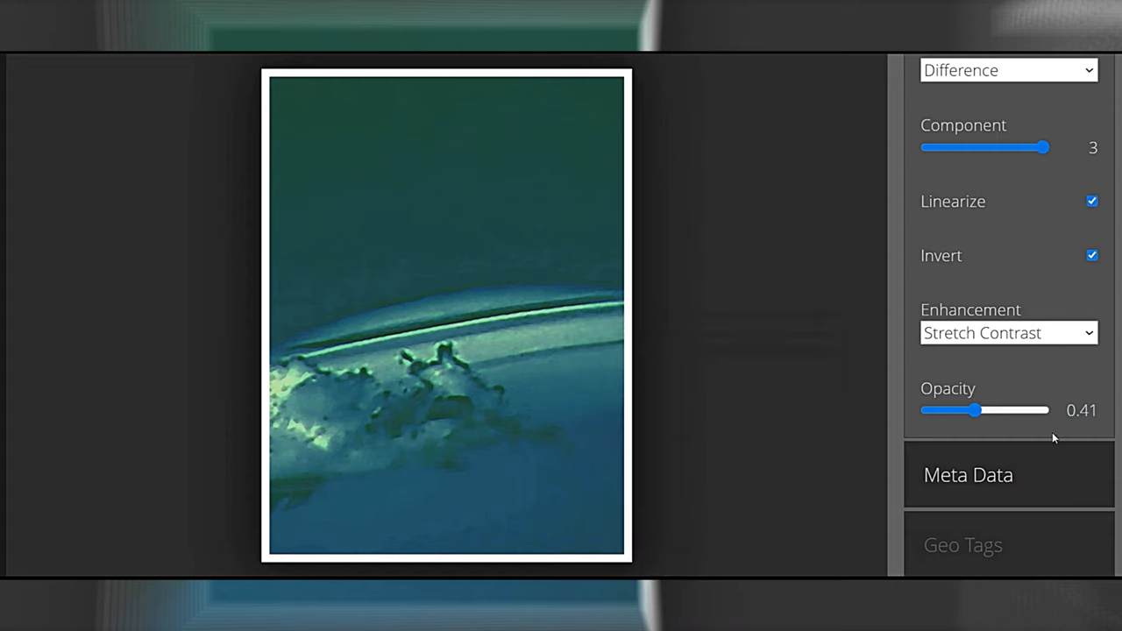
left_click_drag(975, 410, 1044, 410)
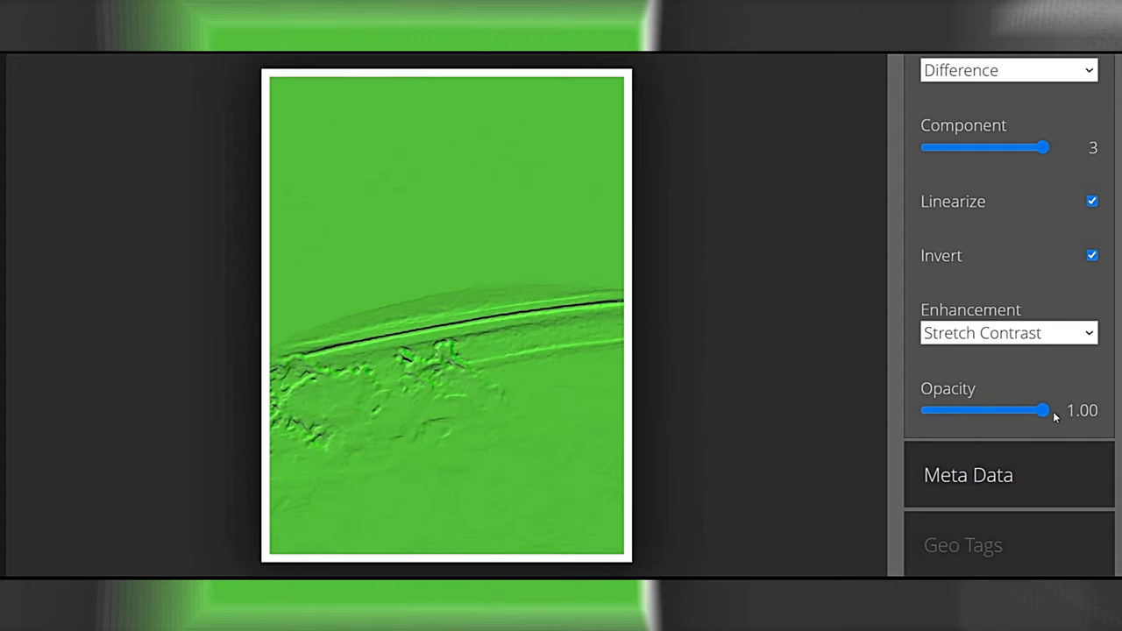
left_click_drag(1043, 410, 947, 411)
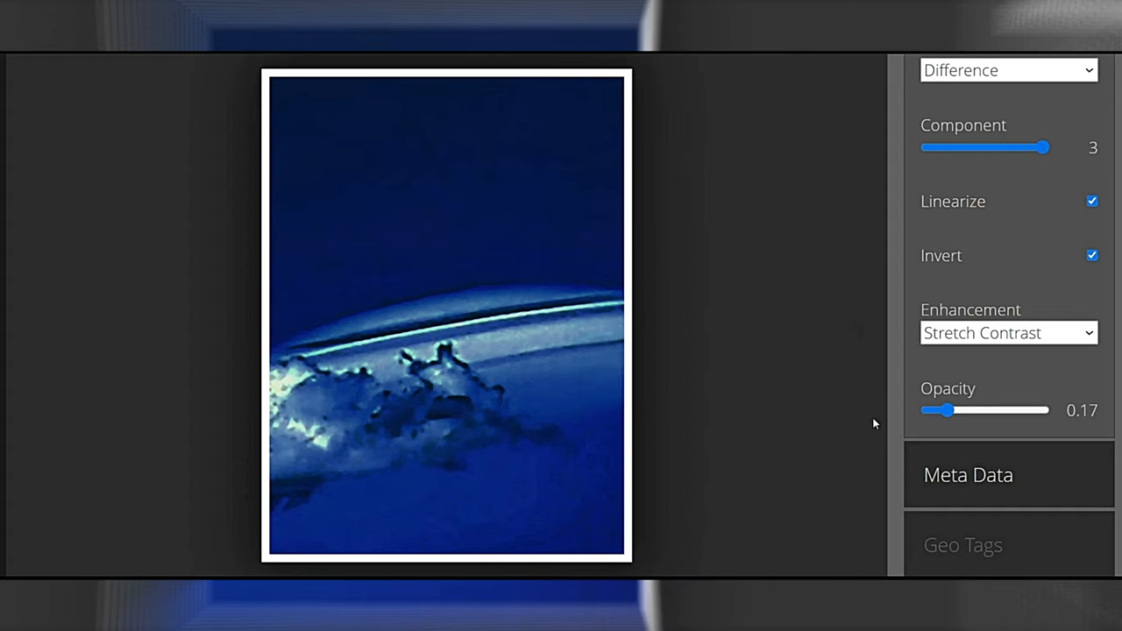
left_click_drag(947, 410, 1049, 410)
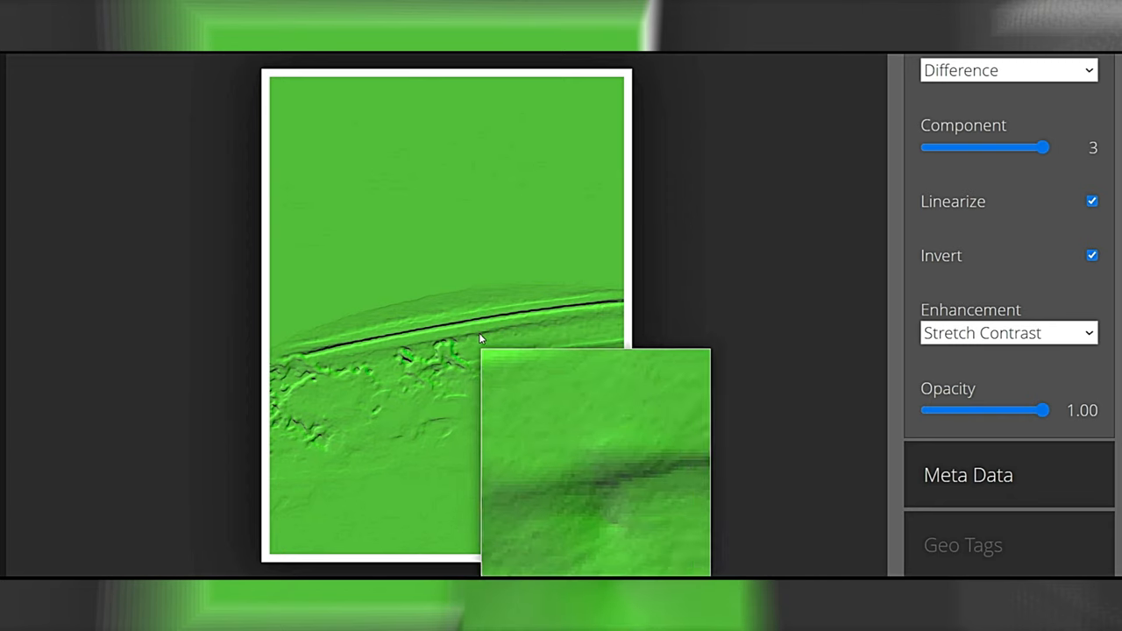
left_click_drag(1048, 410, 922, 410)
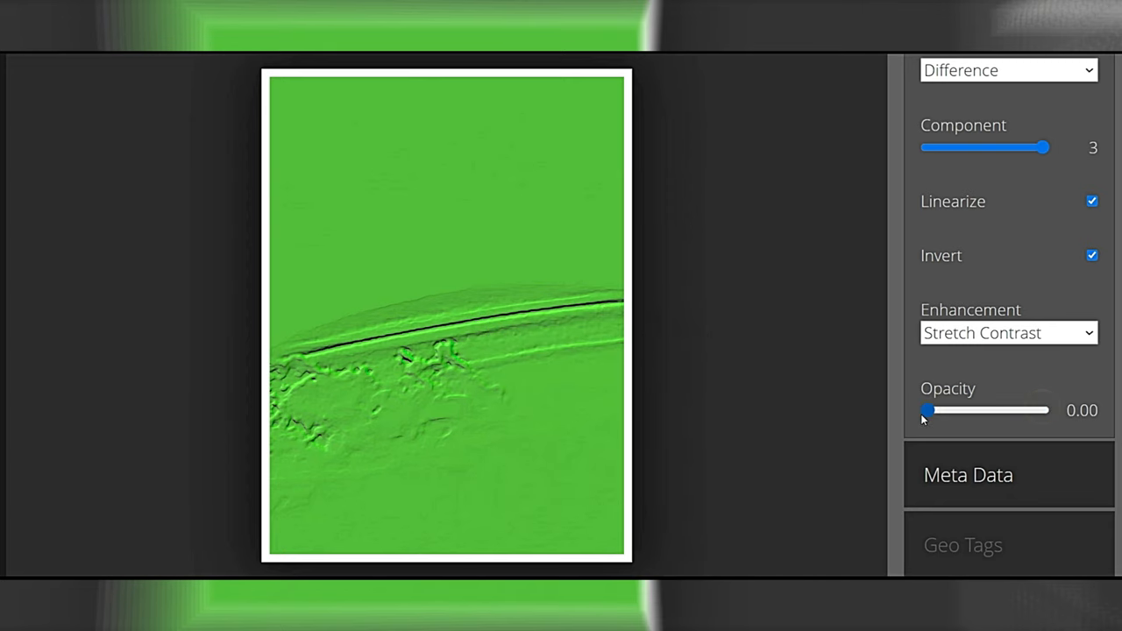